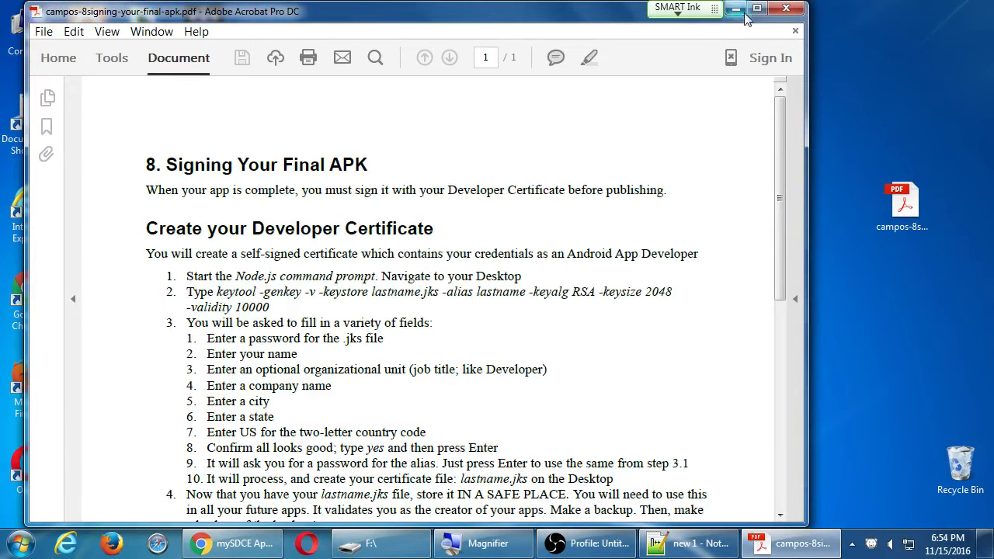
Maximize the Acrobat window showing the 'Signing Your Final APK' guide
{"action": "left_click", "coordinate": [757, 9]}
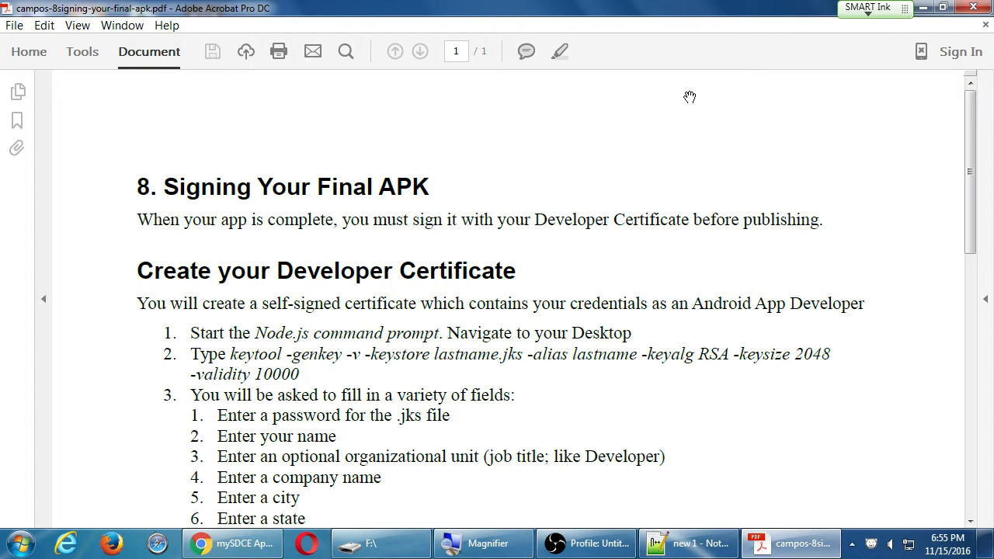
{"action": "mouse_move", "coordinate": [512, 266]}
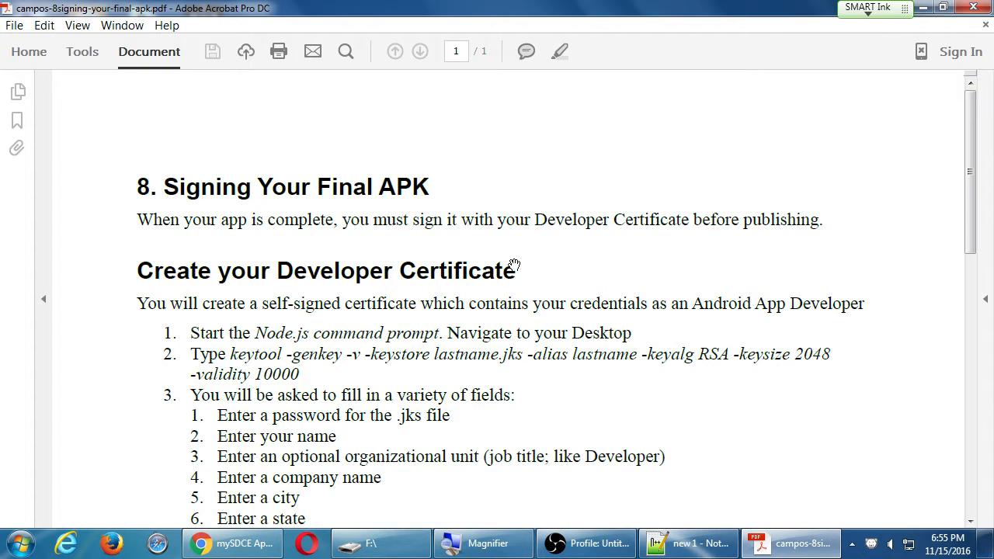
Scroll down through the APK signing guide PDF
{"action": "scroll", "scroll_direction": "down", "scroll_amount": 3}
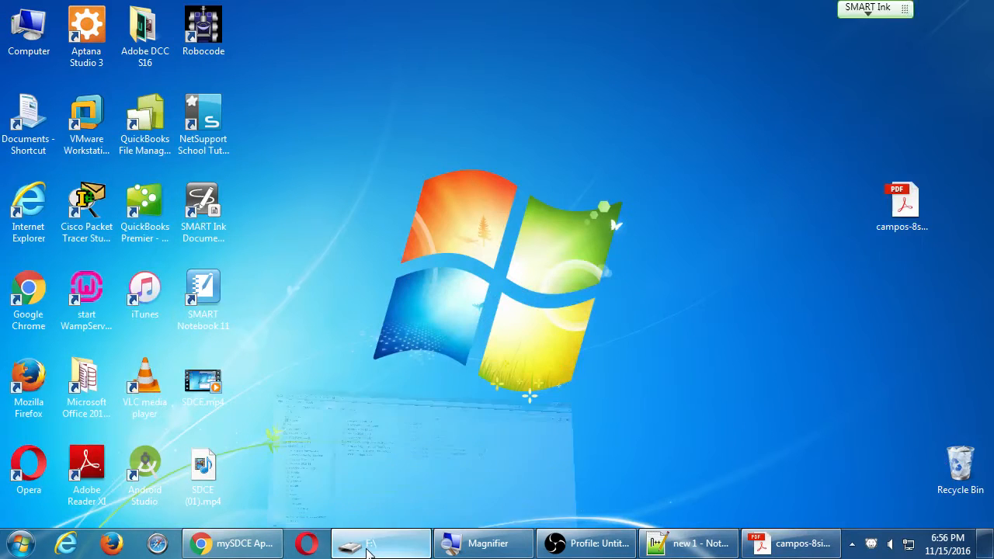
Open a command window from the mysdce 2016-11-15 folder on F:, clear it, and place it over the guide
{"action": "left_click", "coordinate": [380, 543]}
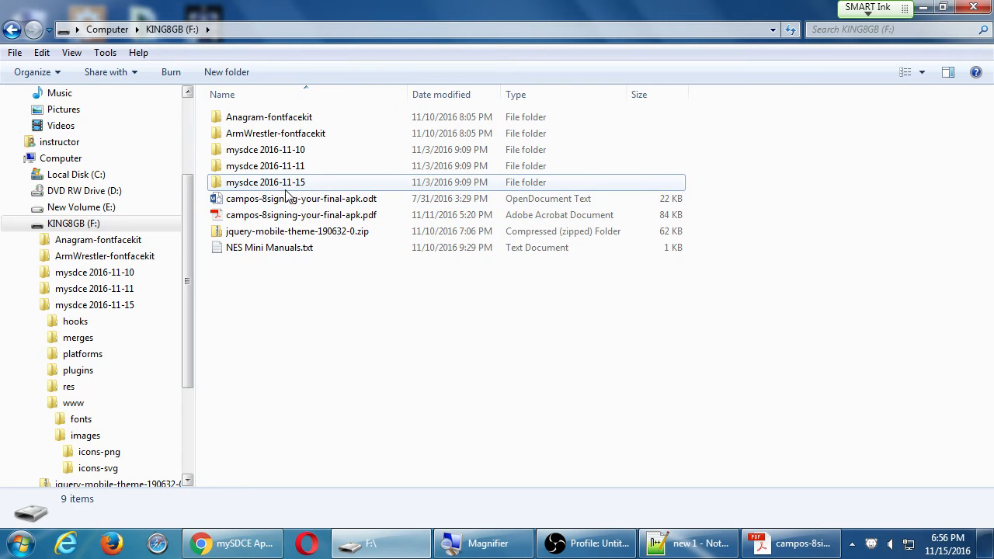
{"action": "right_click", "coordinate": [265, 182]}
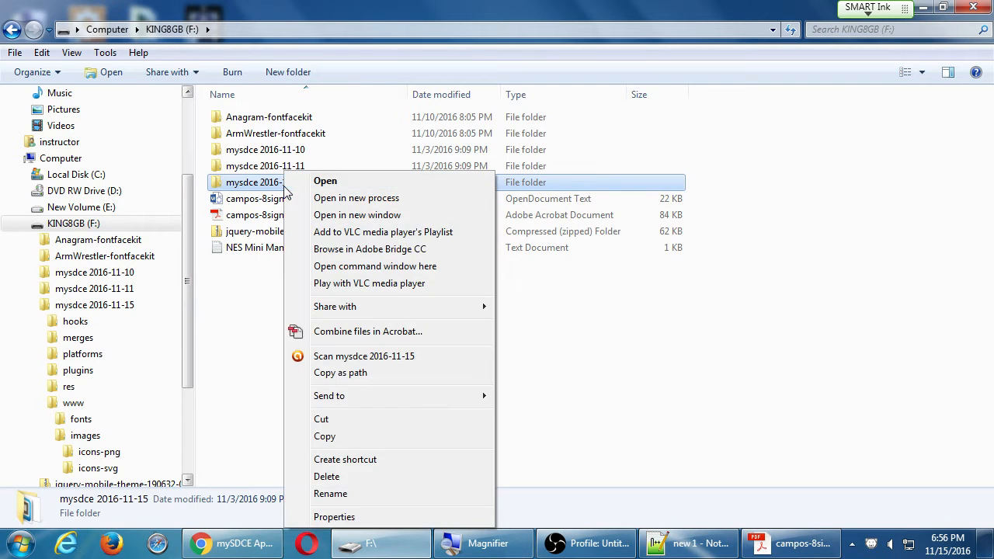
{"action": "left_click", "coordinate": [375, 265]}
{"action": "type", "text": "cls"}
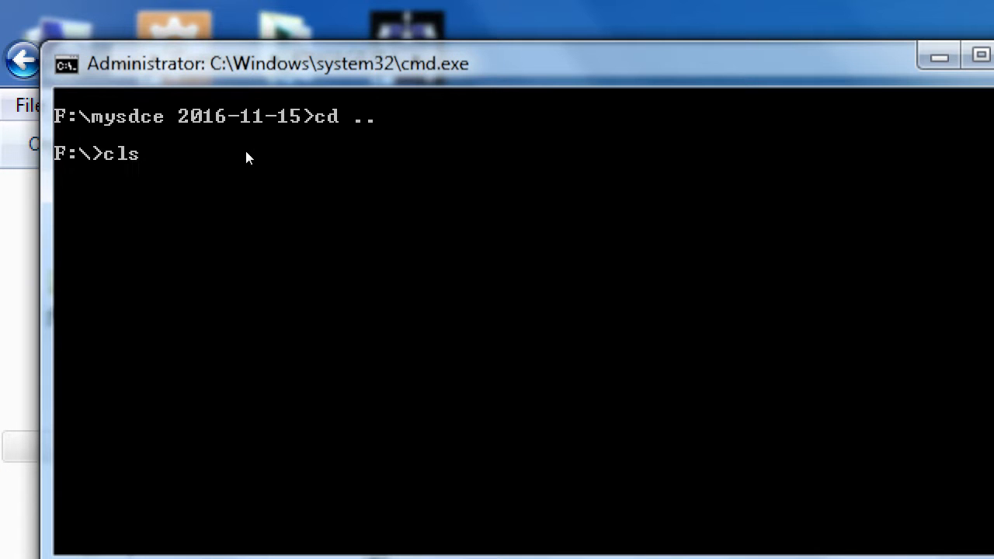
{"action": "key", "text": "Return"}
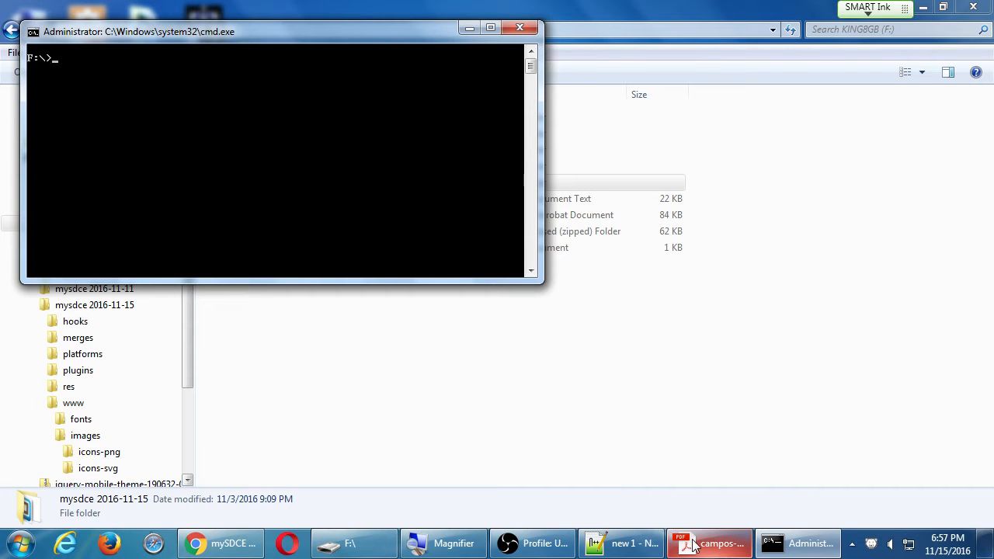
{"action": "left_click", "coordinate": [708, 543]}
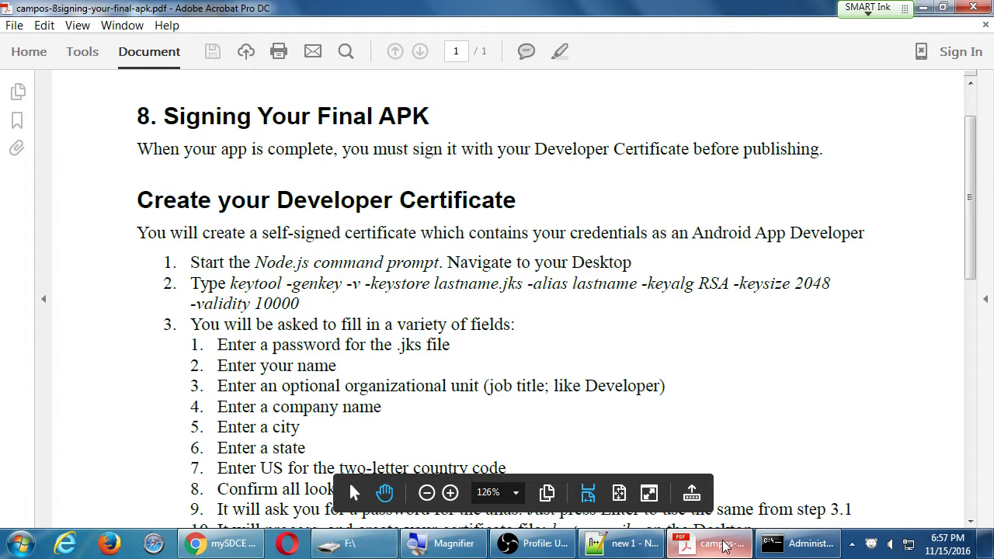
{"action": "left_click", "coordinate": [808, 543]}
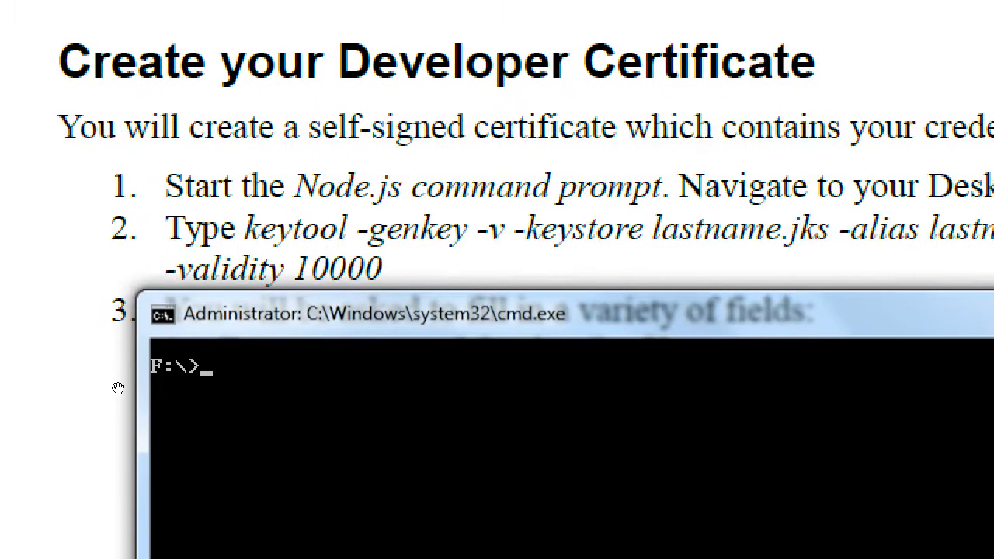
Type keytool -genkey -v -keystore camposs.jks, replacing the example name smith.jks
{"action": "type", "text": "keyt"}
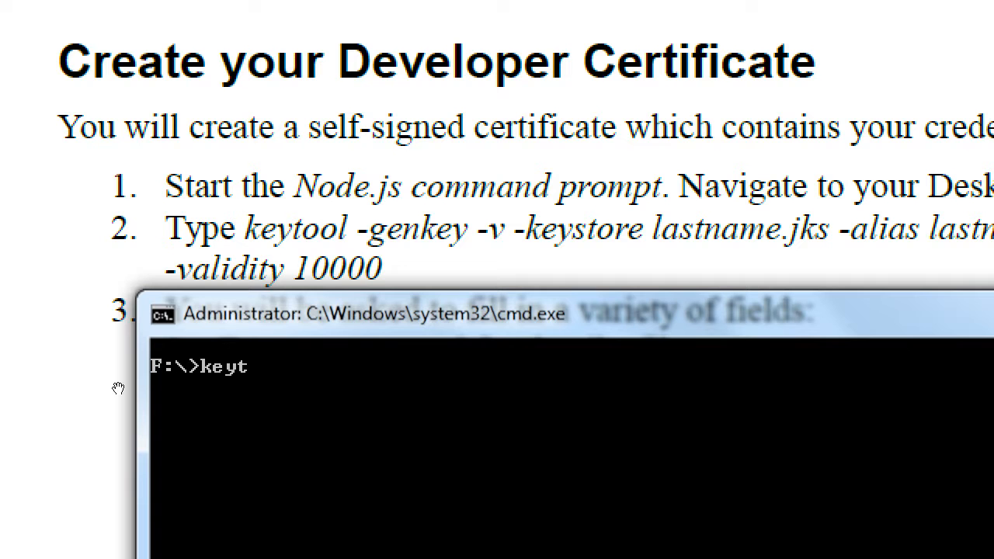
{"action": "type", "text": "ool"}
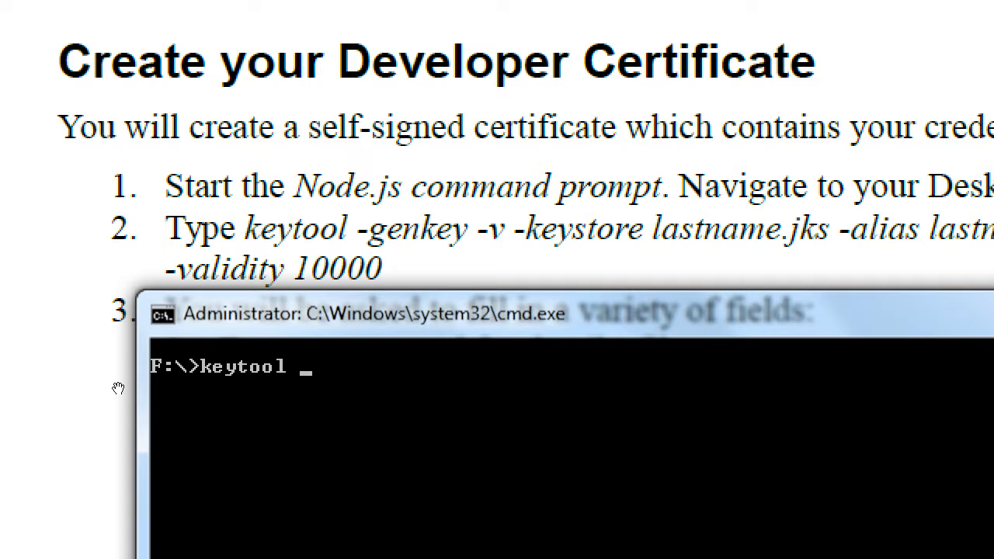
{"action": "type", "text": "-genkey"}
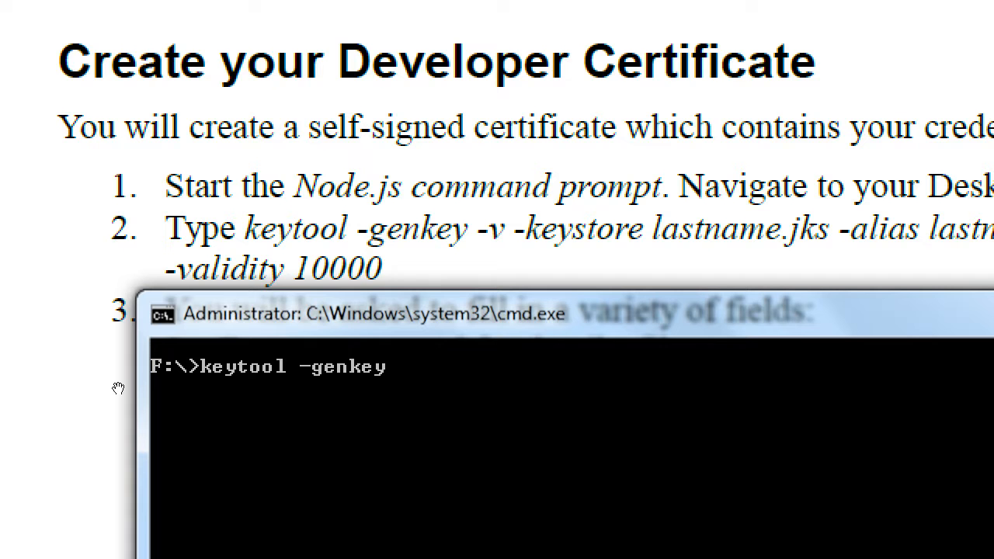
{"action": "type", "text": "-v"}
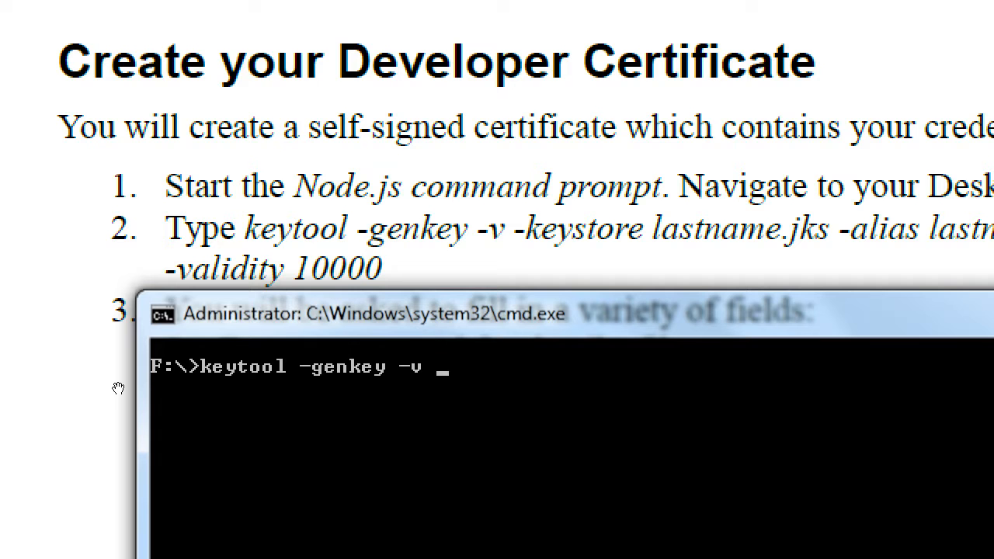
{"action": "type", "text": "-keysto"}
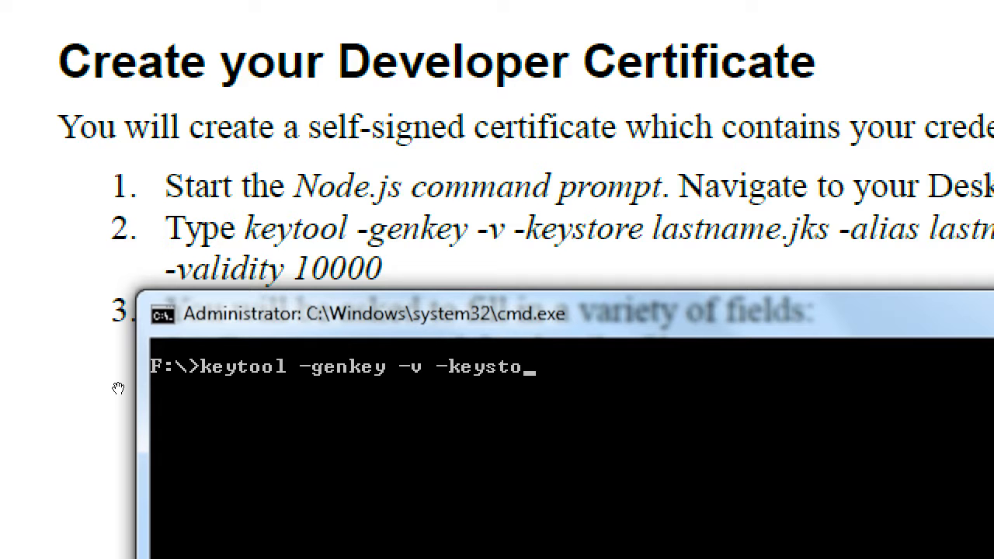
{"action": "type", "text": "re"}
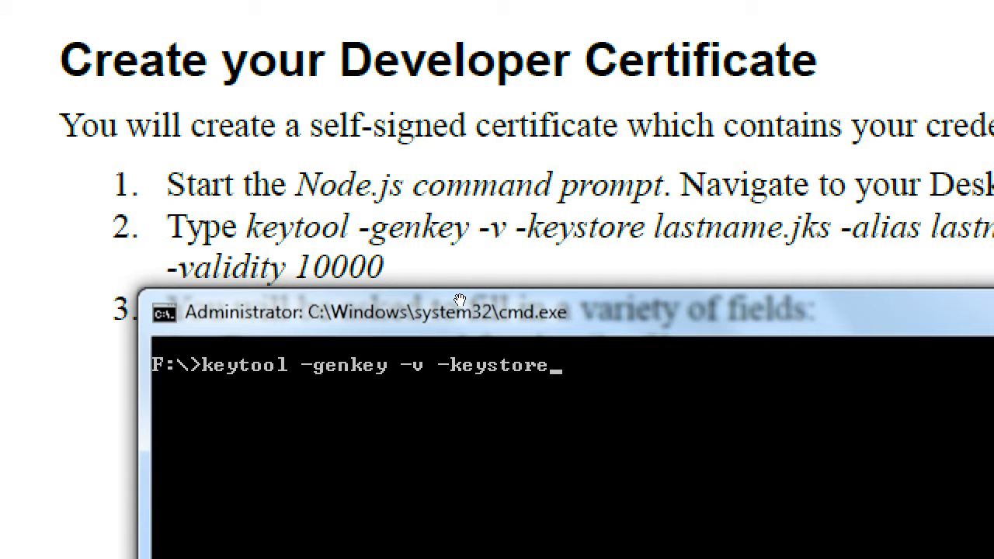
{"action": "type", "text": "\" \""}
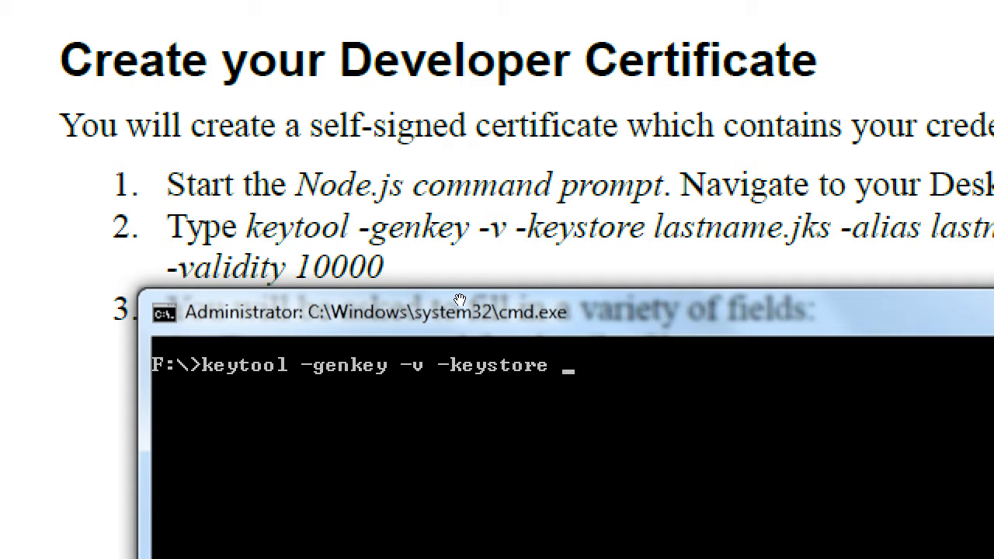
{"action": "type", "text": "smith.jks"}
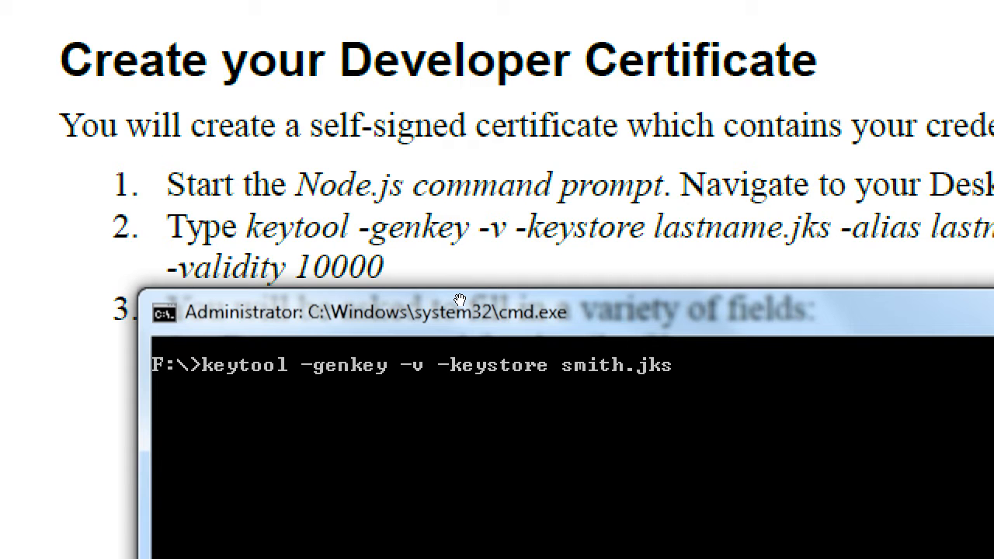
{"action": "key", "text": "Backspace"}
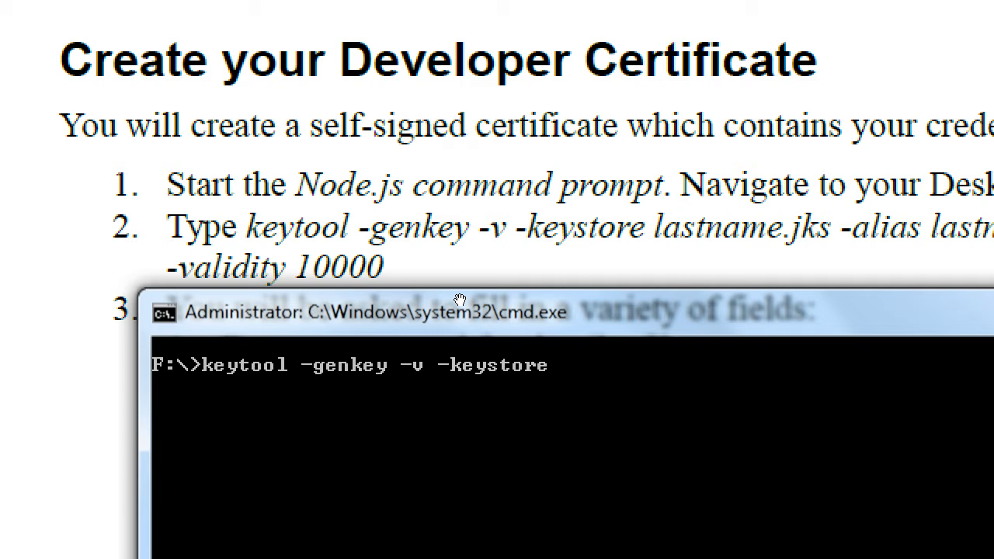
{"action": "type", "text": "camposs."}
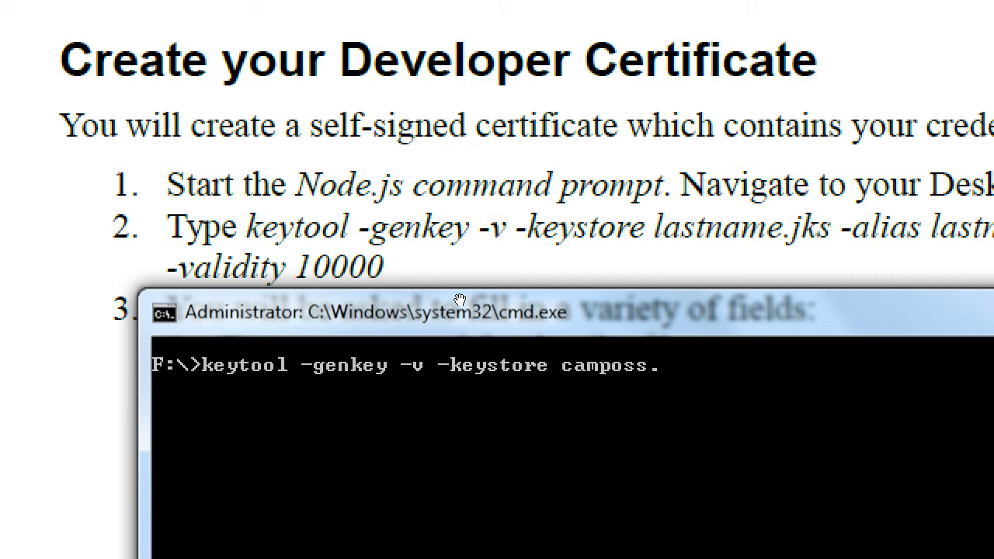
{"action": "type", "text": "jks"}
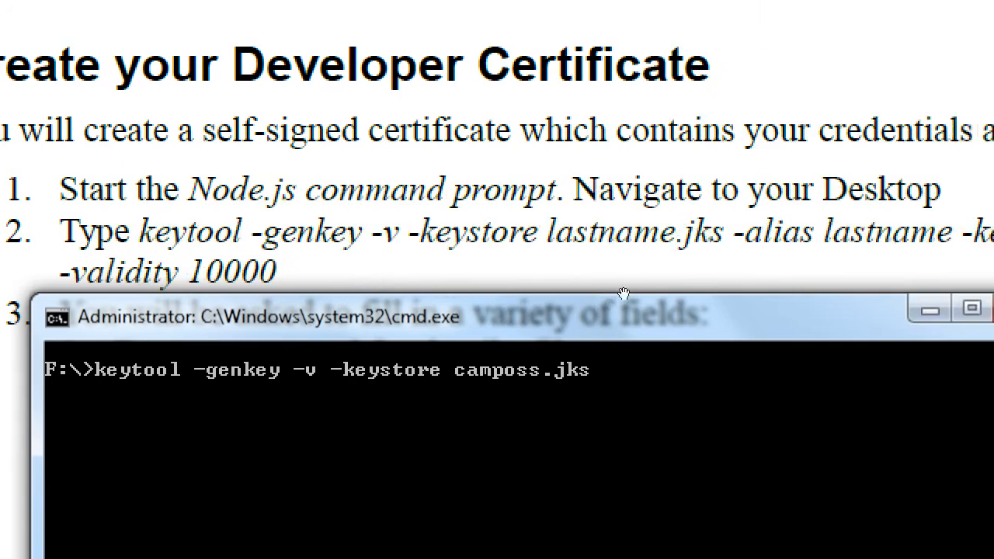
Add -alias camposs to the keytool command and begin the next option
{"action": "type", "text": "-0a"}
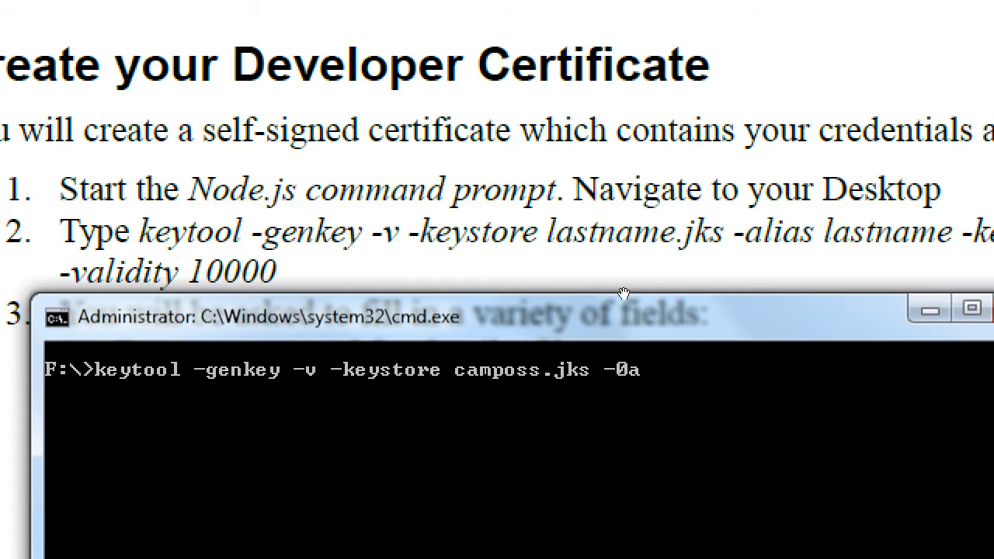
{"action": "type", "text": "-alias"}
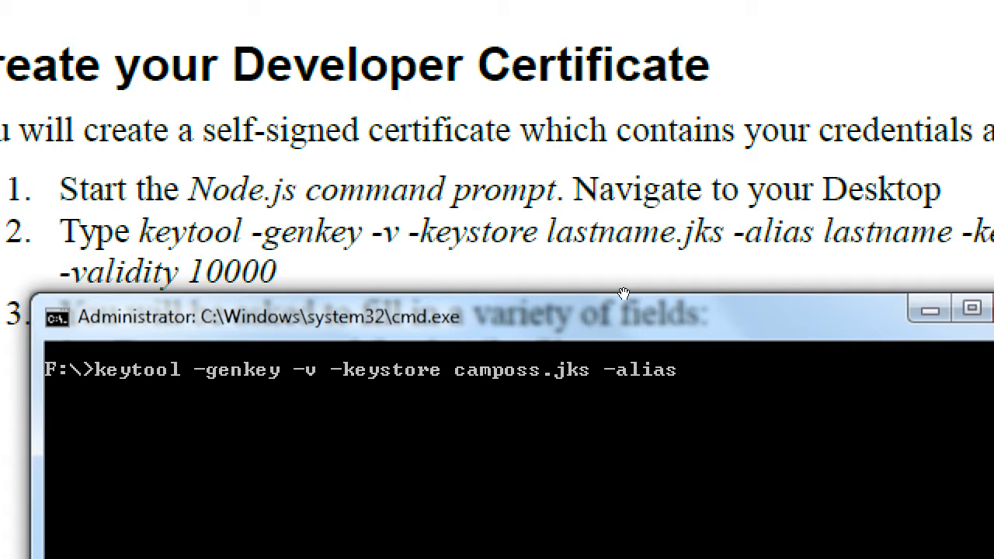
{"action": "type", "text": "camposs -"}
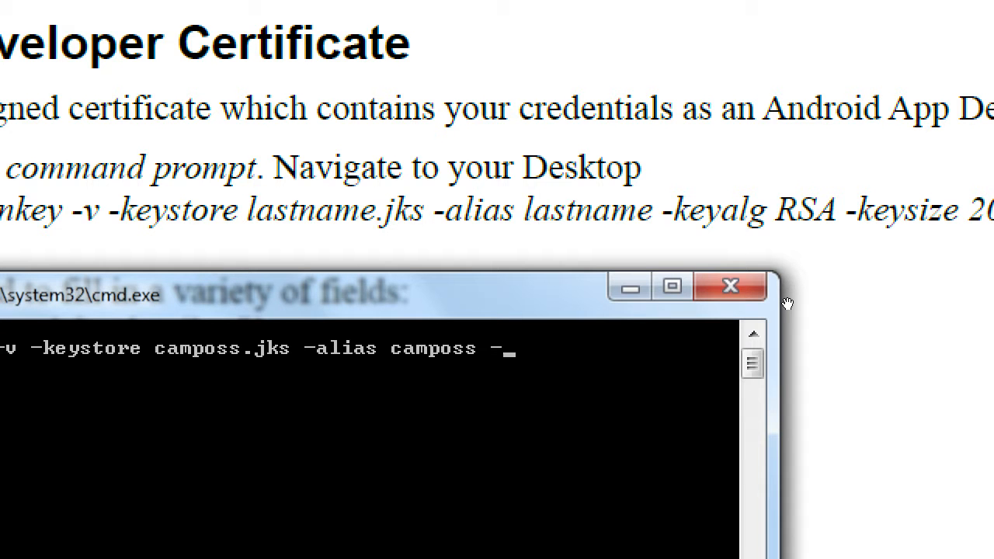
Append -keyalg RSA, key size 2048 and -validity 10000 to the keytool command
{"action": "type", "text": "keyalg"}
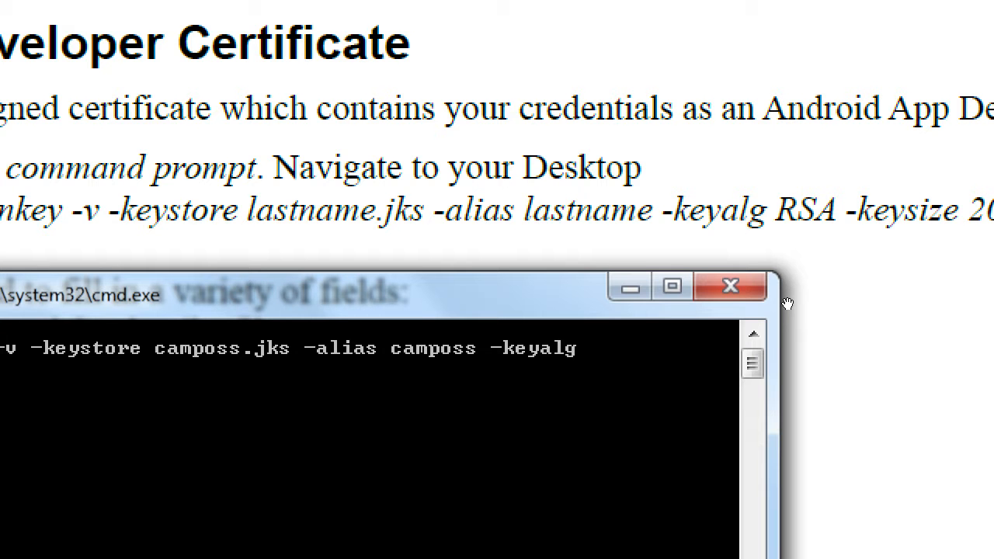
{"action": "type", "text": "RSA"}
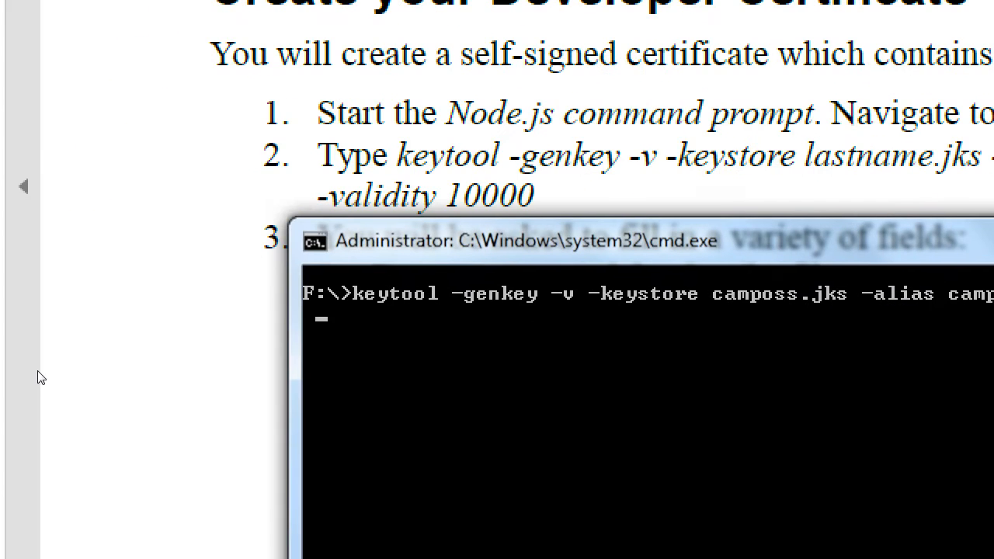
{"action": "type", "text": "2048"}
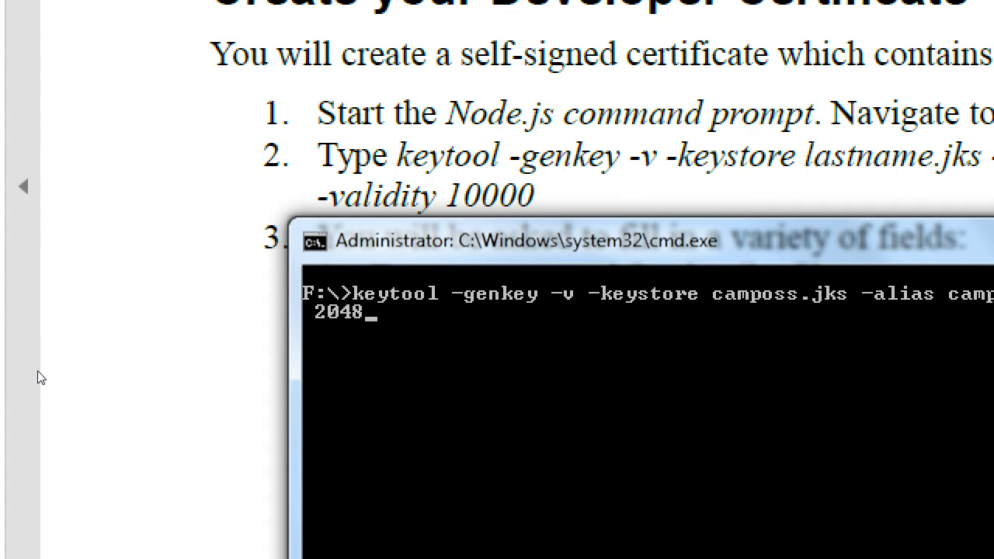
{"action": "type", "text": "-vaidi"}
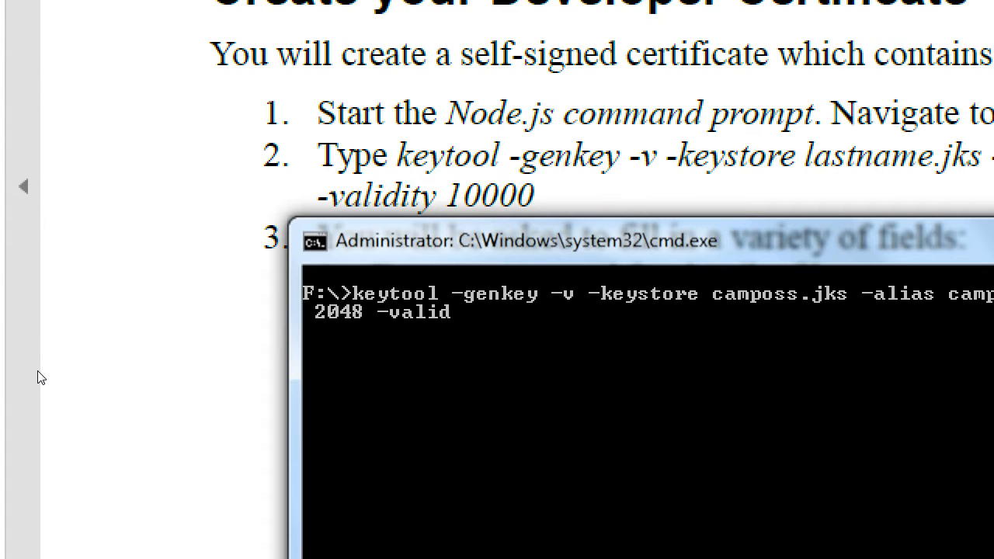
{"action": "type", "text": "ity"}
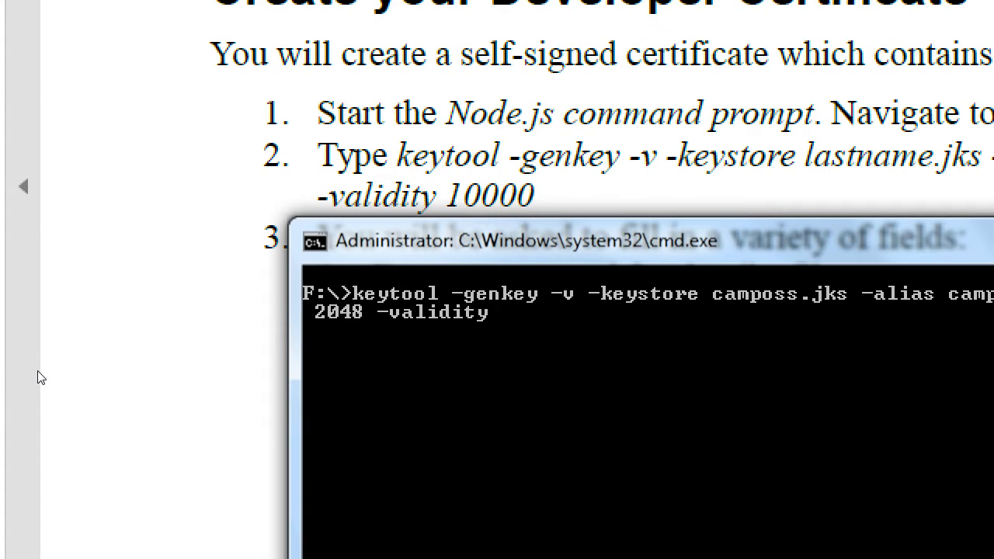
{"action": "type", "text": "10"}
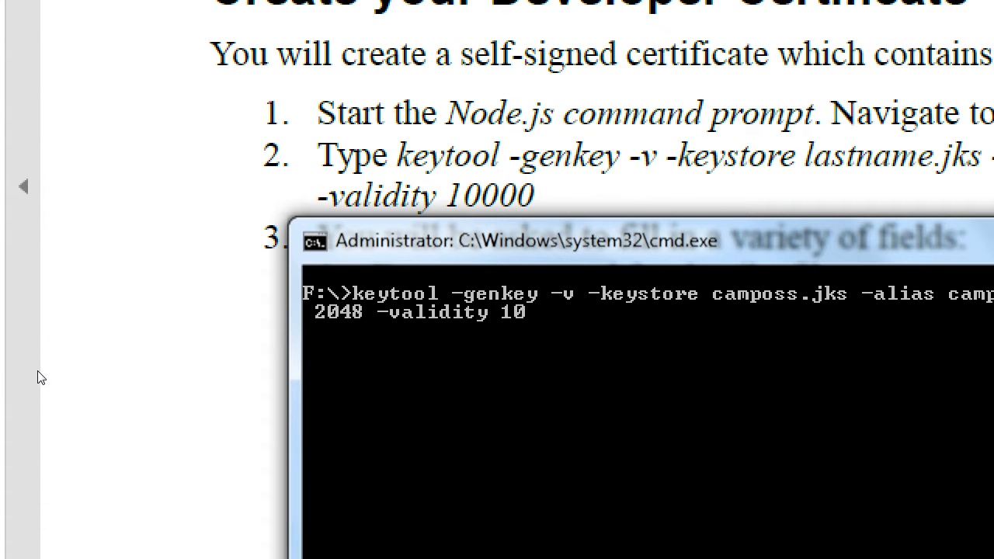
{"action": "type", "text": "000"}
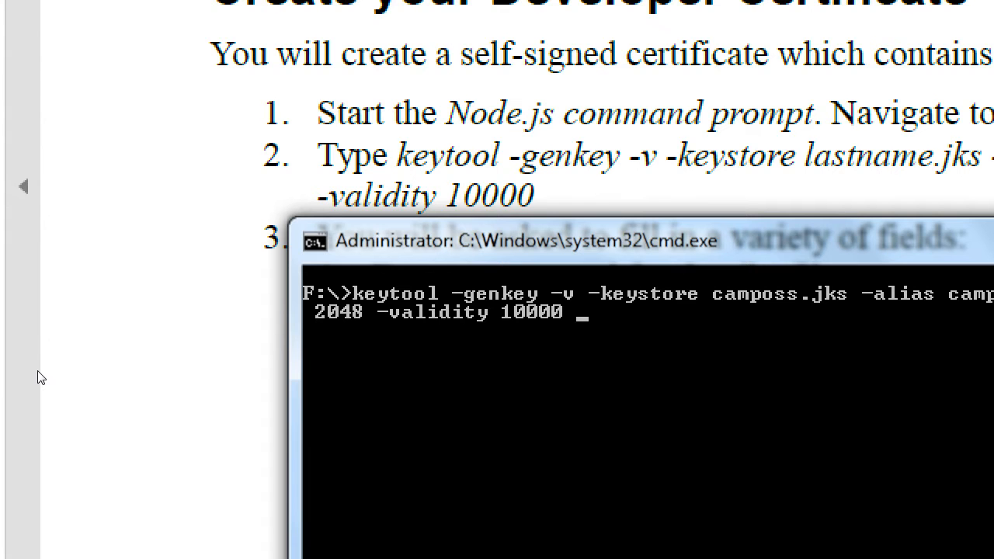
{"action": "mouse_move", "coordinate": [136, 378]}
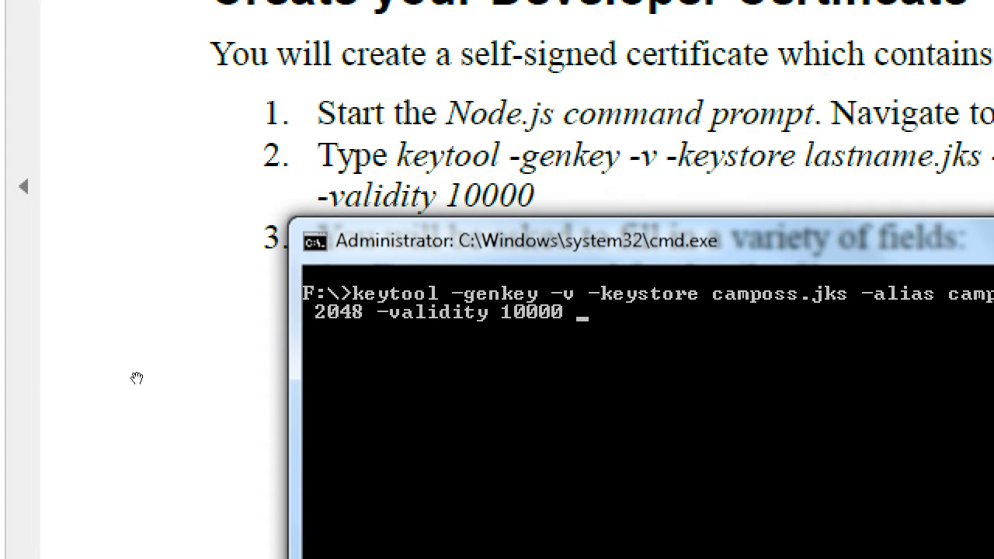
{"action": "mouse_move", "coordinate": [469, 352]}
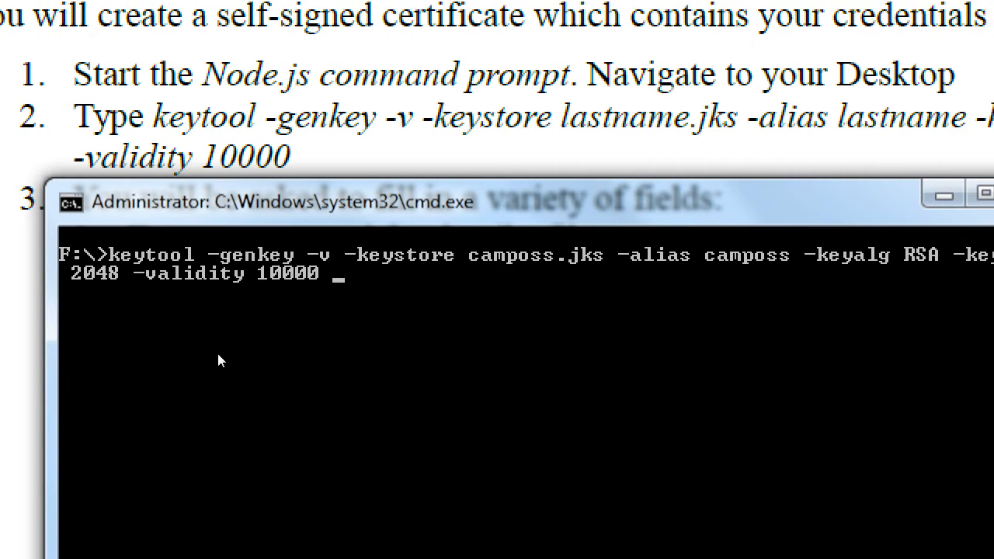
{"action": "mouse_move", "coordinate": [456, 365]}
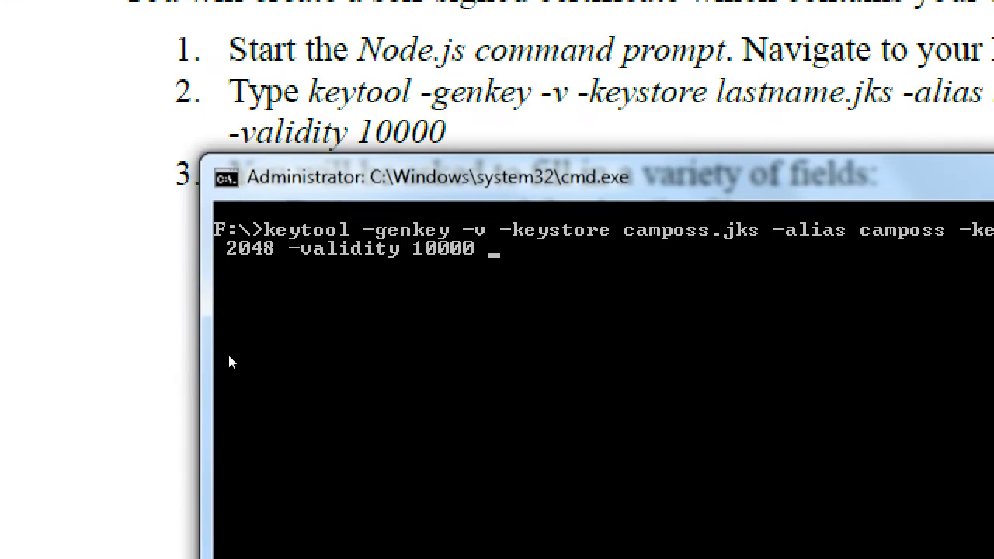
{"action": "mouse_move", "coordinate": [409, 377]}
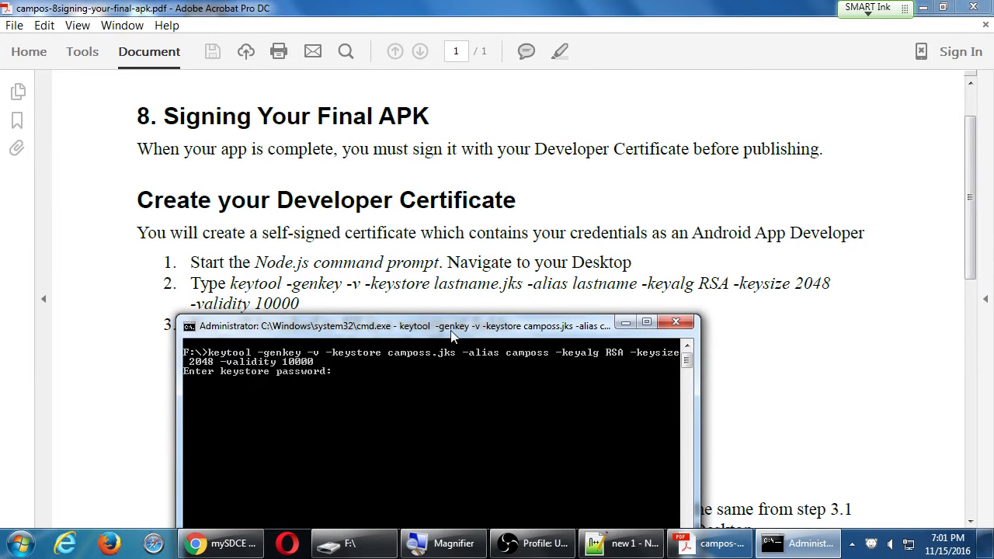
Make the console window taller and enter and confirm the keystore password
{"action": "left_click_drag", "start_coordinate": [431, 325], "coordinate": [683, 105]}
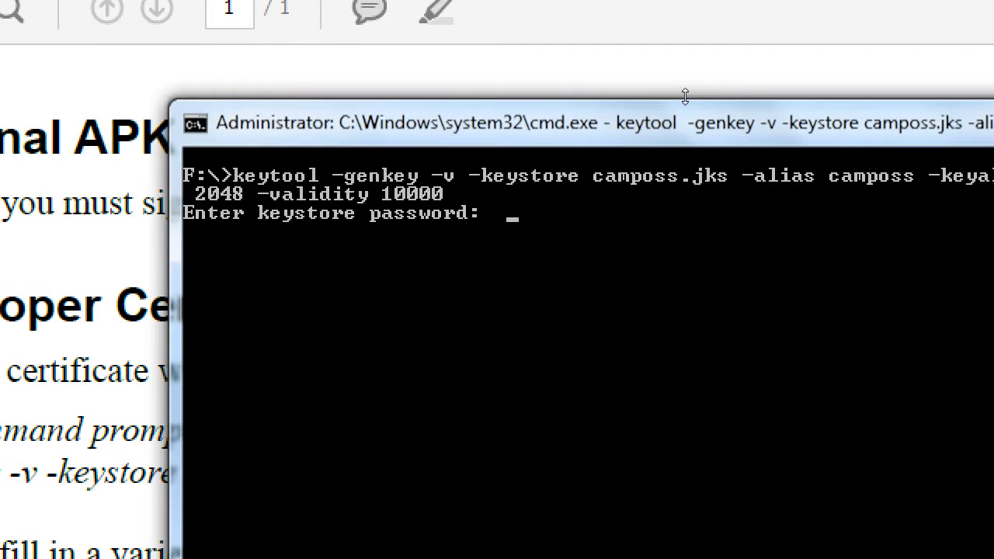
{"action": "mouse_move", "coordinate": [629, 142]}
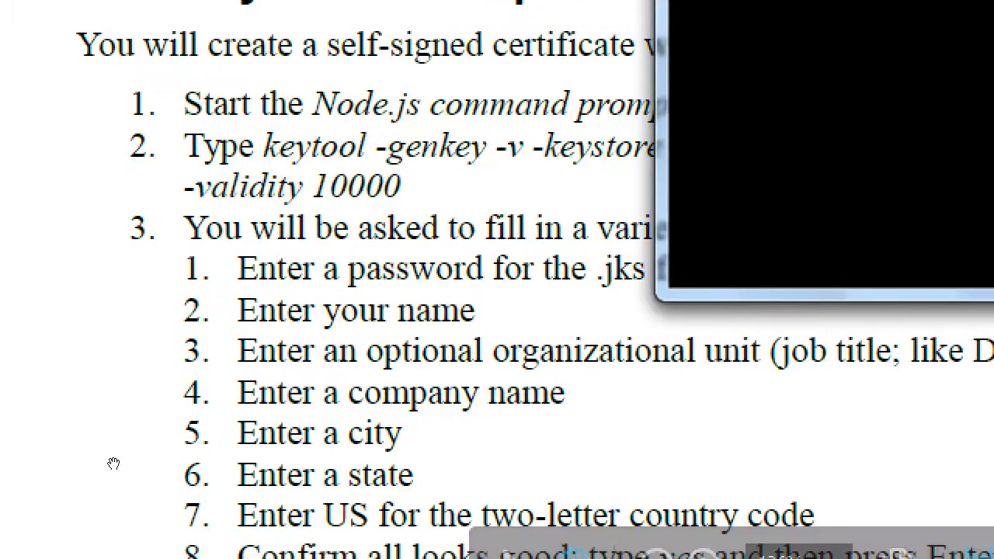
{"action": "scroll", "scroll_direction": "down", "scroll_amount": 3}
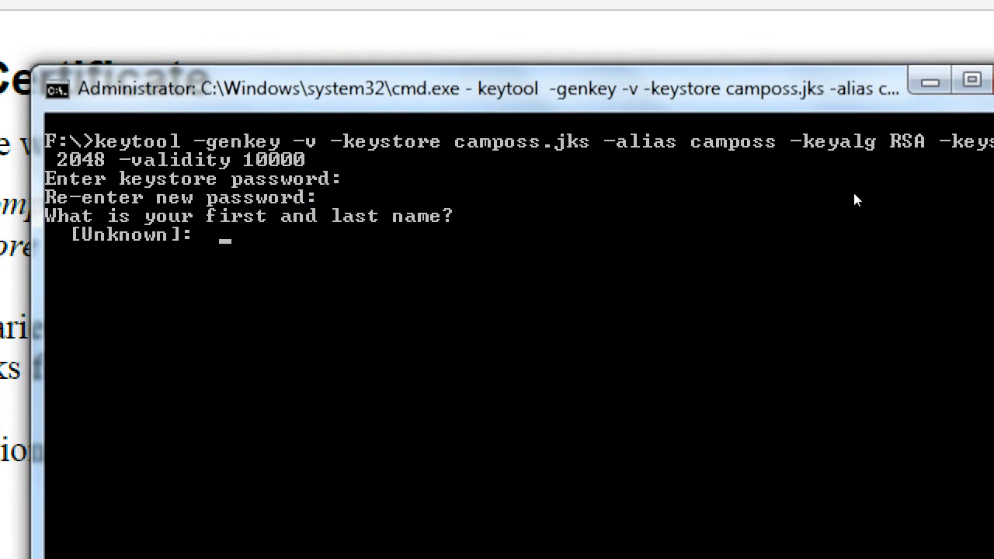
Enter Victor Camposs, Developer, Victor's Apps, San Diego, CA and US as certificate identity
{"action": "type", "text": "J"}
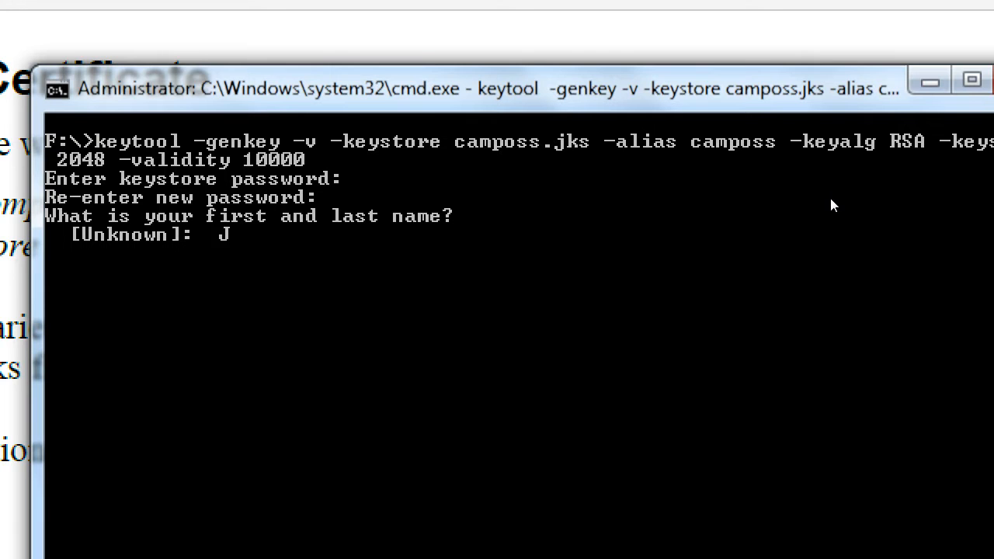
{"action": "type", "text": "Victor Camposs"}
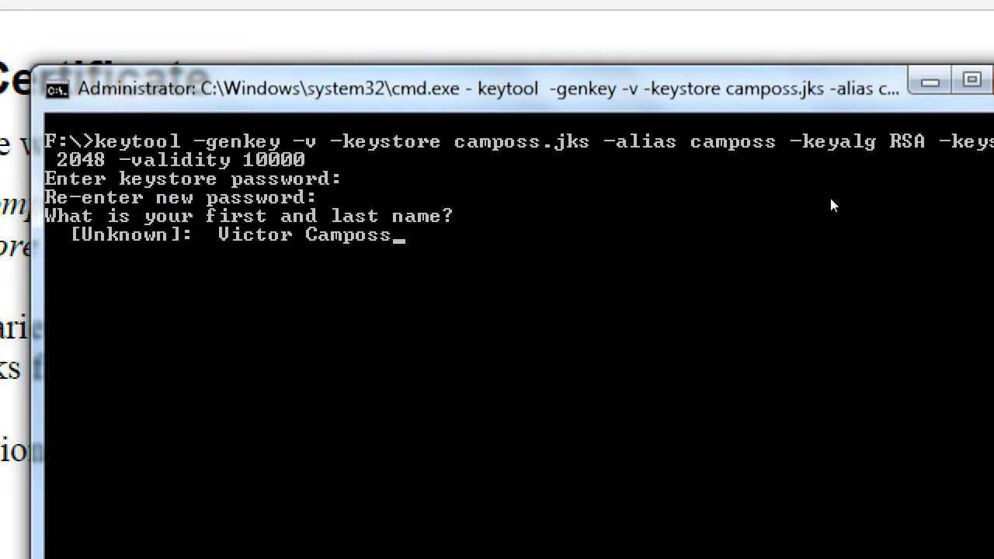
{"action": "key", "text": "Return"}
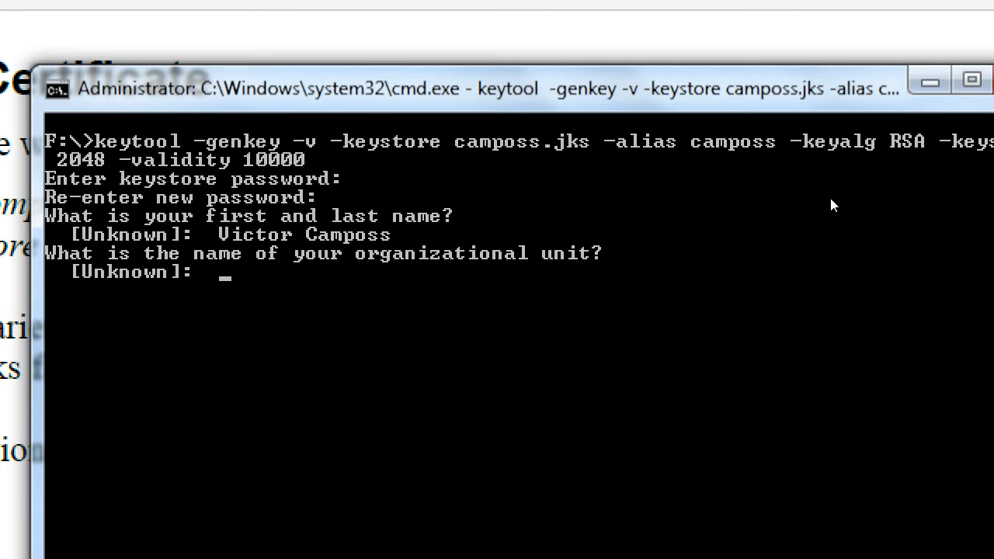
{"action": "type", "text": "Developer"}
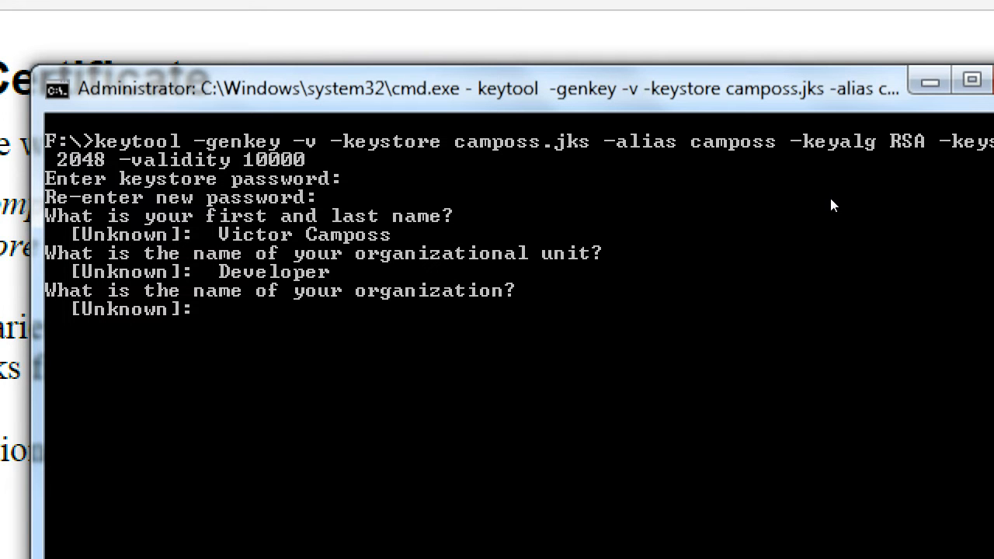
{"action": "type", "text": "Victor's"}
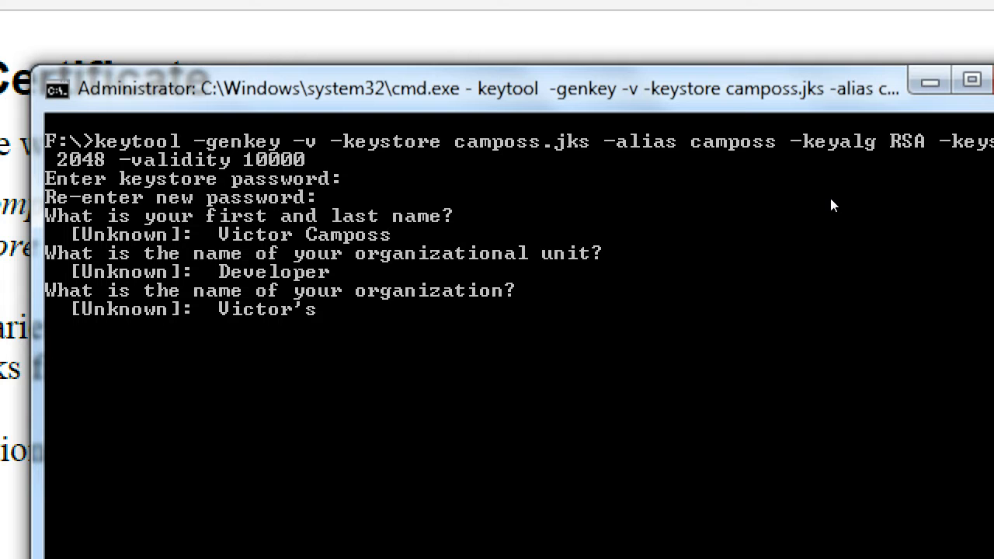
{"action": "type", "text": "Apps."}
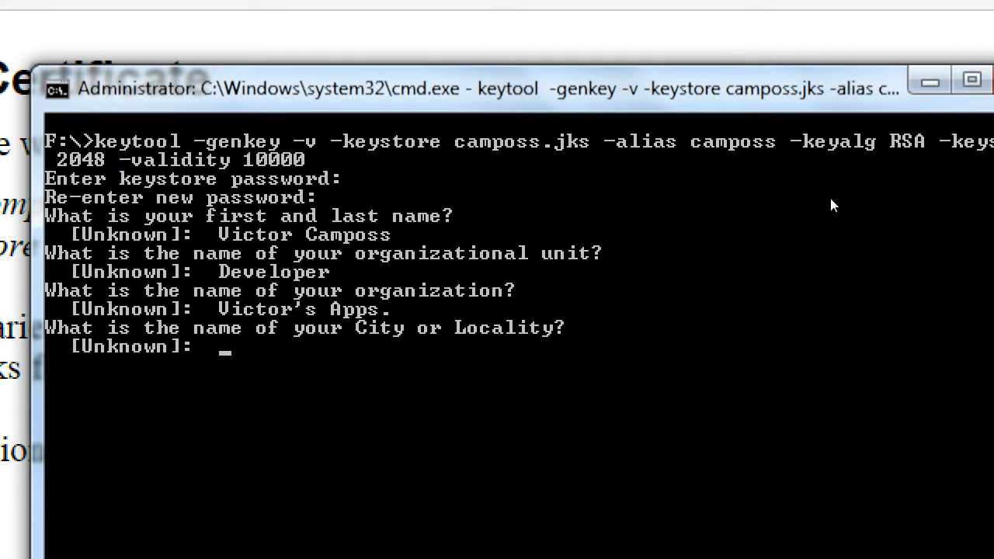
{"action": "type", "text": "San Diego"}
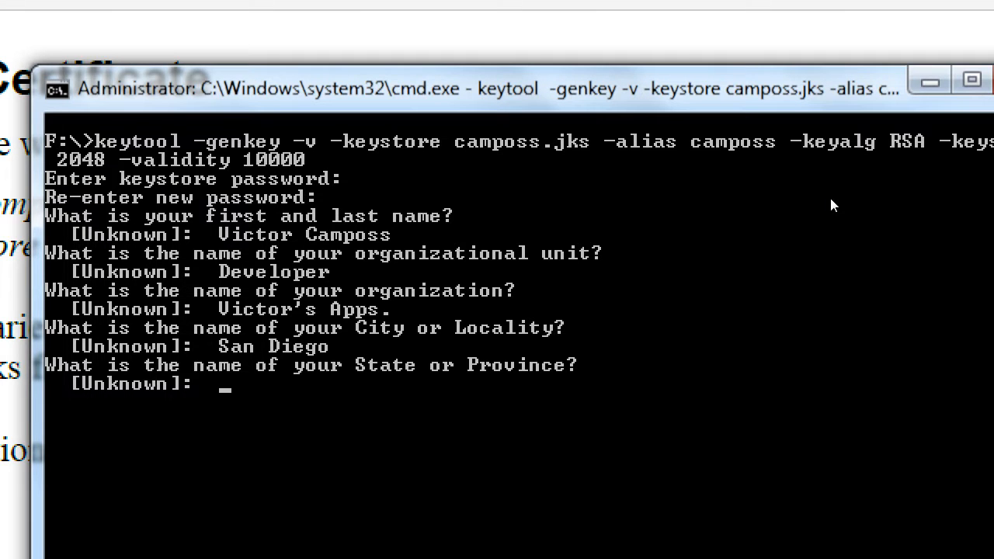
{"action": "type", "text": "CA"}
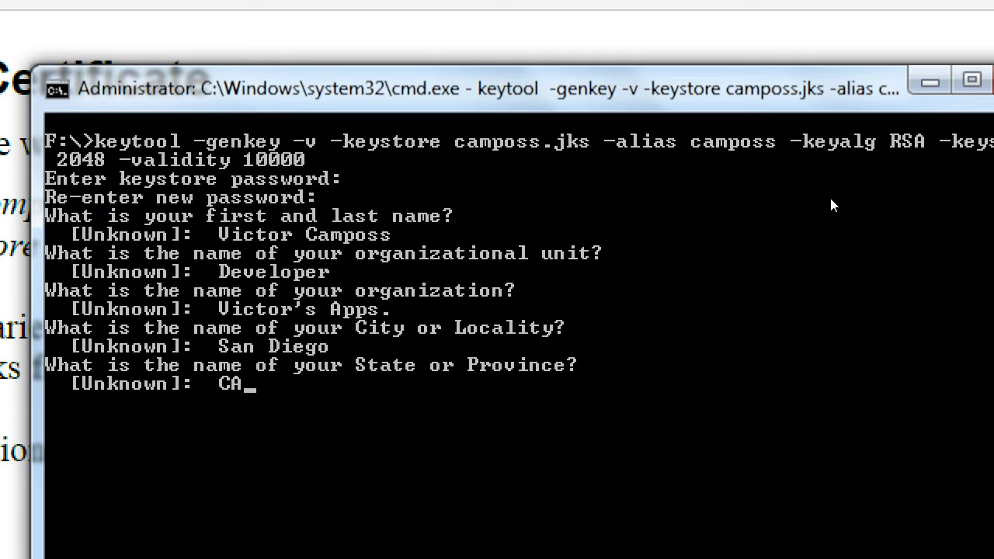
{"action": "type", "text": "US"}
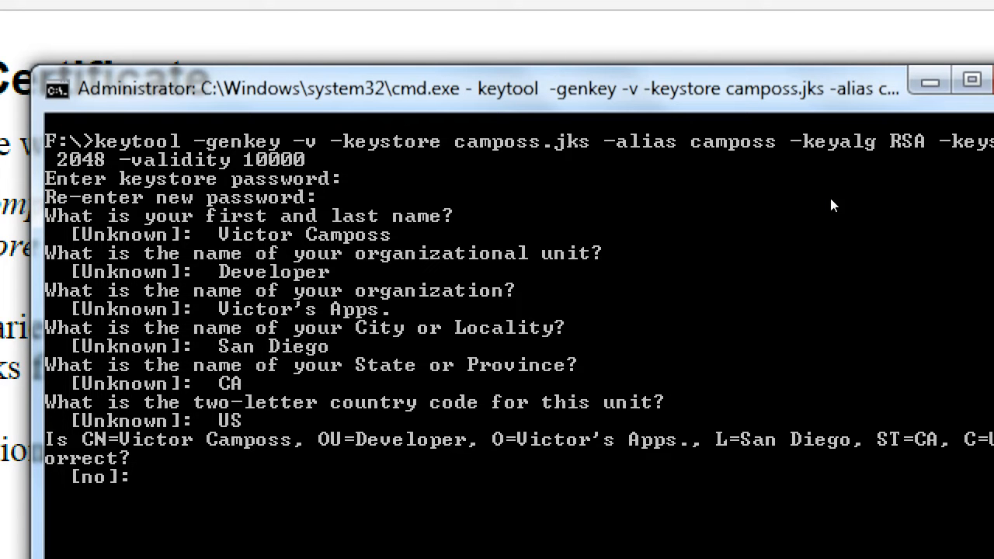
Answer yes to the certificate details and enter the key password for camposs
{"action": "type", "text": "yes"}
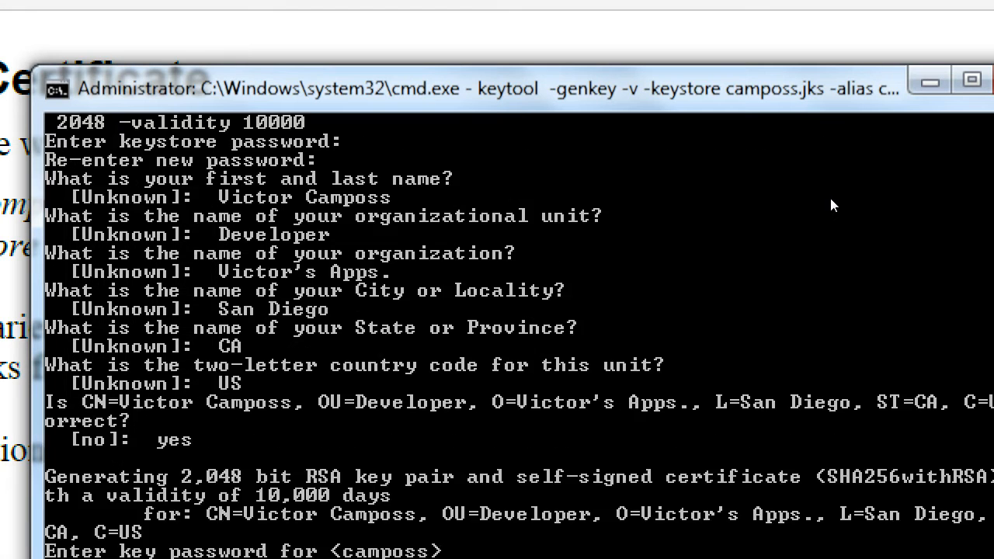
{"action": "scroll", "scroll_direction": "down", "scroll_amount": 3}
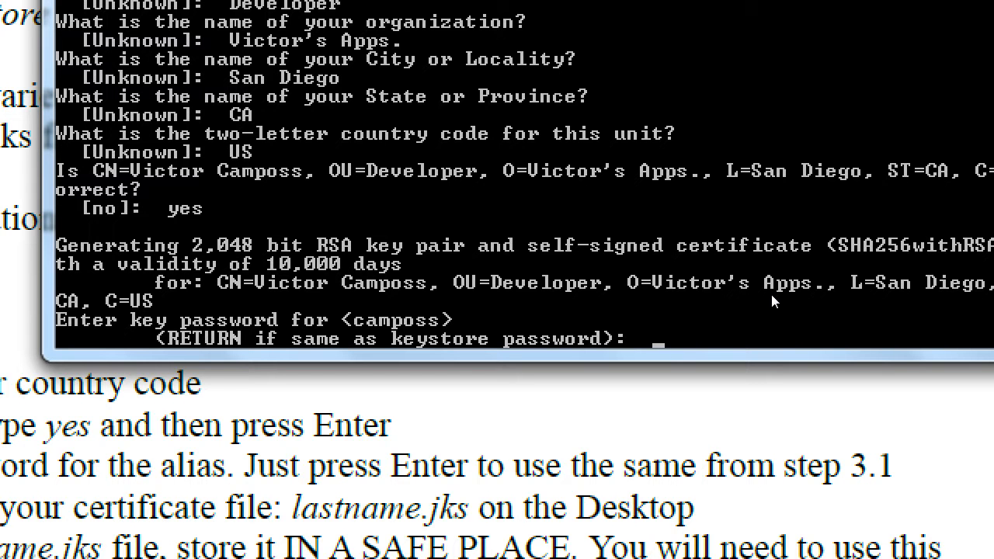
{"action": "mouse_move", "coordinate": [870, 301]}
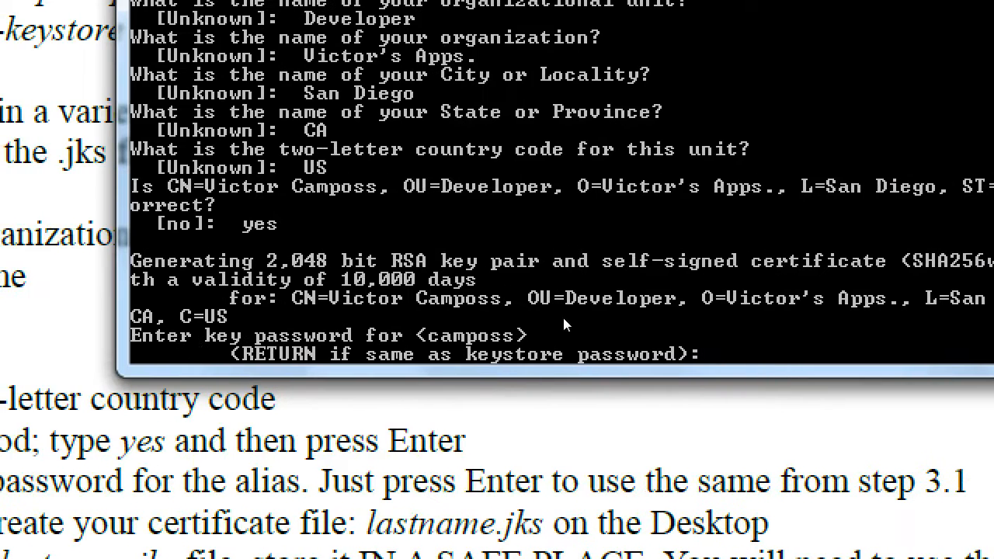
{"action": "mouse_move", "coordinate": [719, 341]}
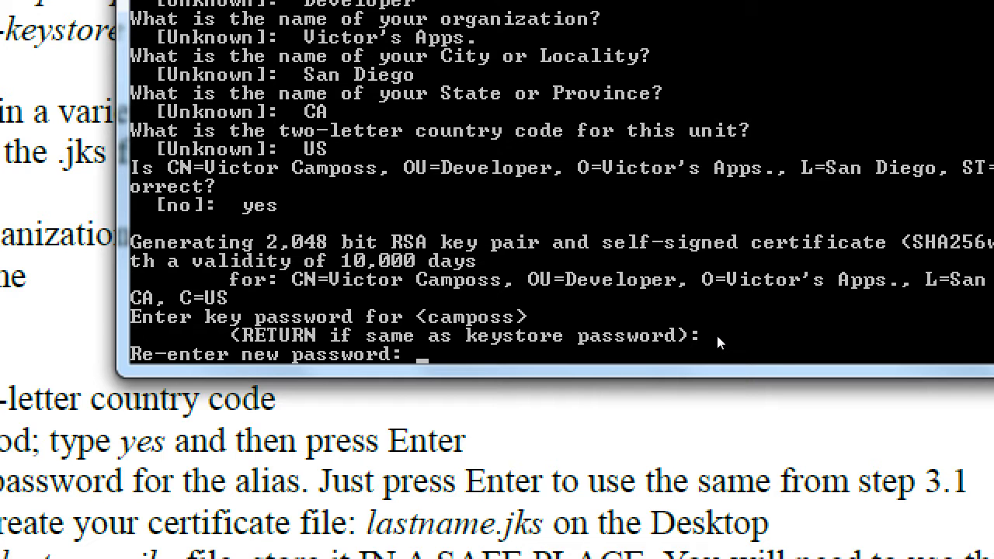
Confirm the camposs key password, then view the new camposs.jks on the F: drive
{"action": "key", "text": "Return"}
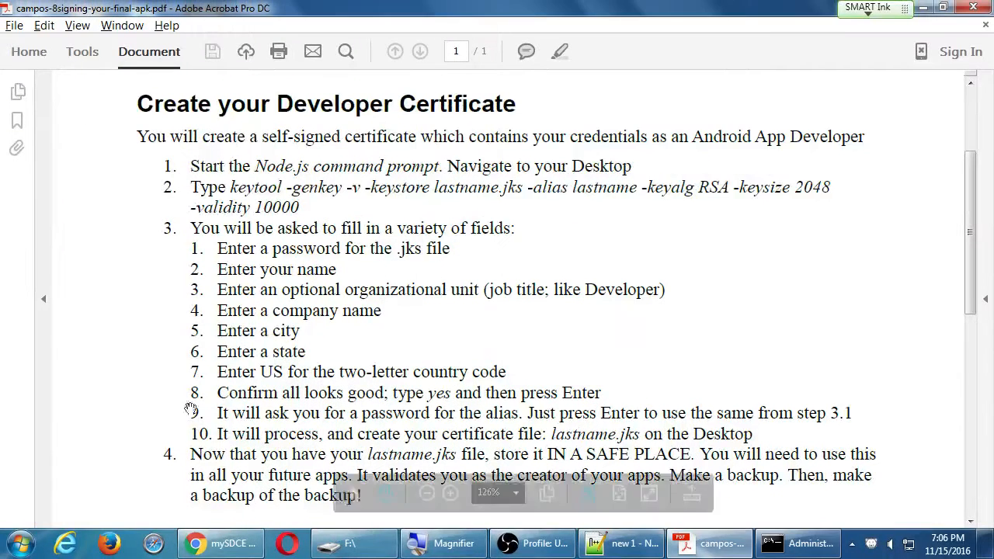
{"action": "scroll", "scroll_direction": "down", "scroll_amount": 3}
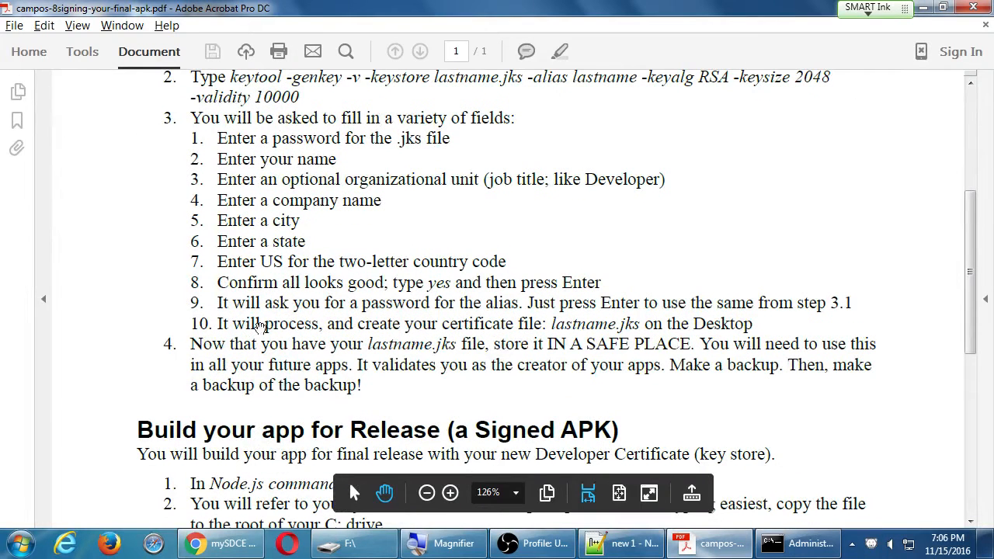
{"action": "mouse_move", "coordinate": [527, 334]}
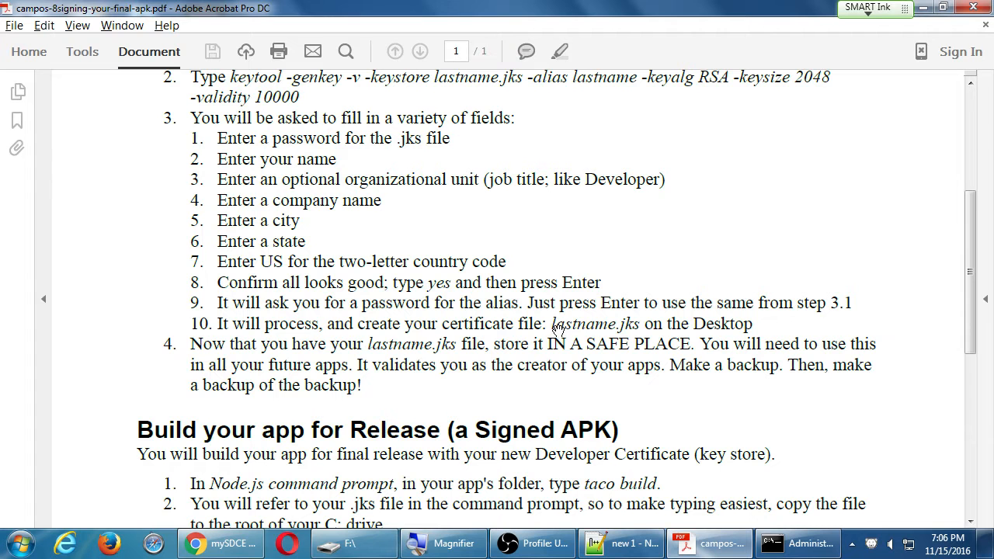
{"action": "mouse_move", "coordinate": [586, 311]}
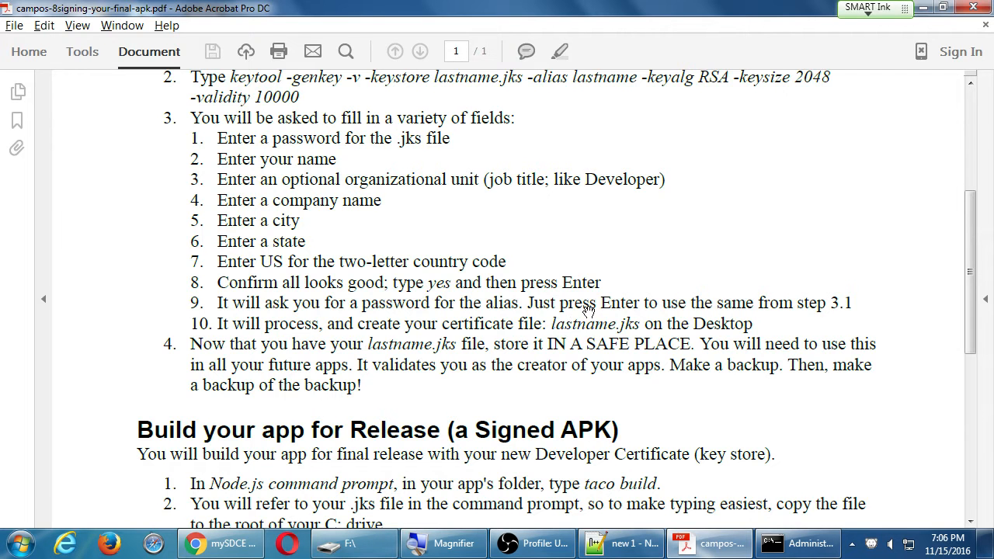
{"action": "left_click", "coordinate": [353, 543]}
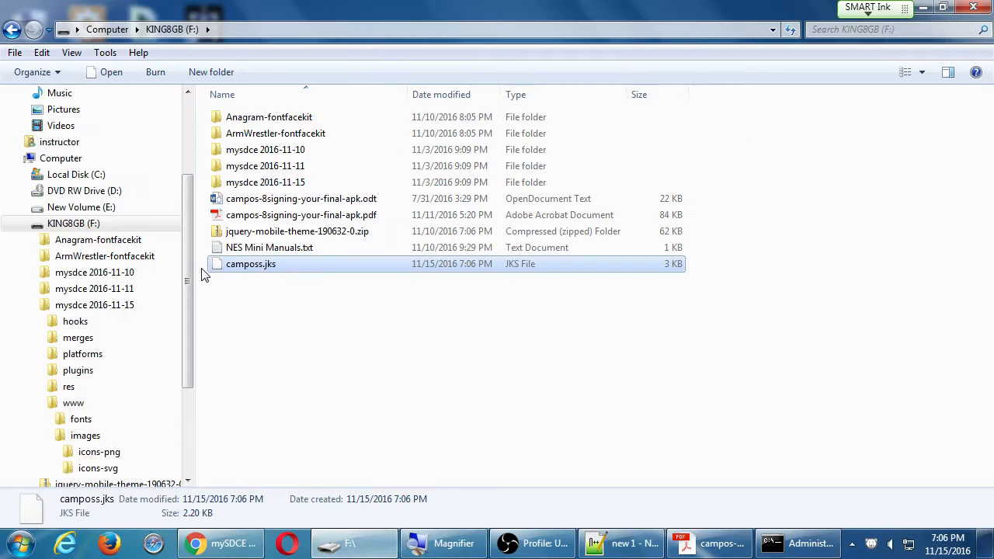
Peek at camposs.jks as binary text, then return to the F: drive listing
{"action": "double_click", "coordinate": [250, 264]}
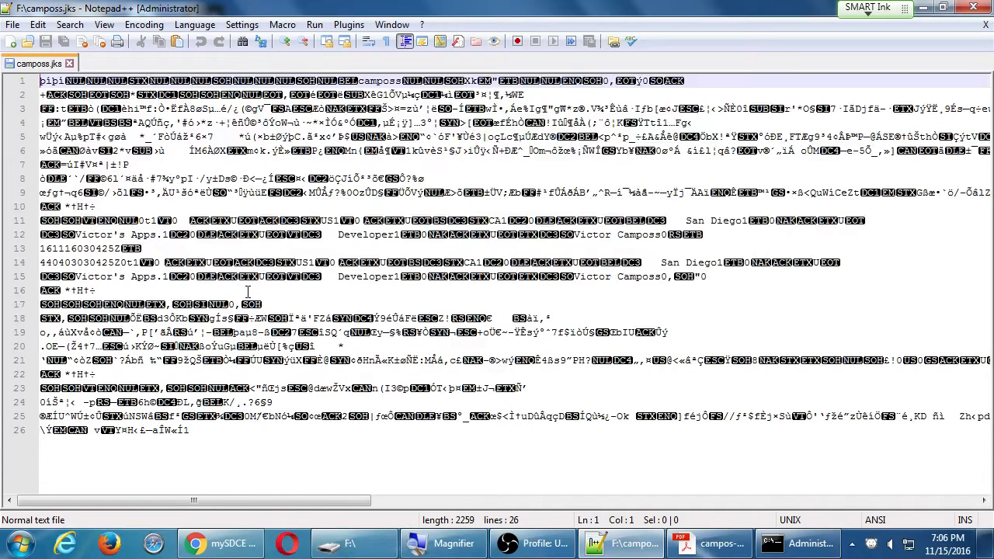
{"action": "left_click", "coordinate": [11, 41]}
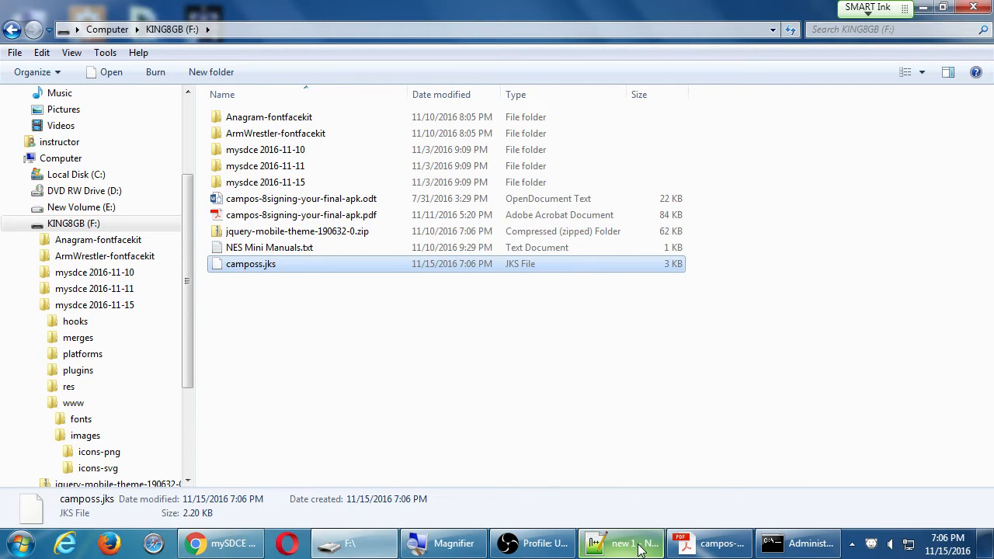
{"action": "left_click", "coordinate": [708, 543]}
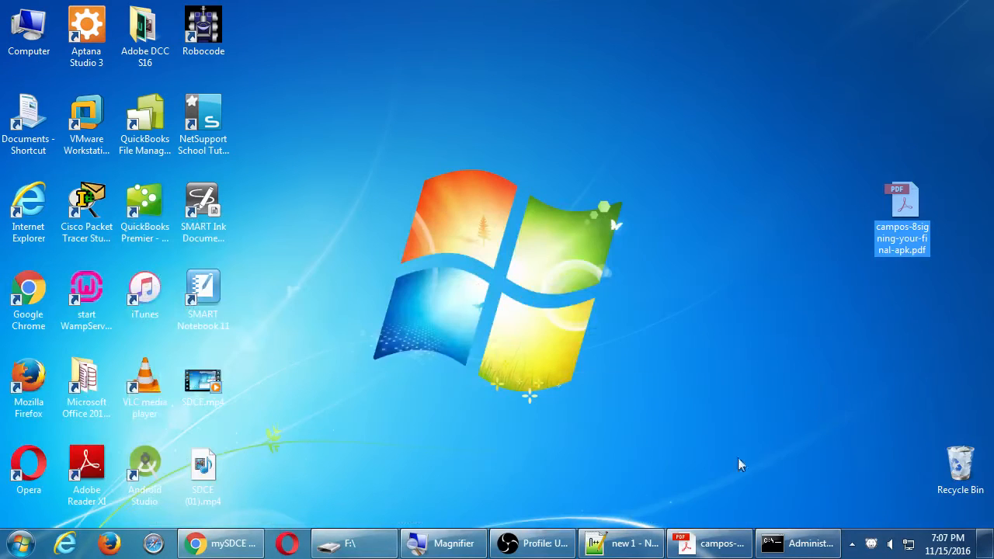
{"action": "left_click", "coordinate": [354, 543]}
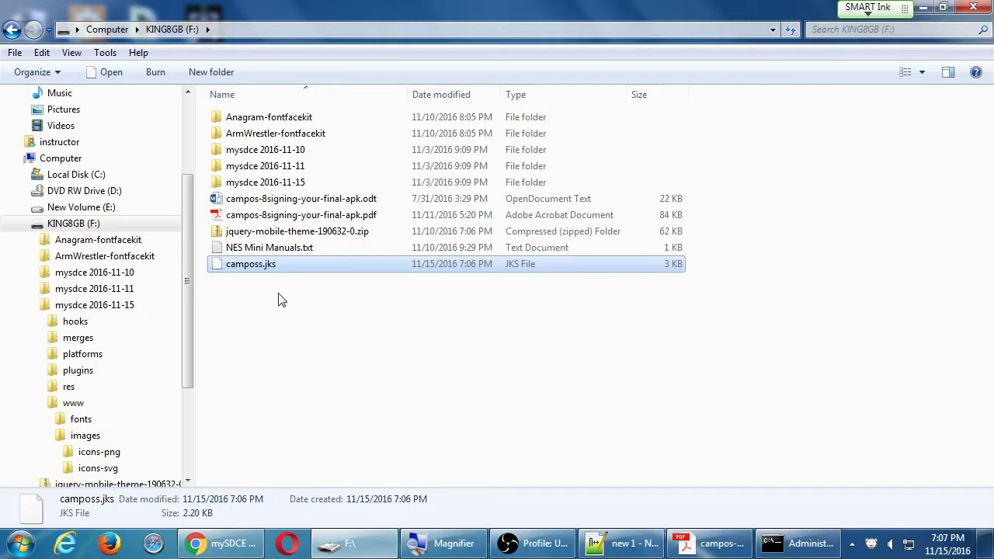
{"action": "mouse_move", "coordinate": [261, 312]}
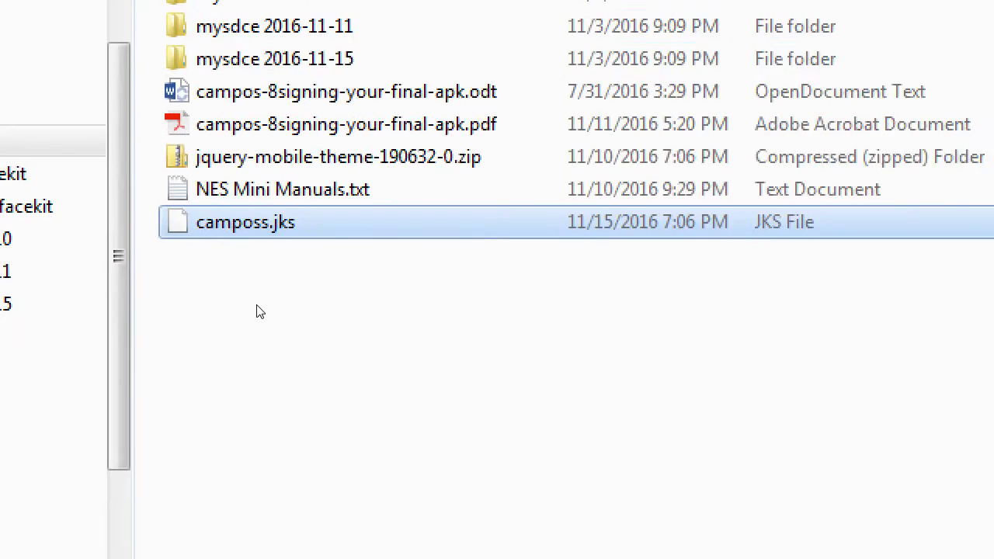
{"action": "scroll", "scroll_direction": "up", "scroll_amount": 3}
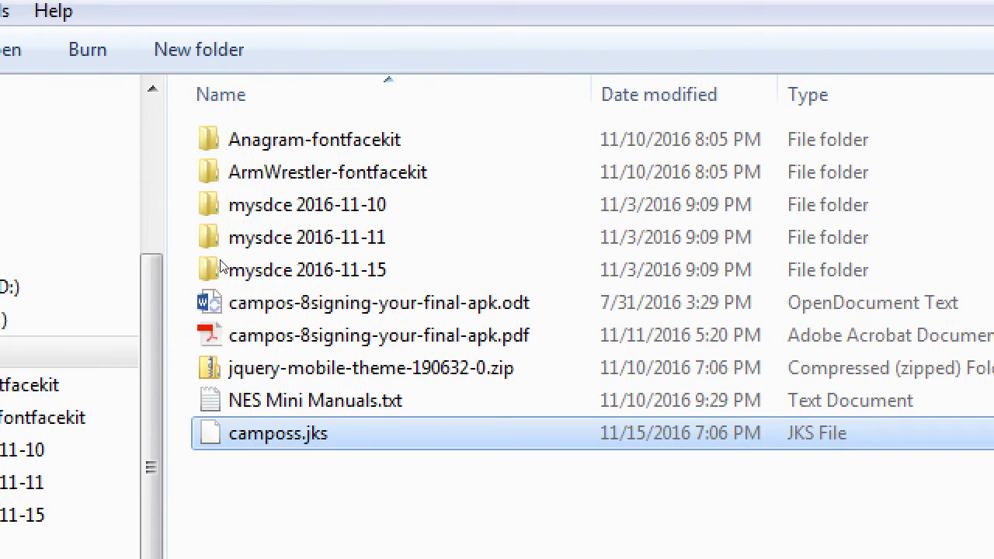
{"action": "mouse_move", "coordinate": [249, 294]}
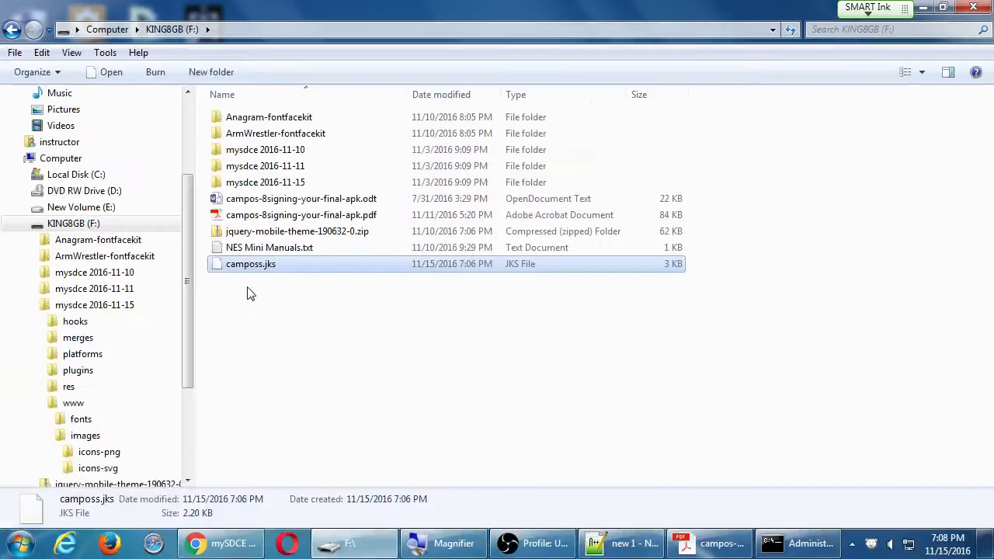
{"action": "mouse_move", "coordinate": [225, 271]}
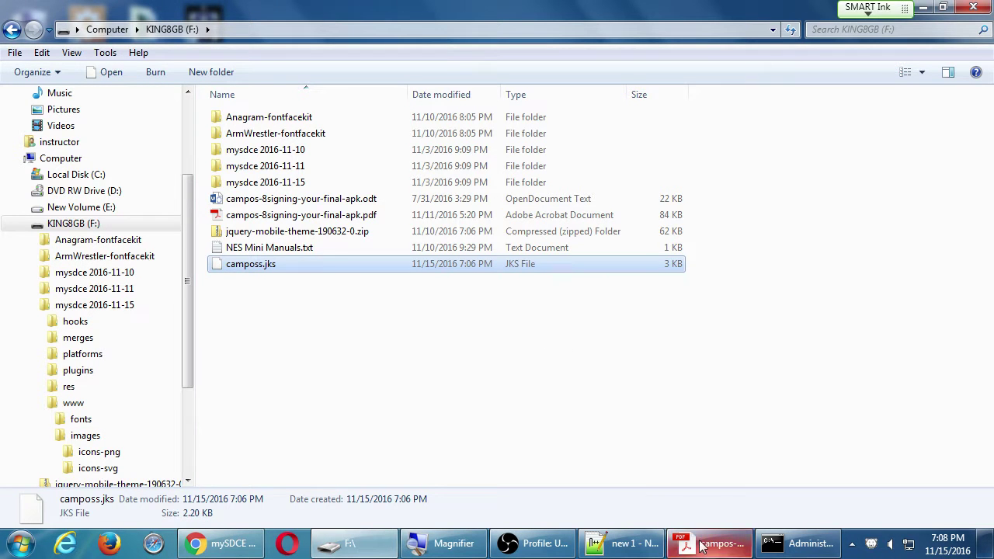
Scroll the signing guide PDF to 'Build your app for Release (a Signed APK)'
{"action": "left_click", "coordinate": [709, 543]}
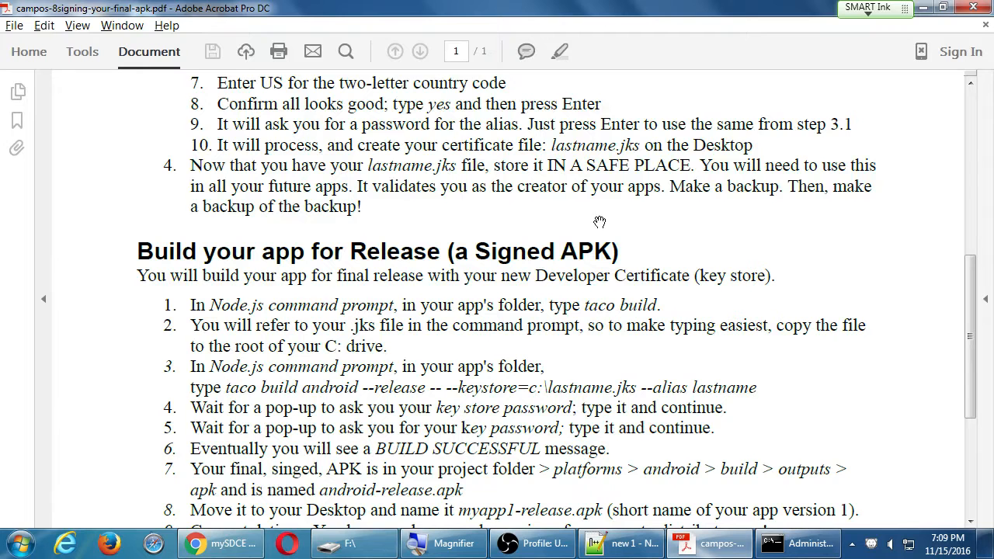
{"action": "scroll", "scroll_direction": "down", "scroll_amount": 3}
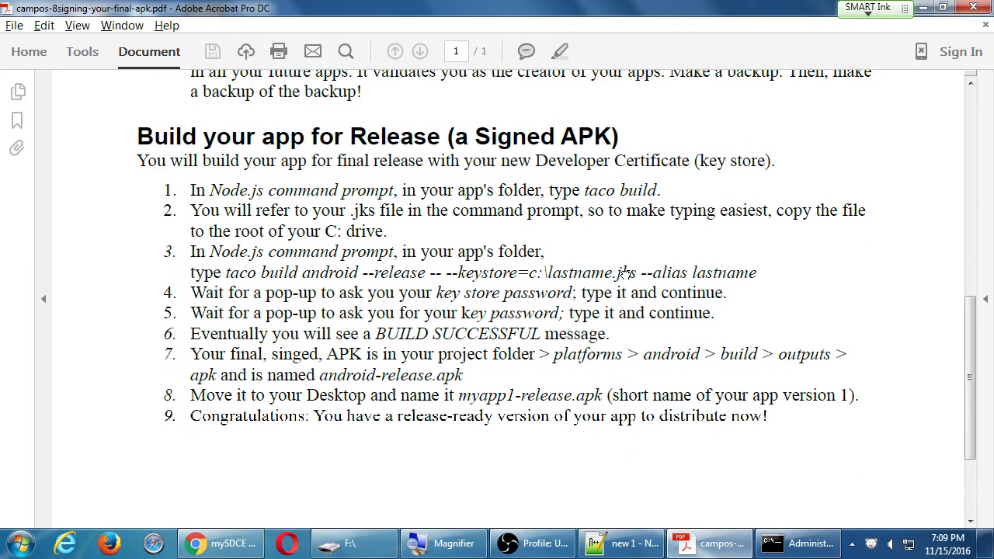
{"action": "scroll", "scroll_direction": "up", "scroll_amount": 3}
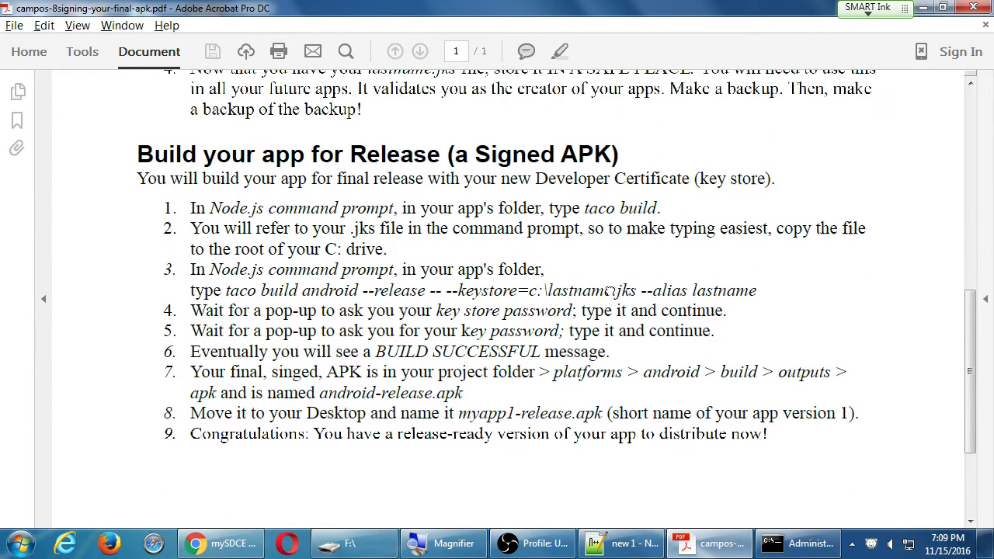
{"action": "scroll", "scroll_direction": "up", "scroll_amount": 3}
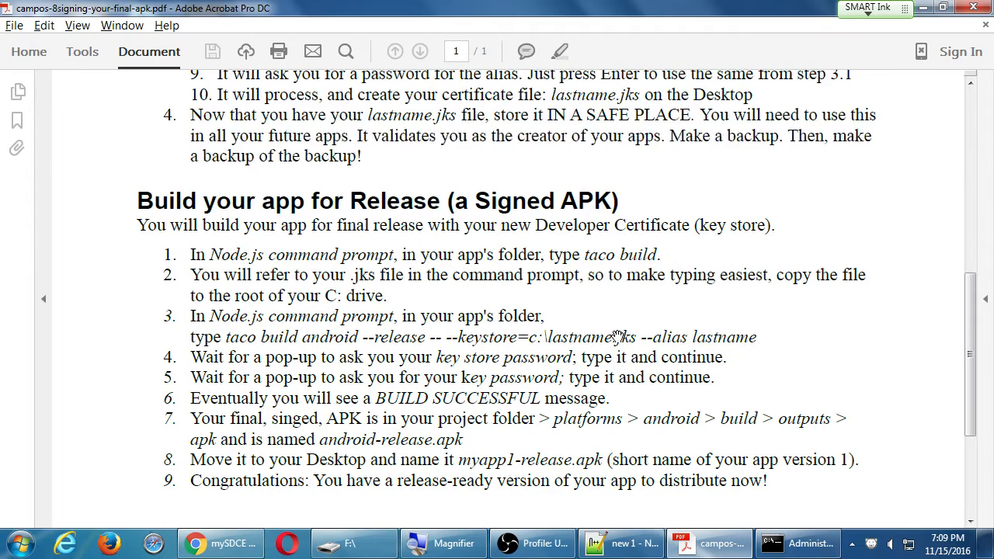
{"action": "scroll", "scroll_direction": "down", "scroll_amount": 3}
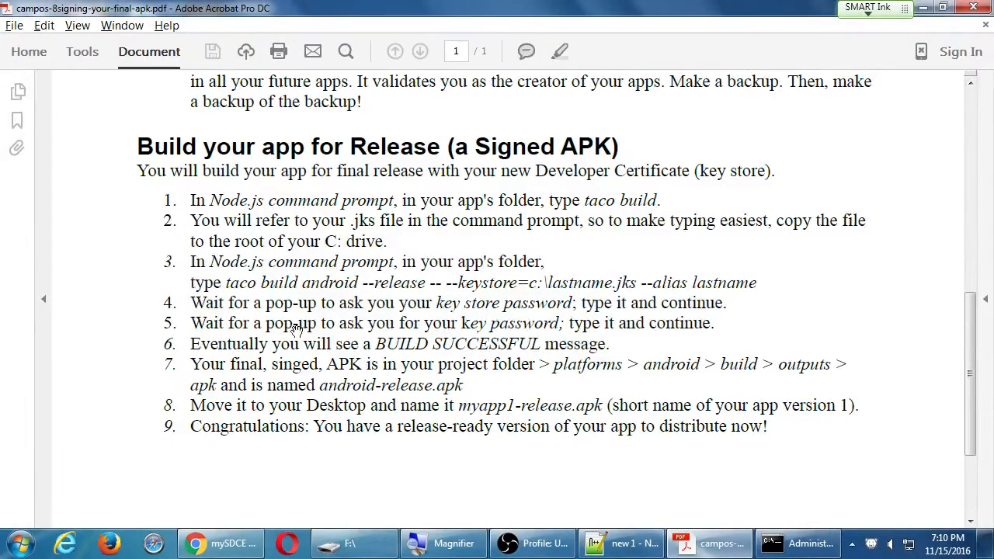
{"action": "mouse_move", "coordinate": [194, 293]}
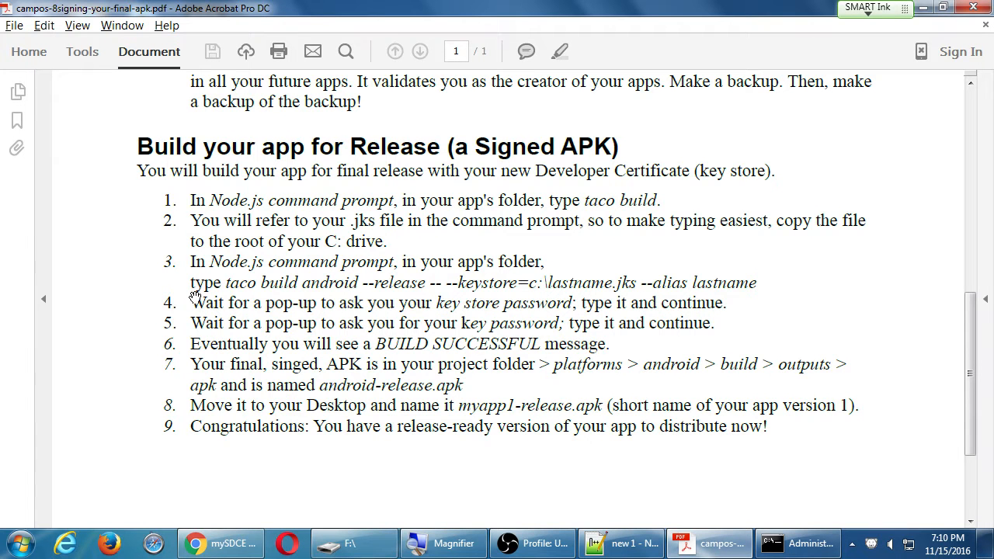
{"action": "mouse_move", "coordinate": [623, 204]}
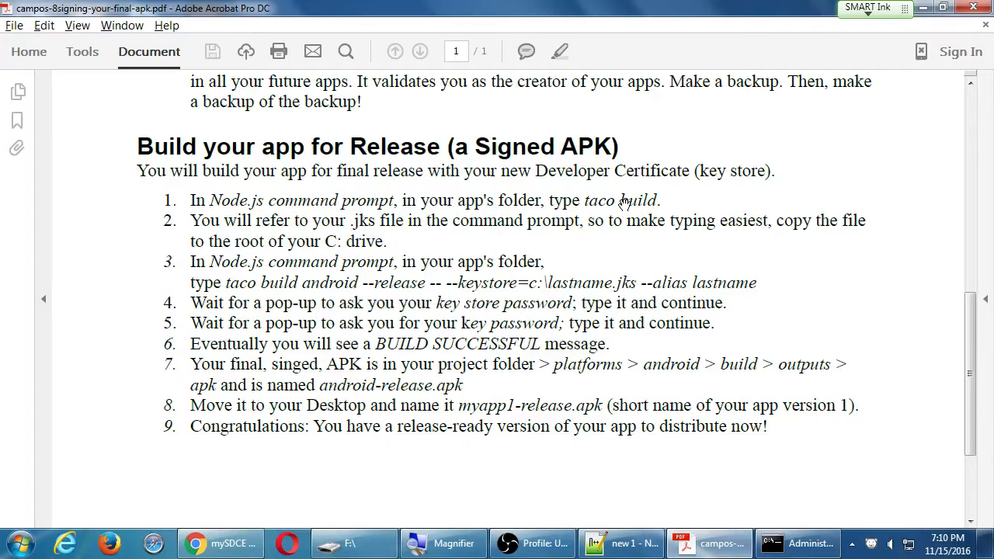
{"action": "mouse_move", "coordinate": [415, 241]}
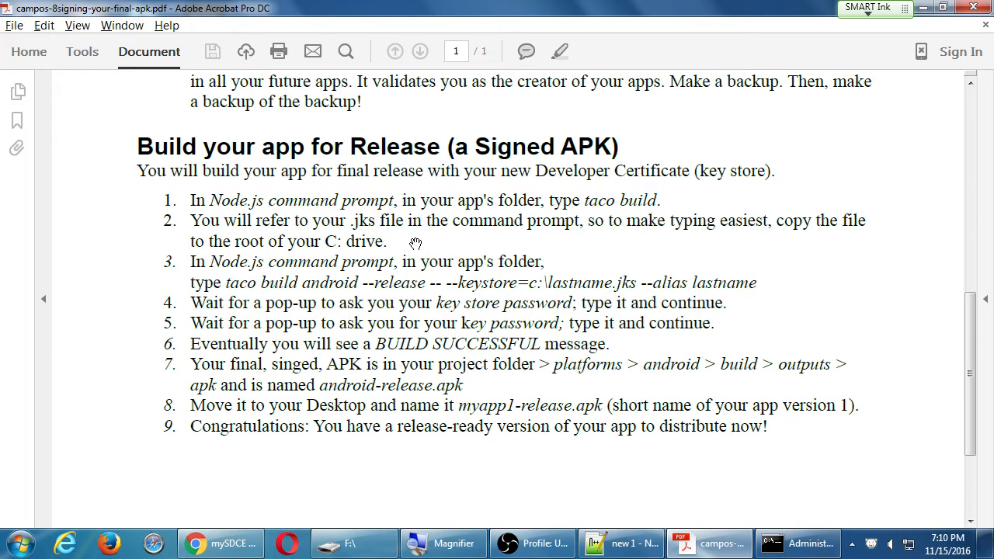
Go back to the F: drive Explorer window listing camposs.jks
{"action": "left_click", "coordinate": [354, 543]}
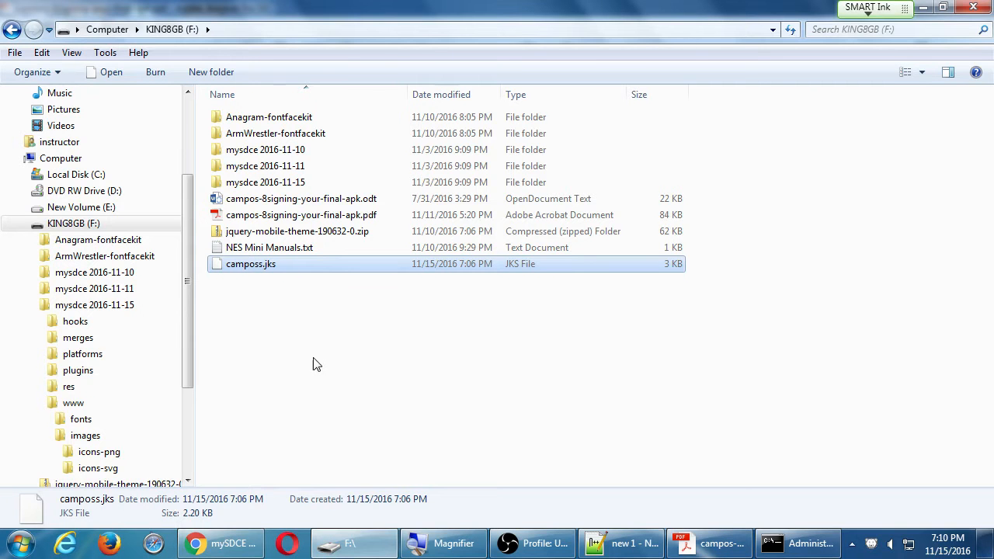
{"action": "mouse_move", "coordinate": [268, 258]}
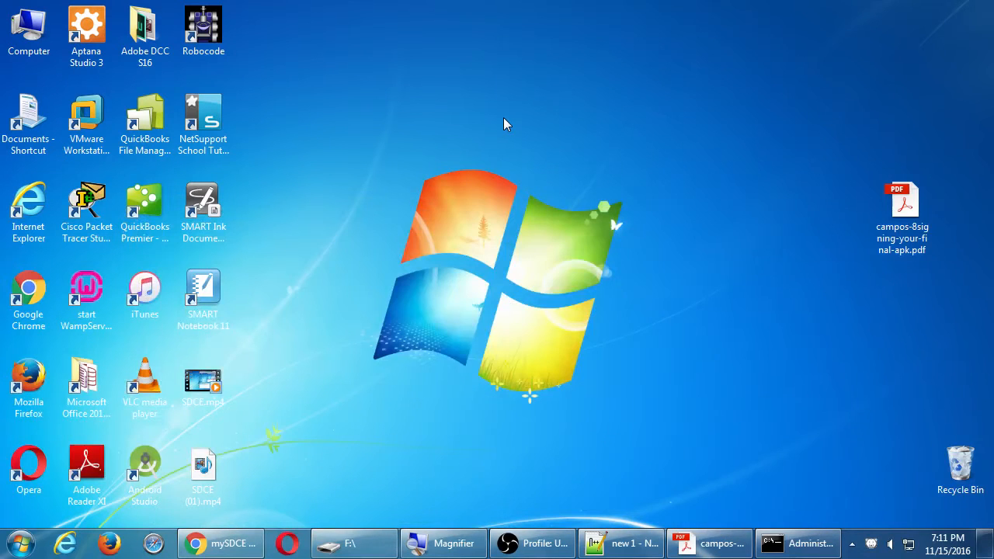
{"action": "left_click", "coordinate": [798, 543]}
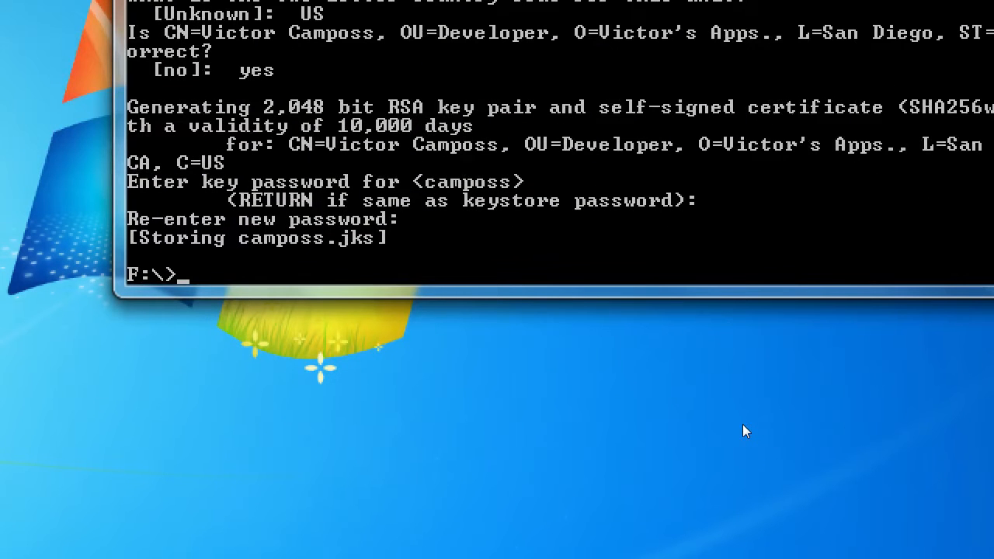
{"action": "type", "text": "keysto"}
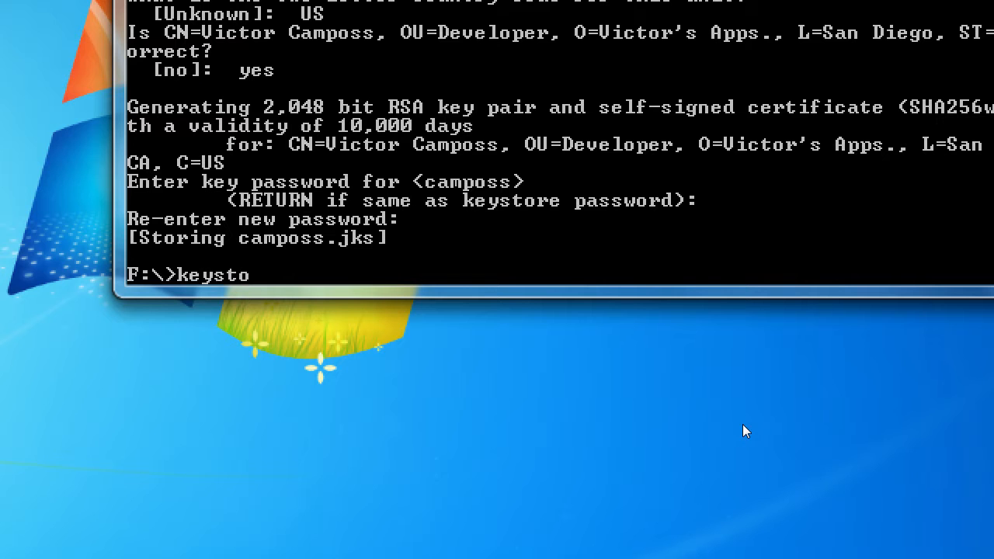
{"action": "type", "text": "re"}
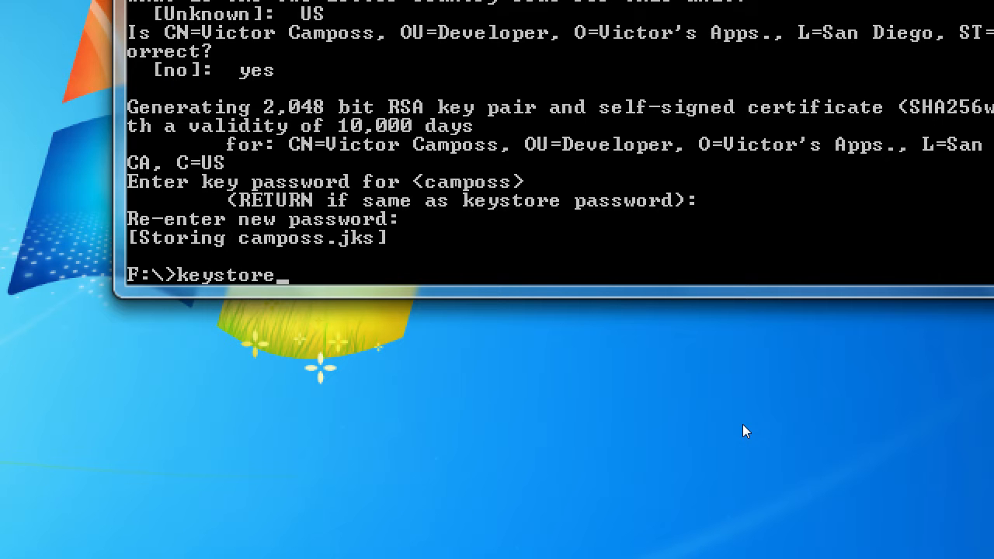
{"action": "type", "text": "=c:"}
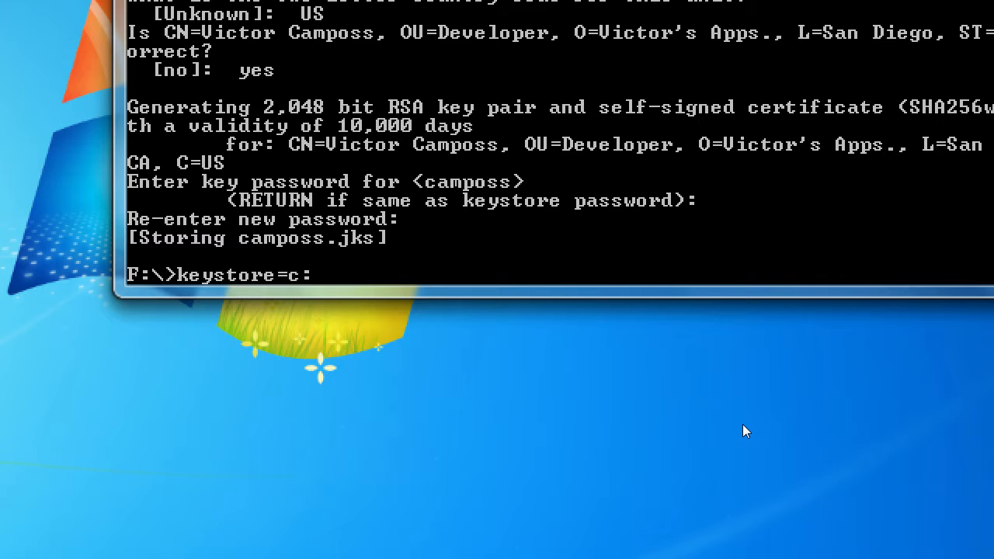
{"action": "type", "text": "/"}
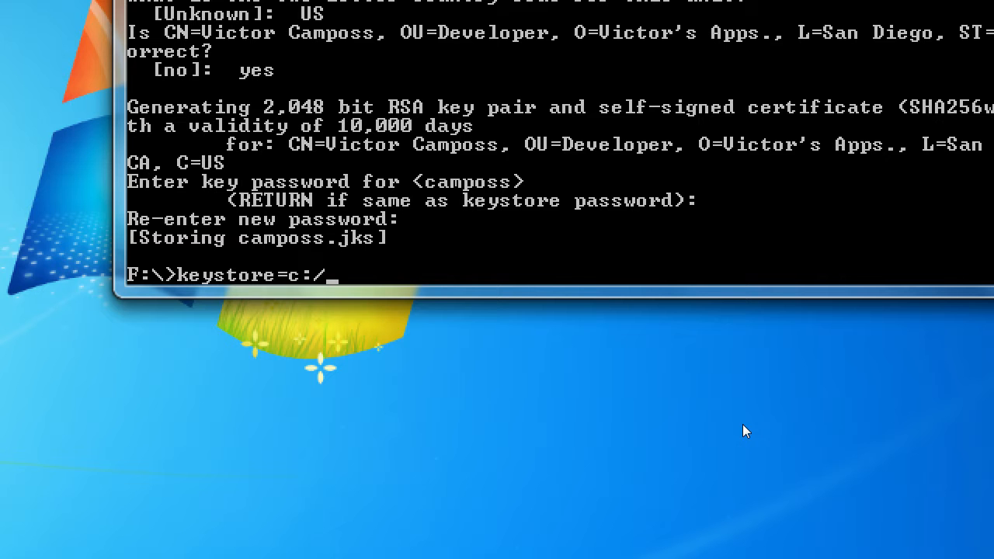
{"action": "type", "text": "user"}
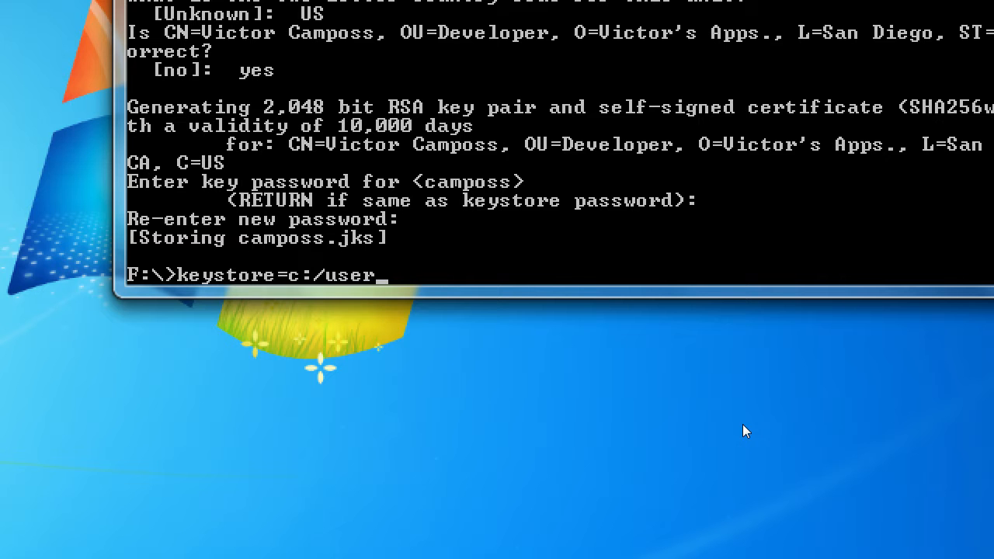
{"action": "type", "text": "s/"}
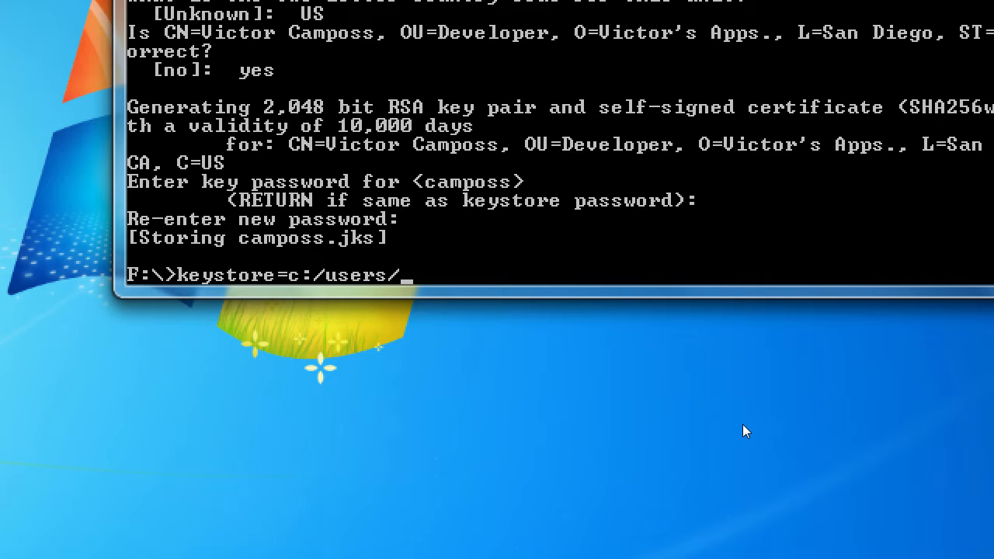
{"action": "type", "text": "lab"}
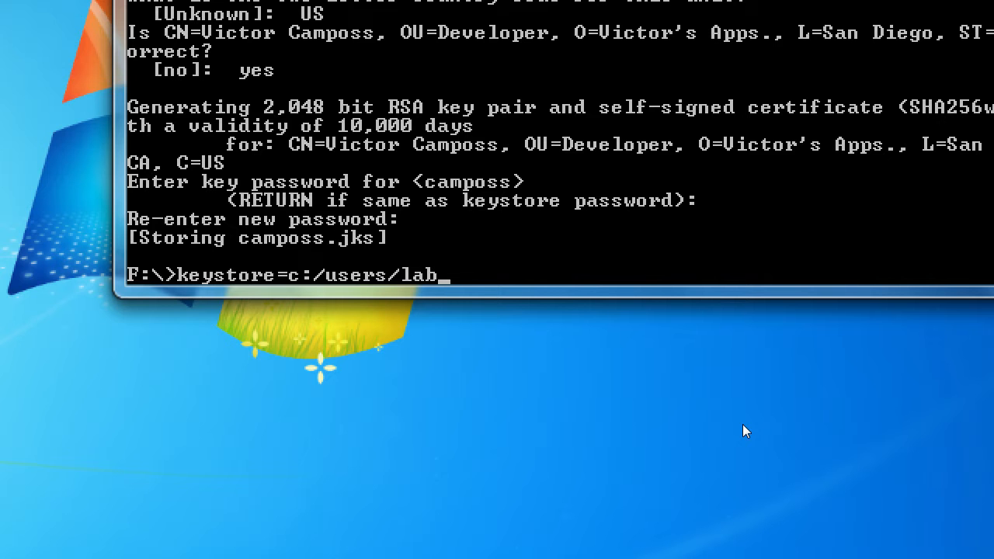
{"action": "type", "text": "desktop/"}
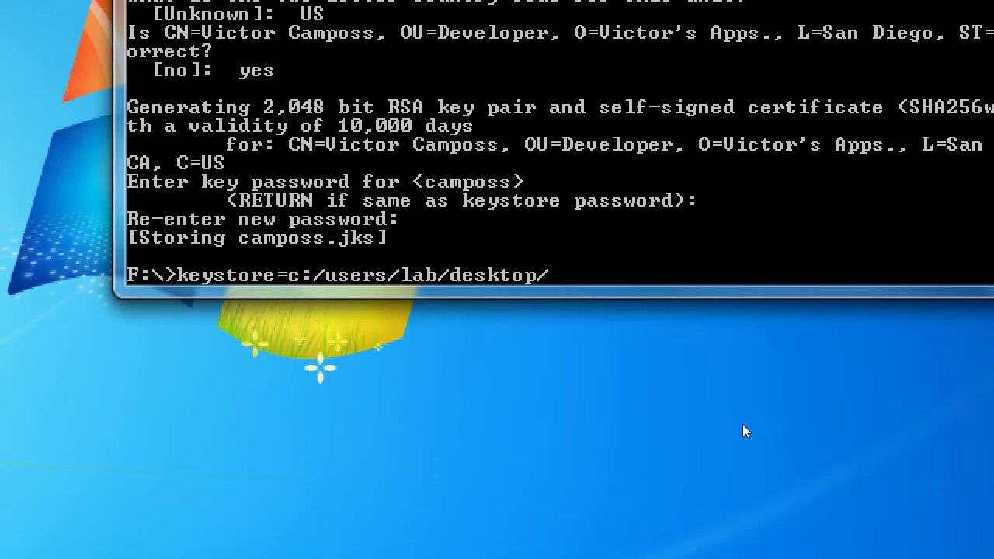
{"action": "type", "text": "mykey.js"}
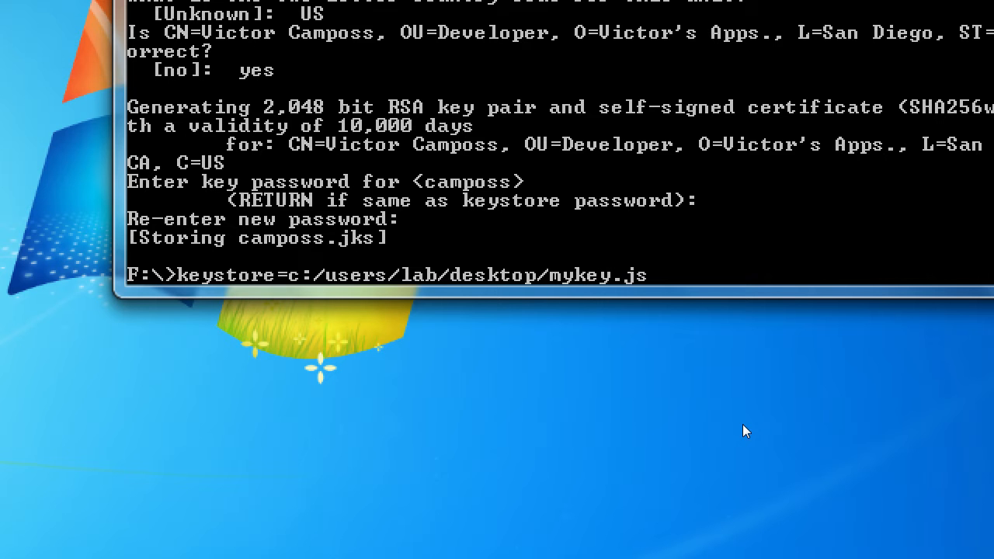
{"action": "type", "text": "k"}
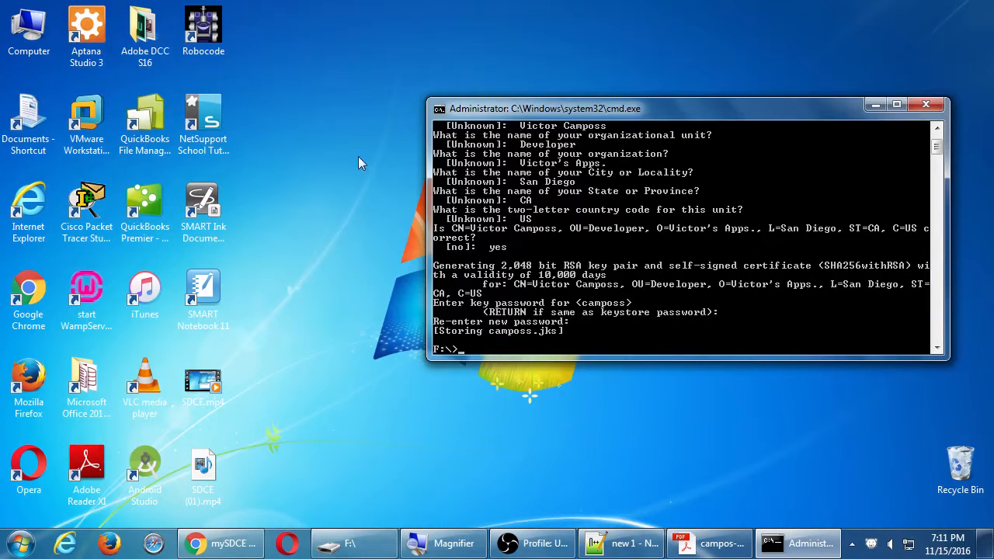
{"action": "mouse_move", "coordinate": [455, 348]}
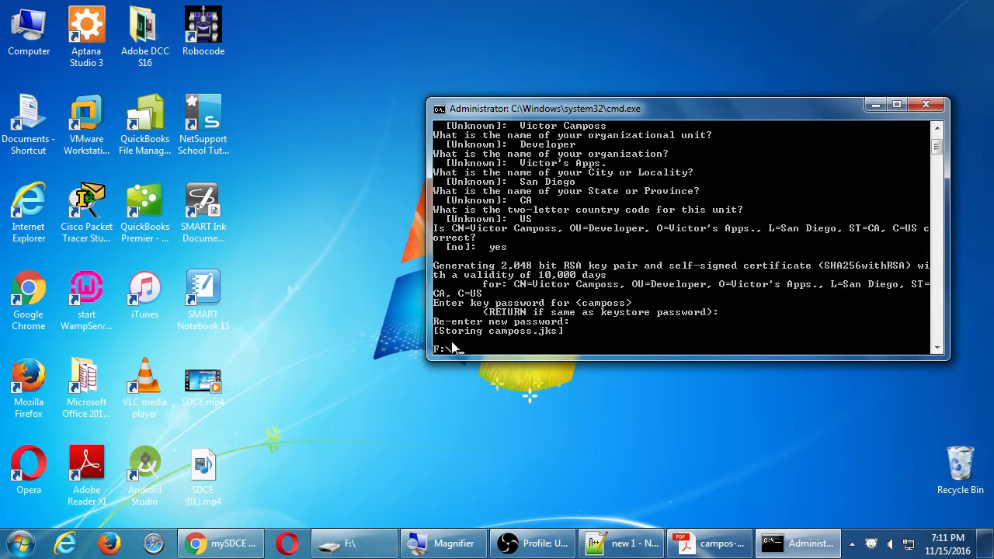
{"action": "left_click", "coordinate": [353, 543]}
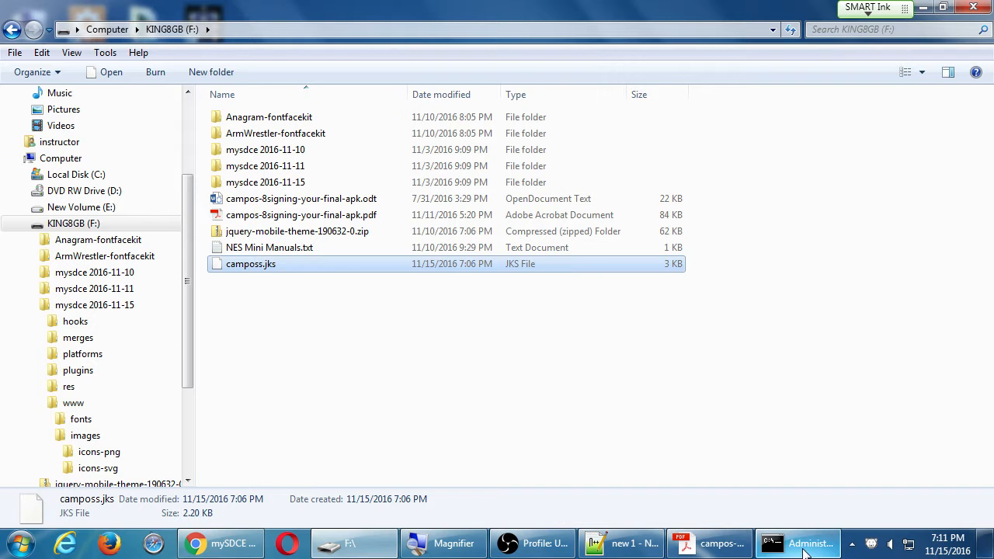
{"action": "left_click", "coordinate": [707, 543]}
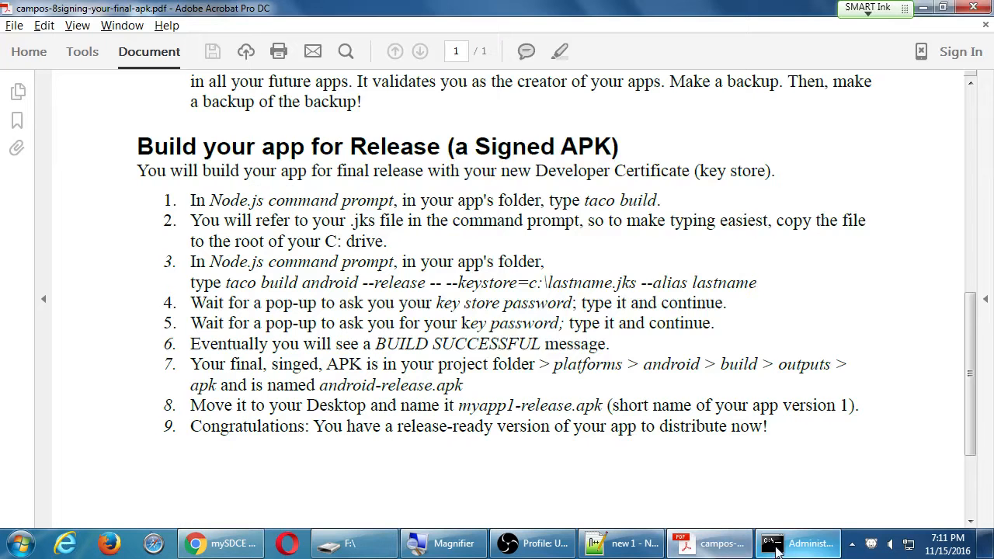
Change into the 'mysdce 2016-11-15' project folder with cd, then clear the screen with cls
{"action": "left_click", "coordinate": [798, 543]}
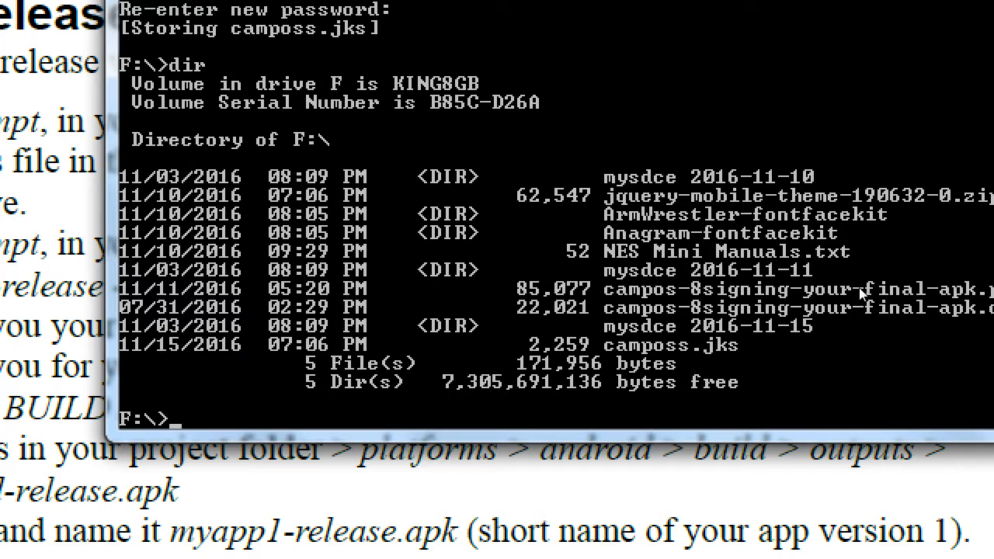
{"action": "type", "text": "cd my"}
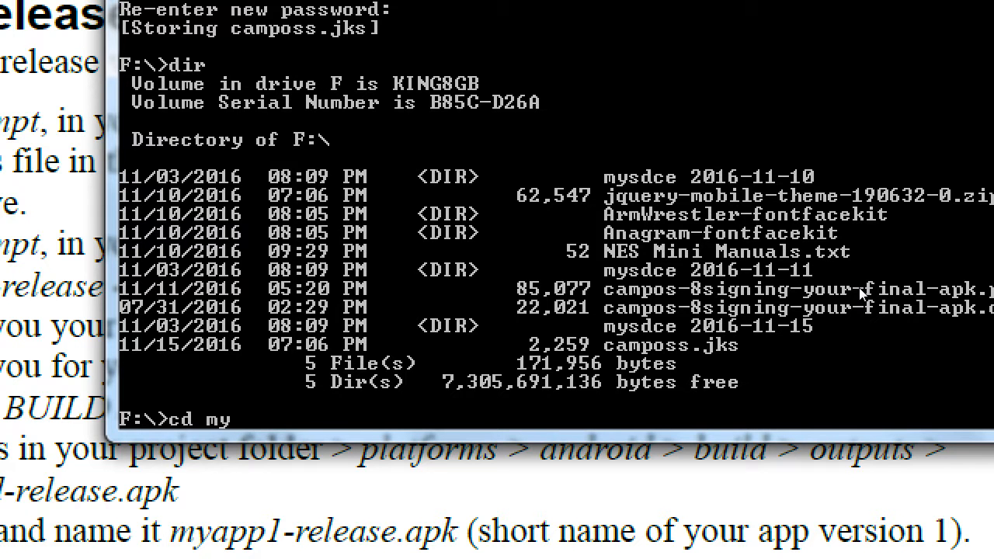
{"action": "type", "text": "sdce"}
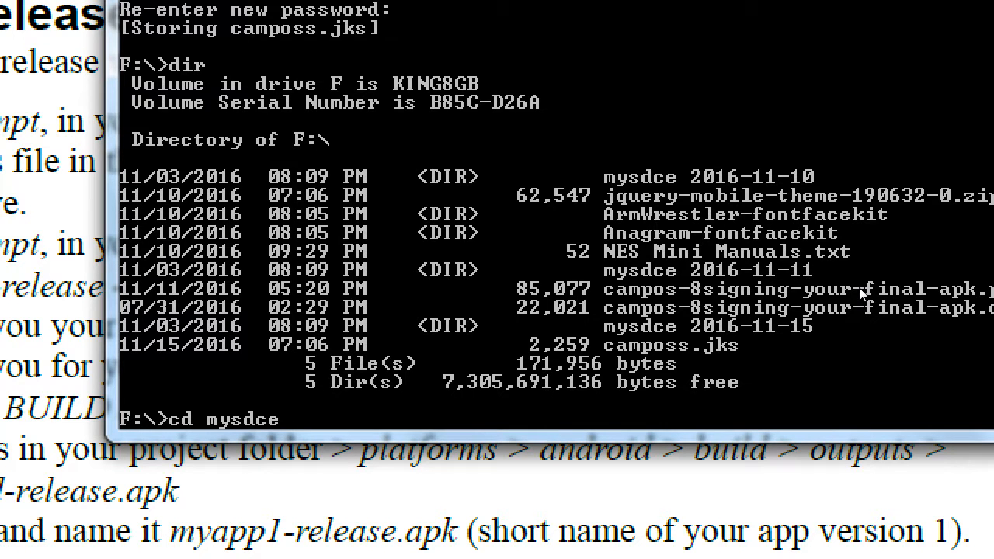
{"action": "type", "text": "2016-11"}
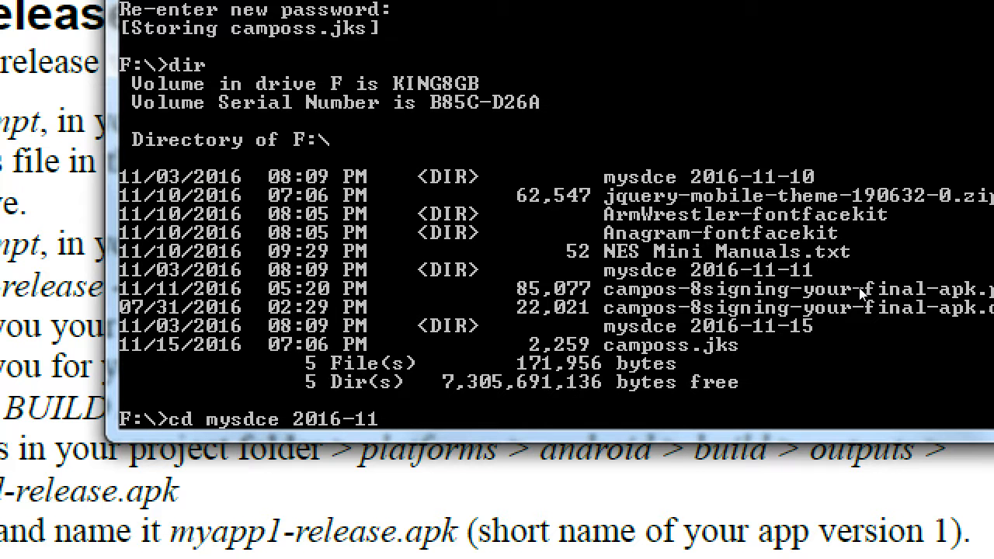
{"action": "type", "text": "\"mysdce 2016-11-11\""}
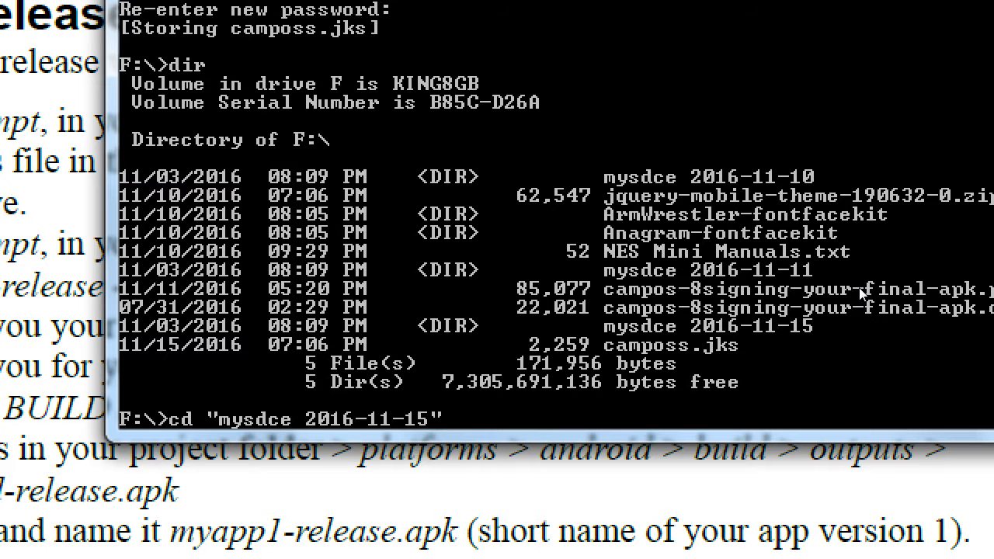
{"action": "key", "text": "Return"}
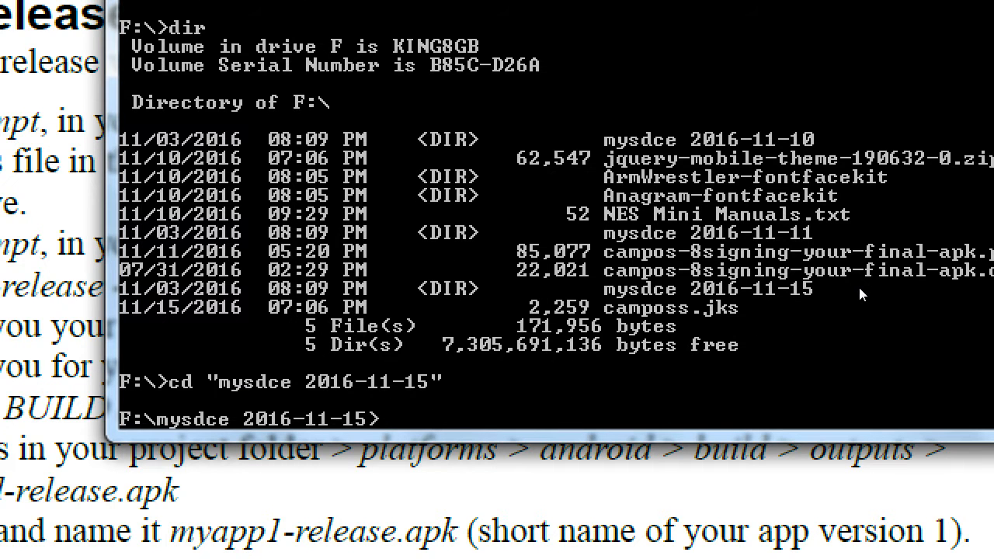
{"action": "type", "text": "cls"}
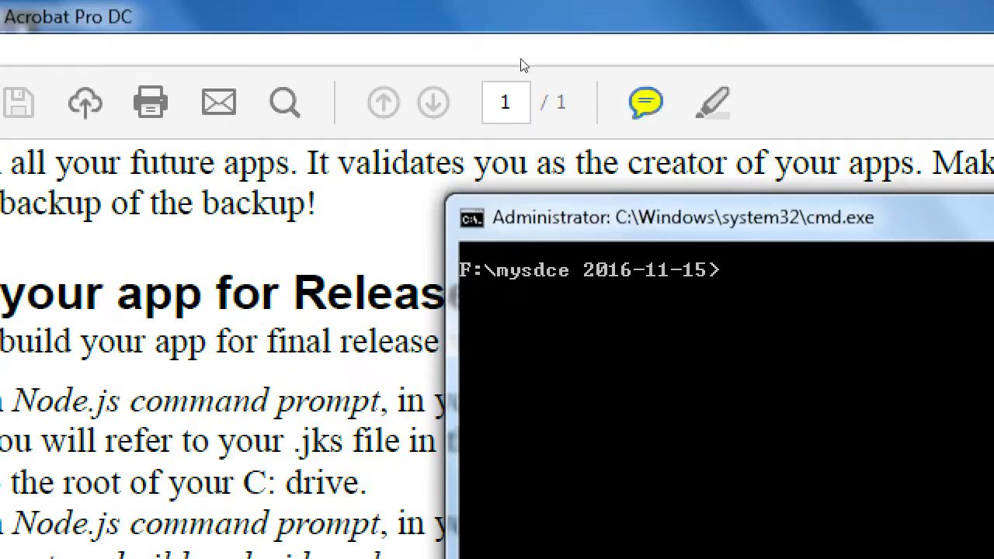
Type taco build android --release -- --keystore=f:\camposs.jks --alias camposs and move the window
{"action": "scroll", "scroll_direction": "down", "scroll_amount": 3}
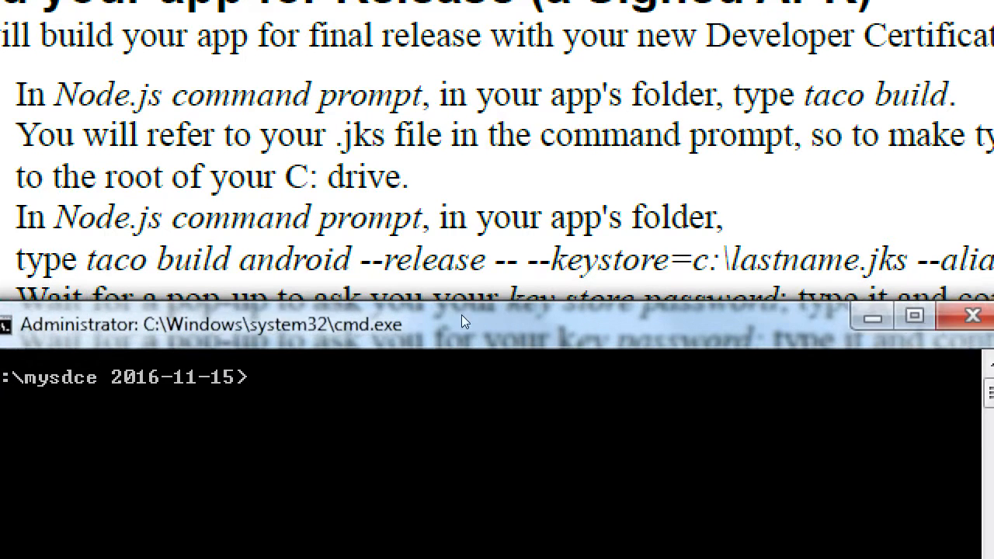
{"action": "type", "text": "taco"}
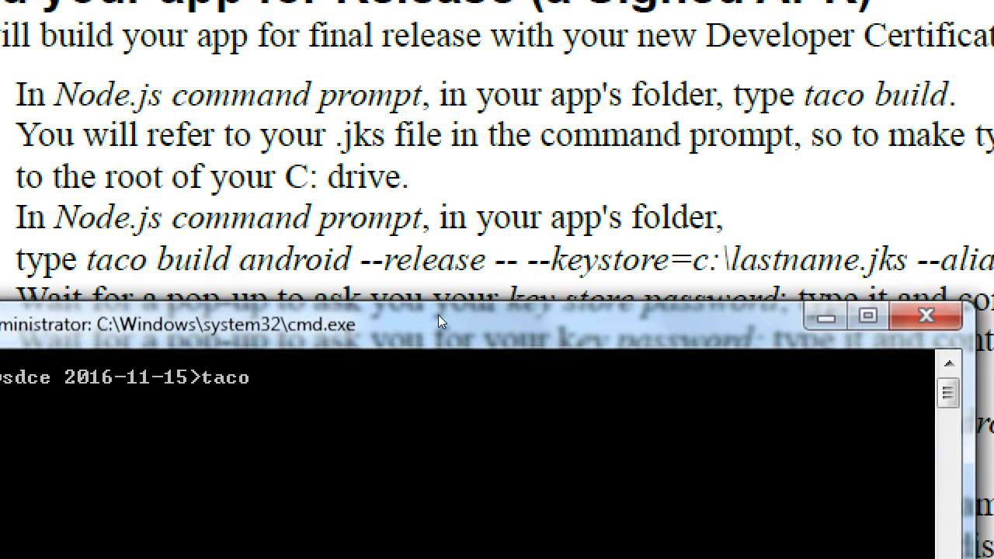
{"action": "type", "text": "build android --"}
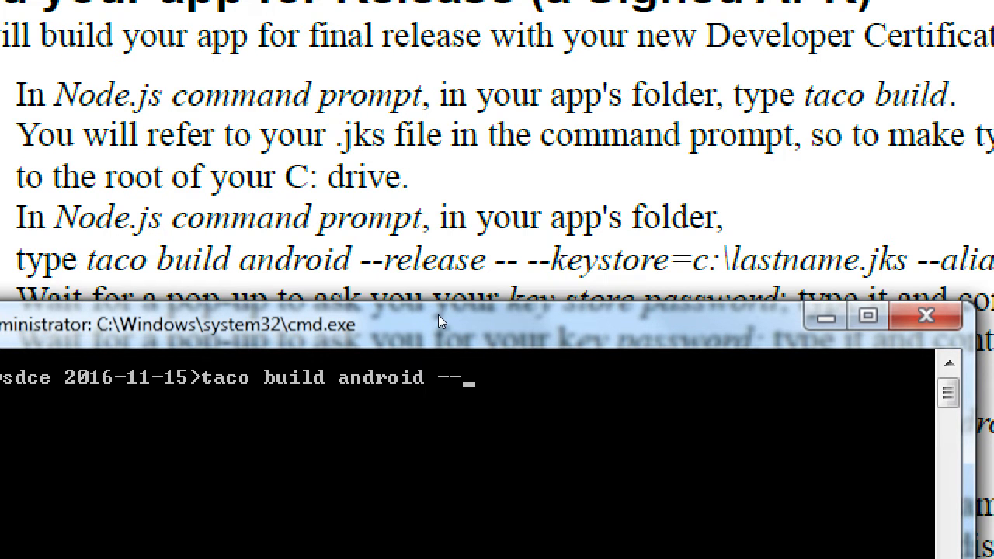
{"action": "type", "text": "rele"}
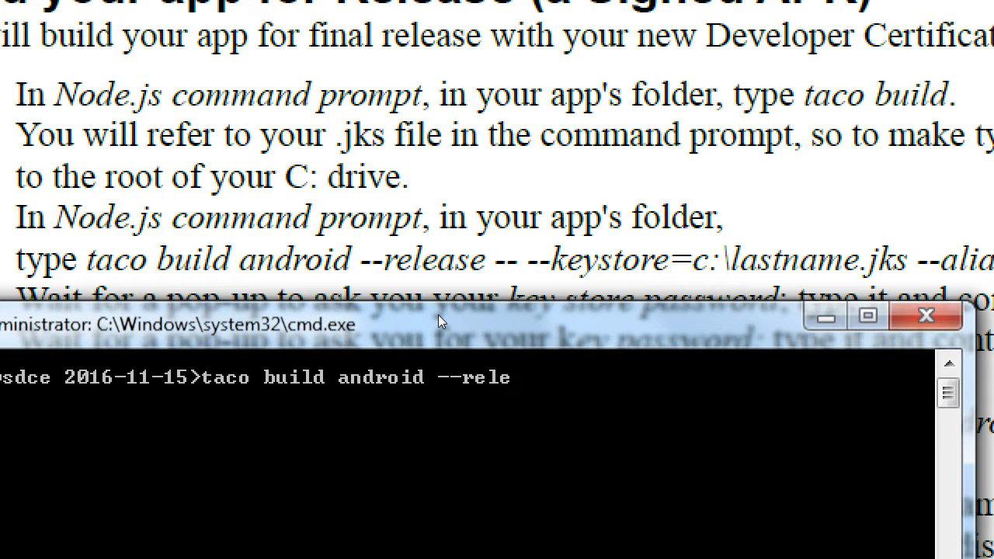
{"action": "type", "text": "ase"}
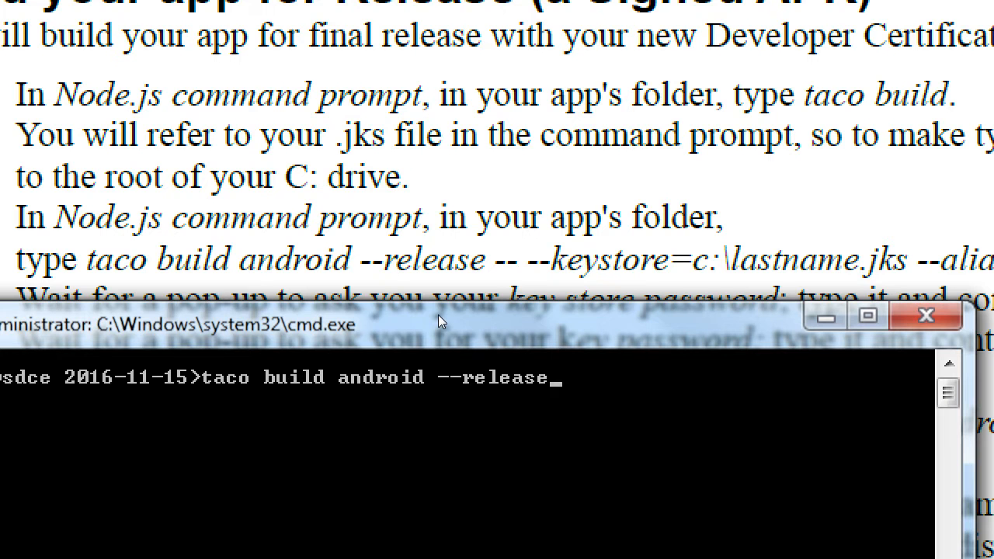
{"action": "type", "text": "--"}
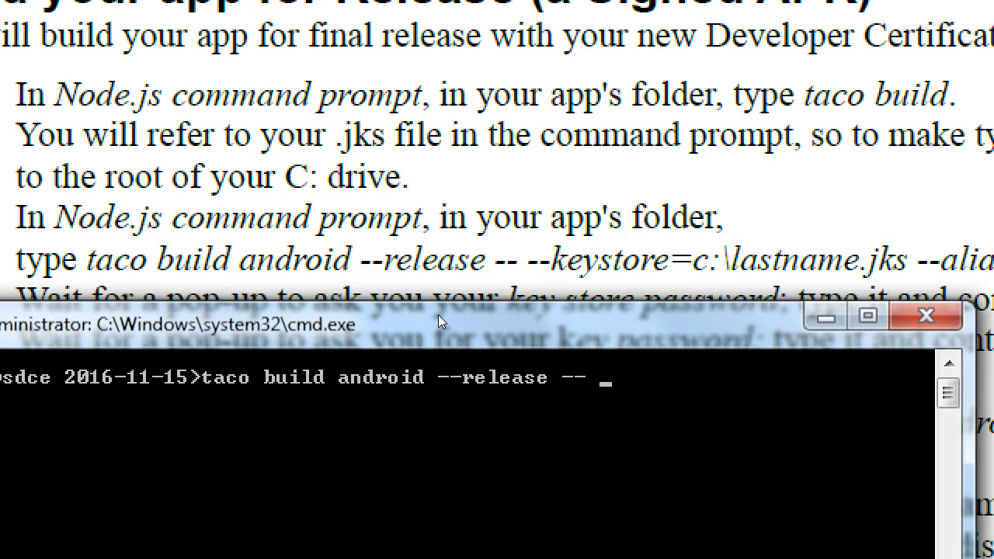
{"action": "type", "text": "--keystore"}
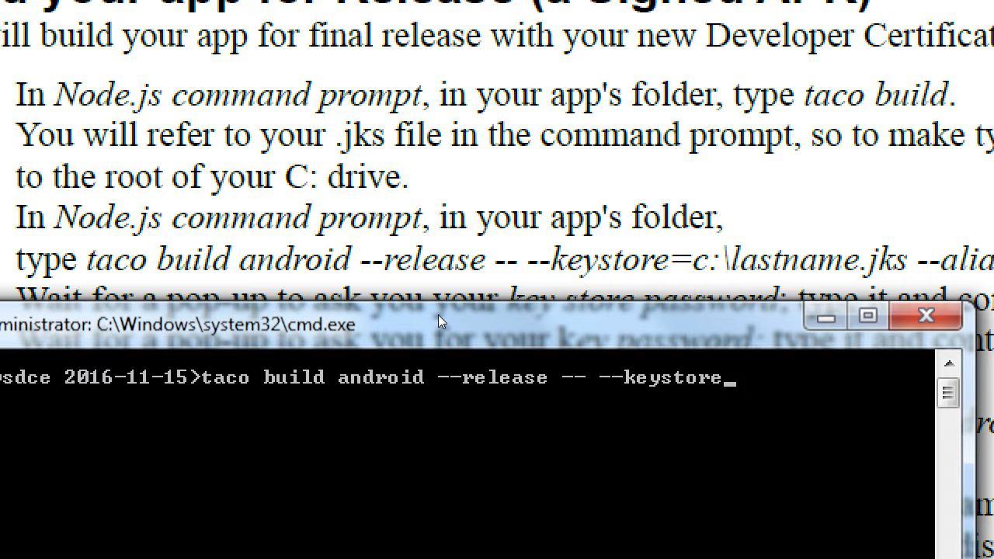
{"action": "type", "text": "=c:"}
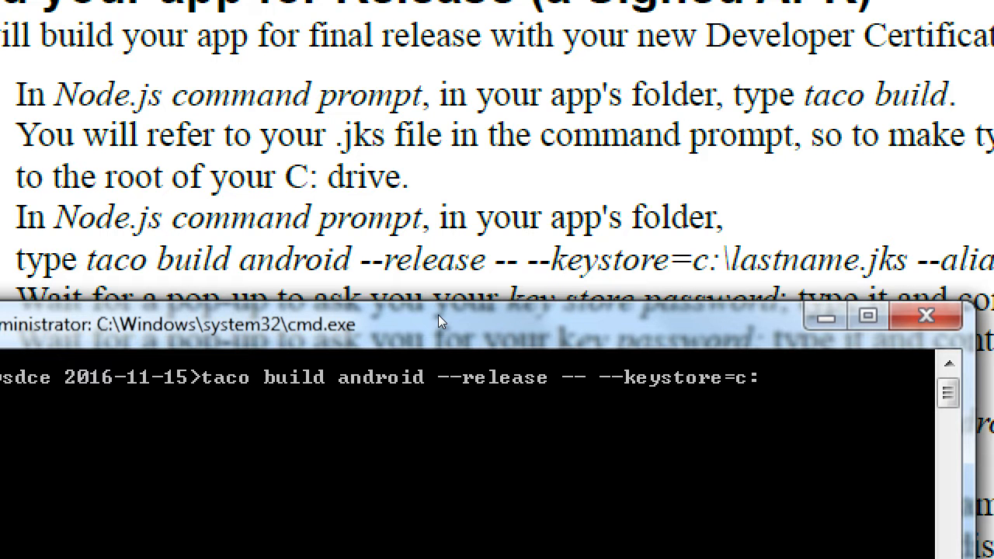
{"action": "type", "text": "\\"}
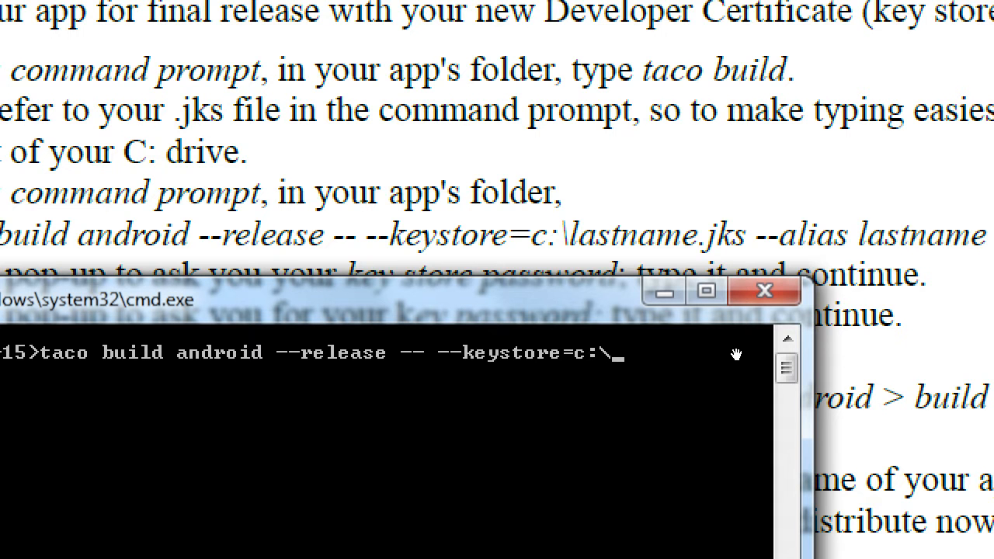
{"action": "type", "text": "f"}
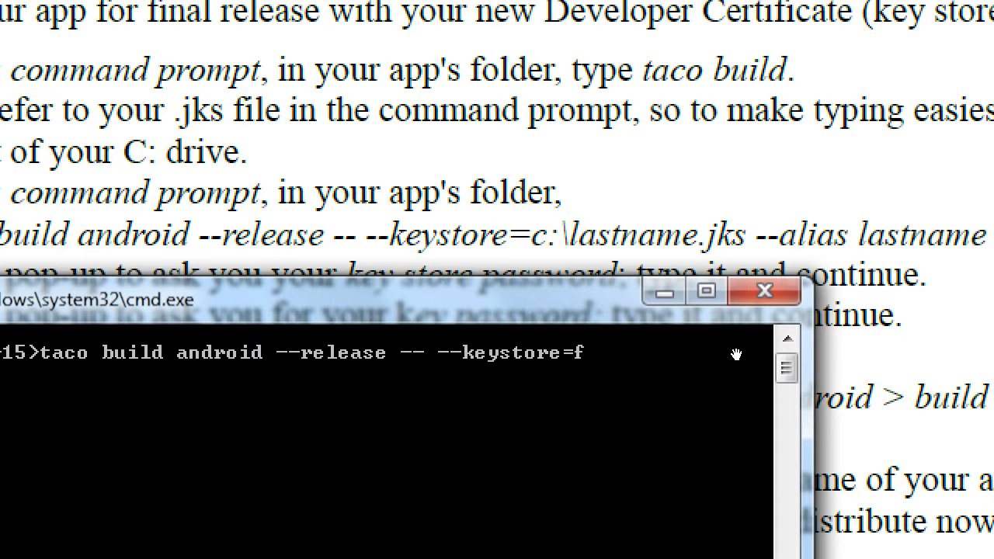
{"action": "type", "text": ":\\"}
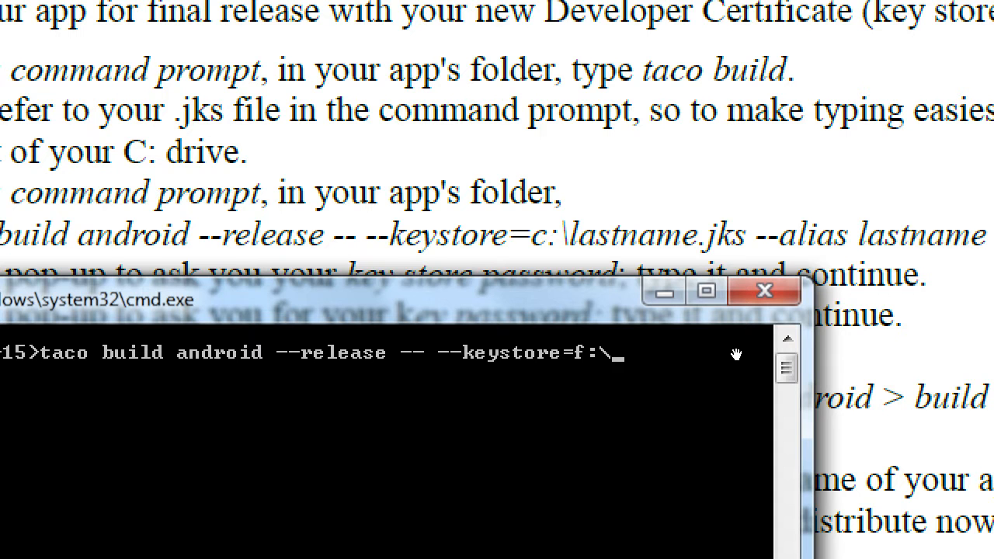
{"action": "type", "text": "campos"}
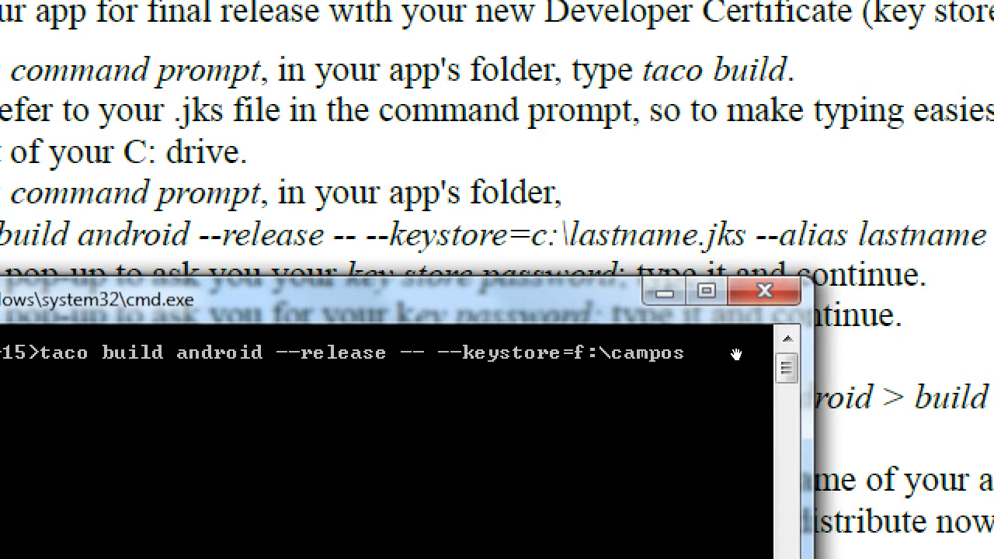
{"action": "type", "text": "s.jk"}
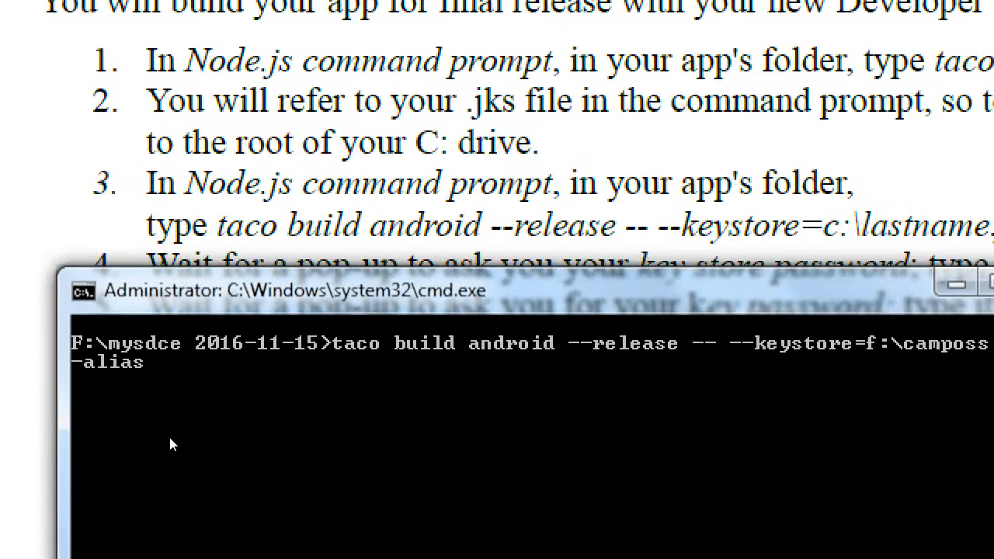
{"action": "type", "text": "camposs"}
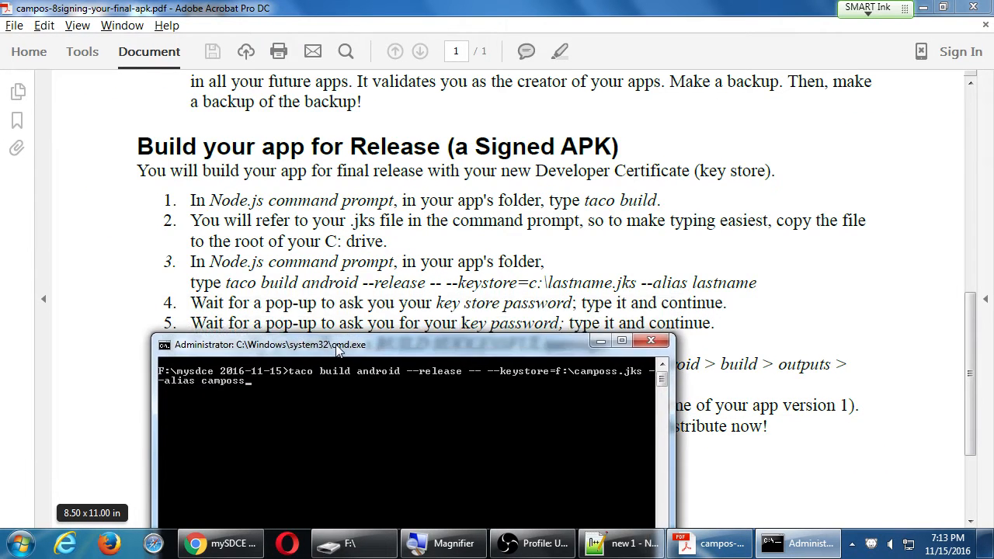
{"action": "left_click_drag", "start_coordinate": [338, 345], "coordinate": [261, 377]}
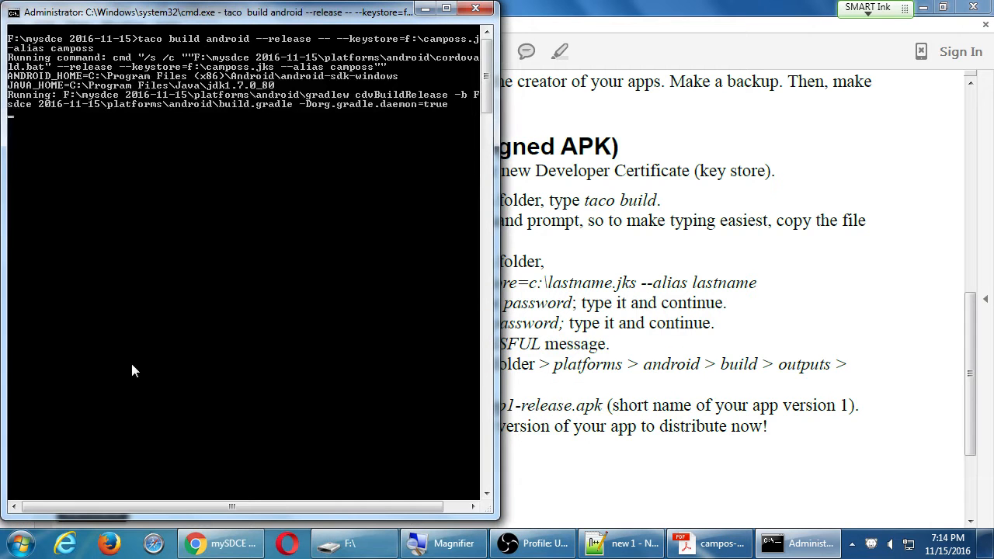
{"action": "mouse_move", "coordinate": [193, 149]}
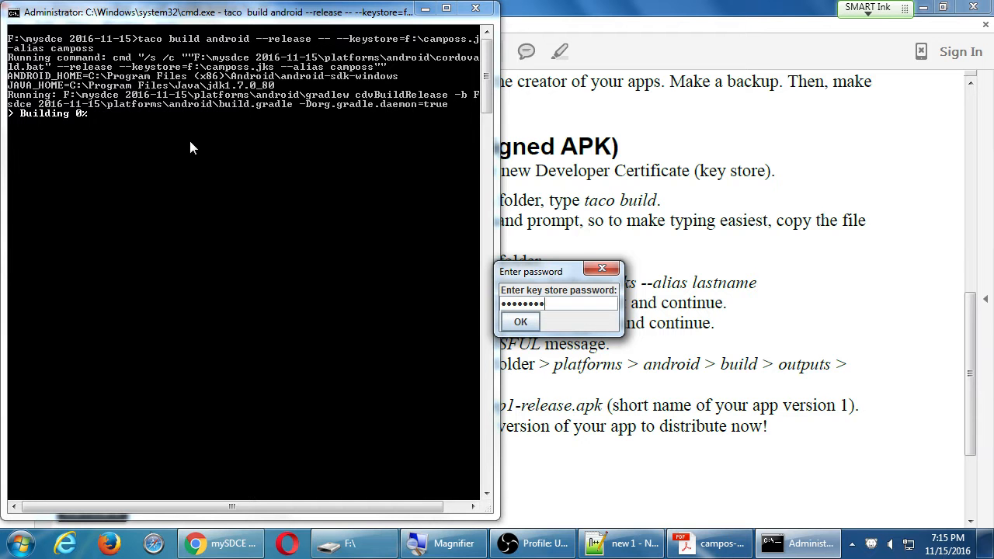
Confirm the key store password and then the key password
{"action": "left_click", "coordinate": [520, 322]}
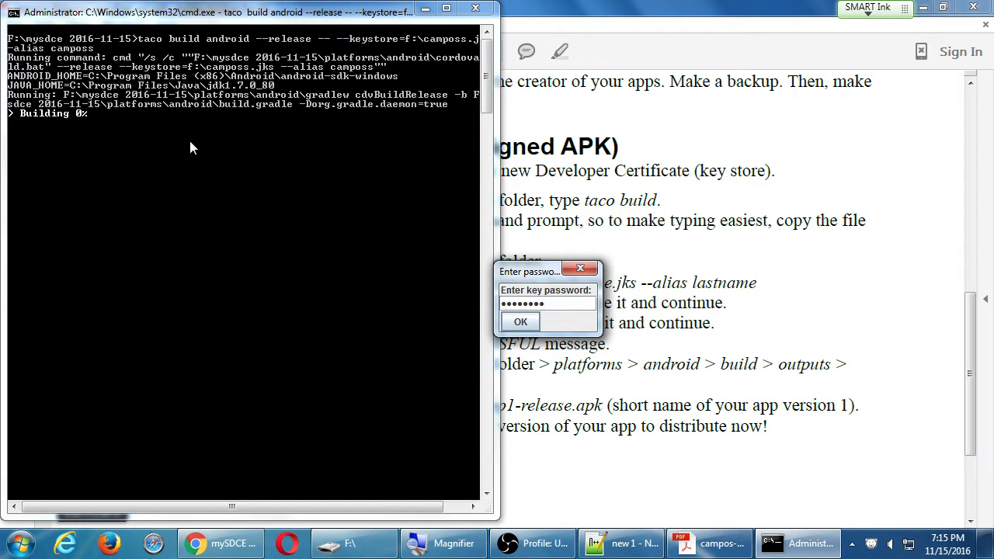
{"action": "left_click", "coordinate": [520, 321]}
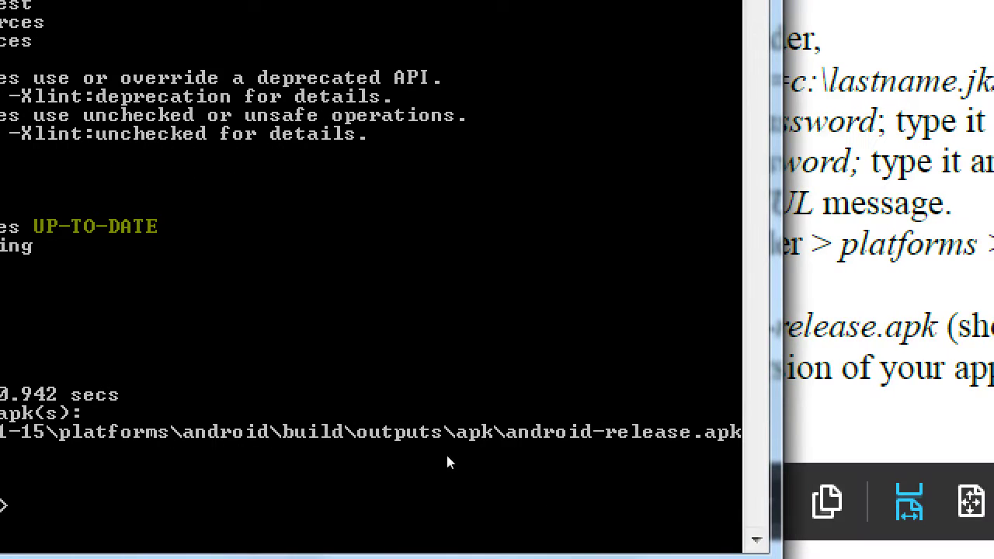
{"action": "mouse_move", "coordinate": [468, 470]}
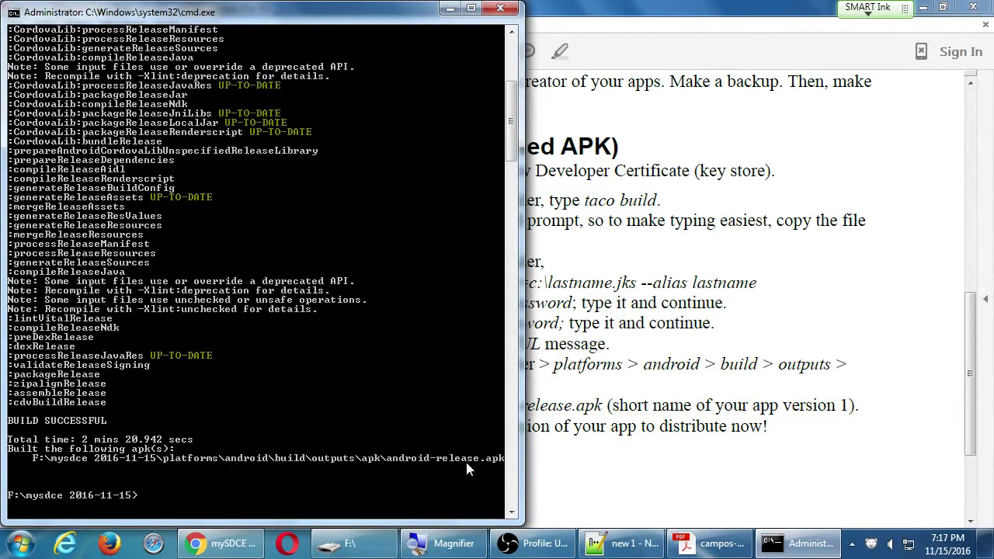
{"action": "mouse_move", "coordinate": [353, 543]}
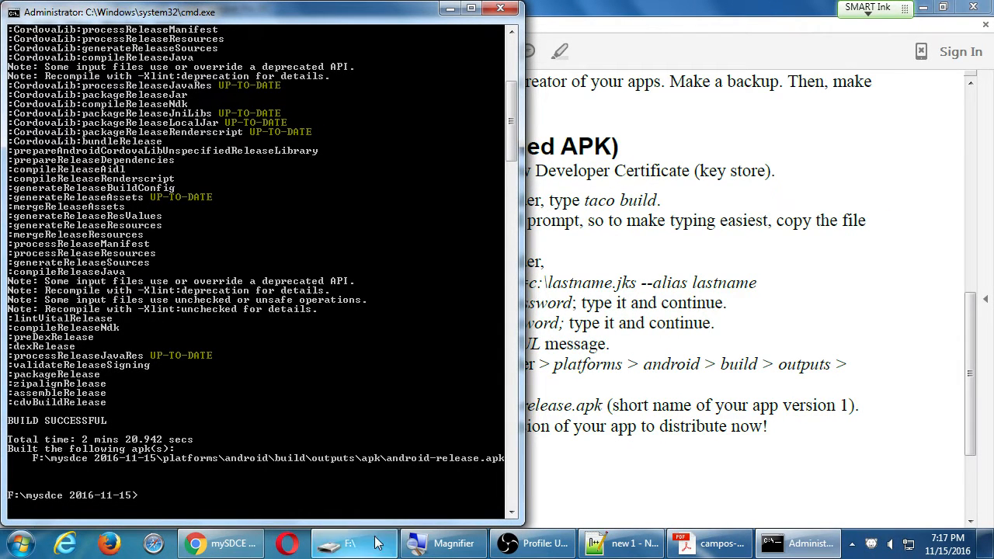
Check the PDF's steps 7–8 on the APK location, then switch to the F: drive window
{"action": "left_click", "coordinate": [708, 543]}
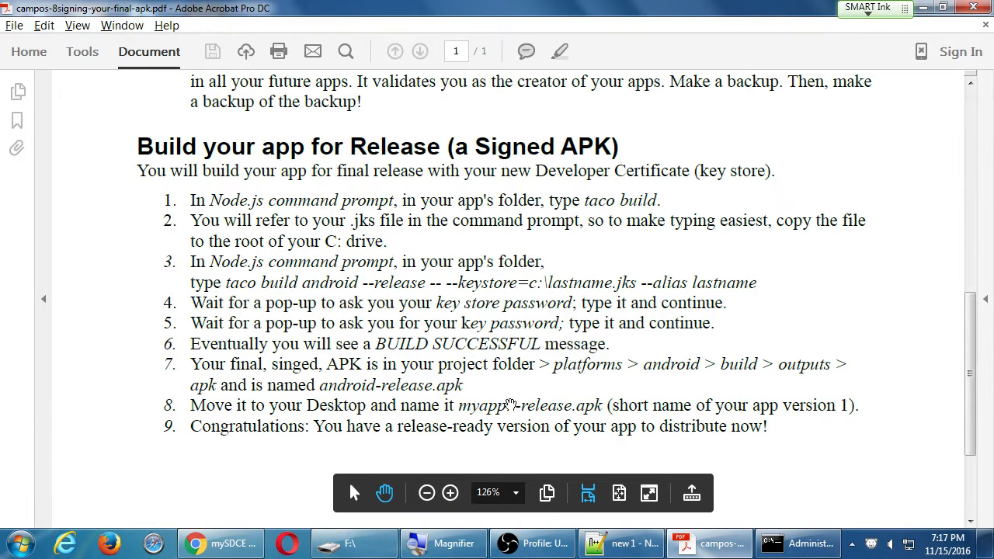
{"action": "mouse_move", "coordinate": [459, 398]}
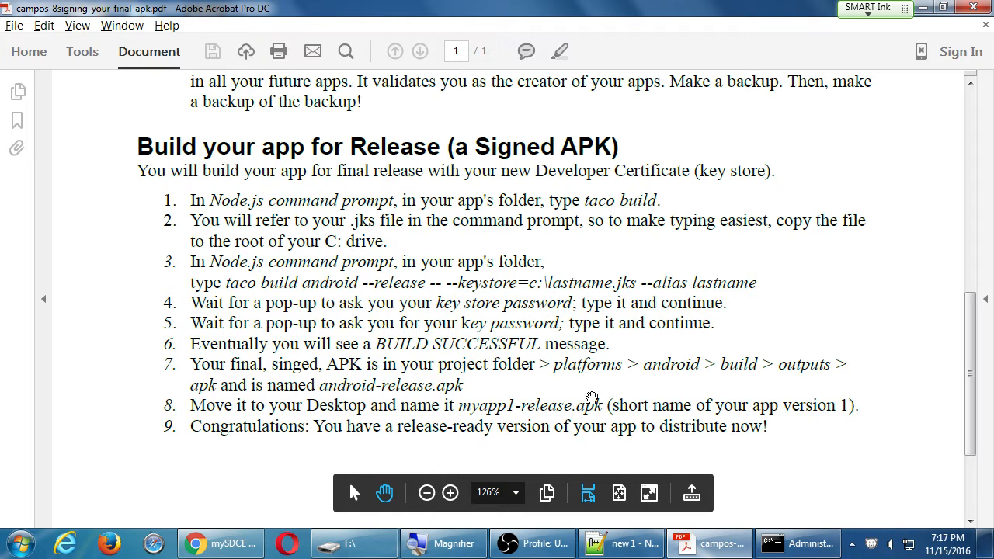
{"action": "mouse_move", "coordinate": [373, 367]}
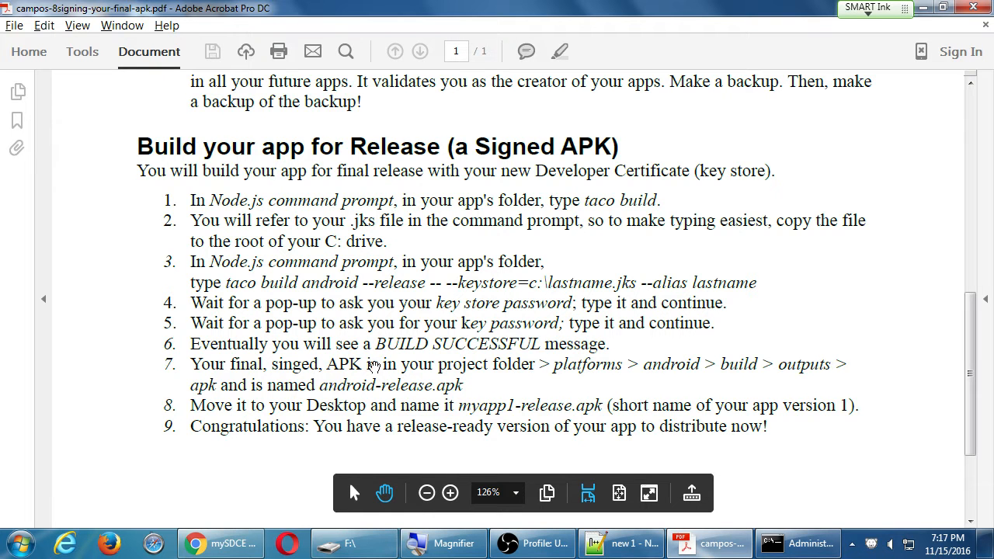
{"action": "left_click", "coordinate": [353, 543]}
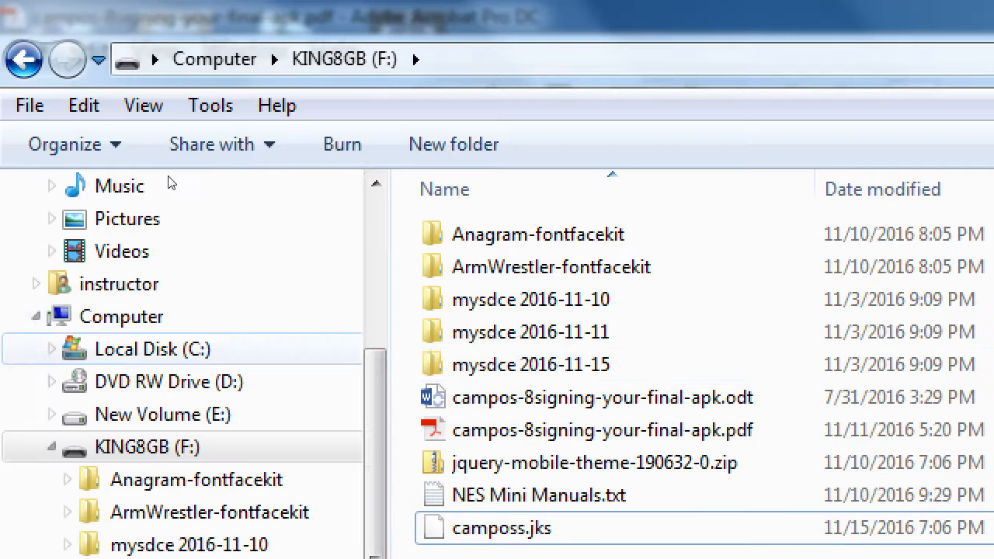
Drill into mysdce 2016-11-15 > platforms > android > build > outputs > apk
{"action": "left_click", "coordinate": [530, 364]}
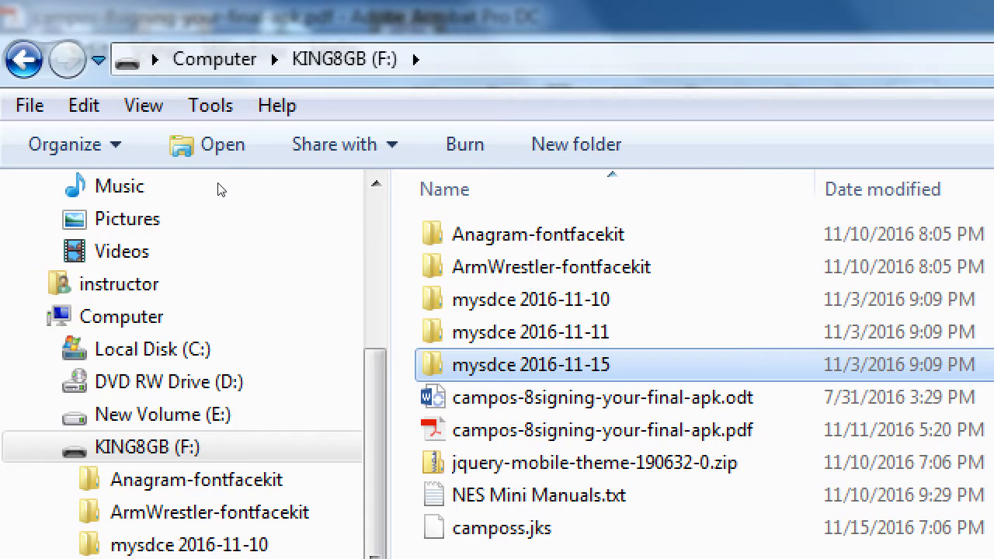
{"action": "mouse_move", "coordinate": [302, 187]}
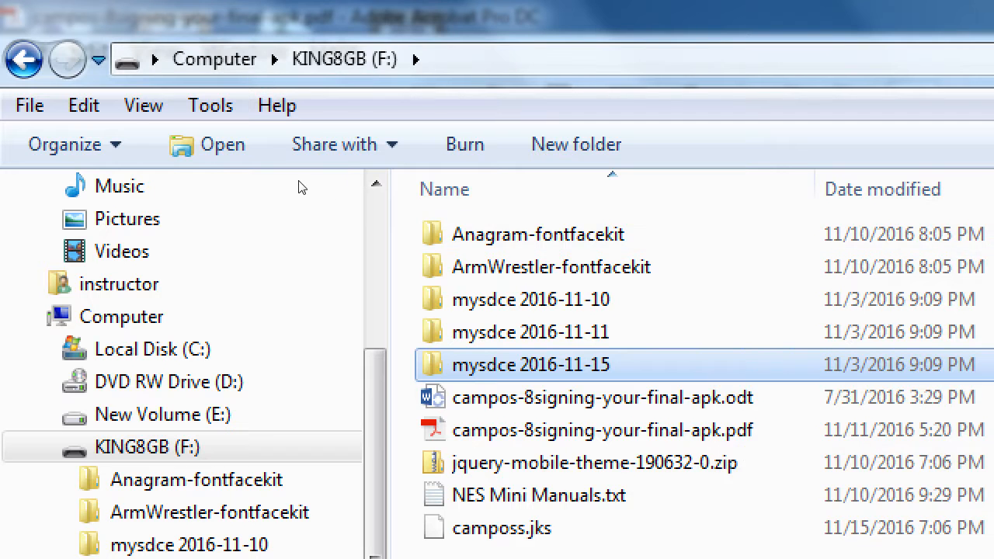
{"action": "double_click", "coordinate": [531, 364]}
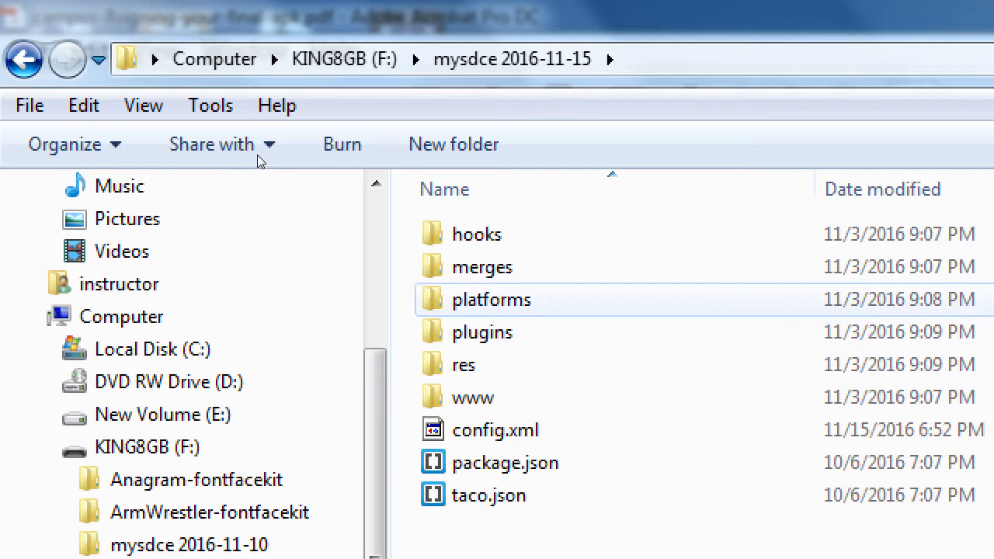
{"action": "double_click", "coordinate": [491, 299]}
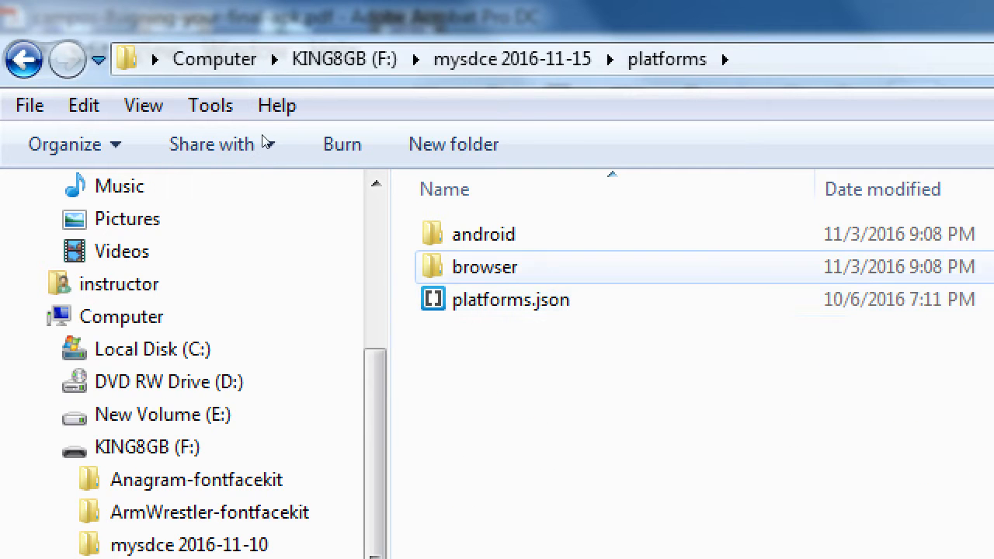
{"action": "mouse_move", "coordinate": [483, 234]}
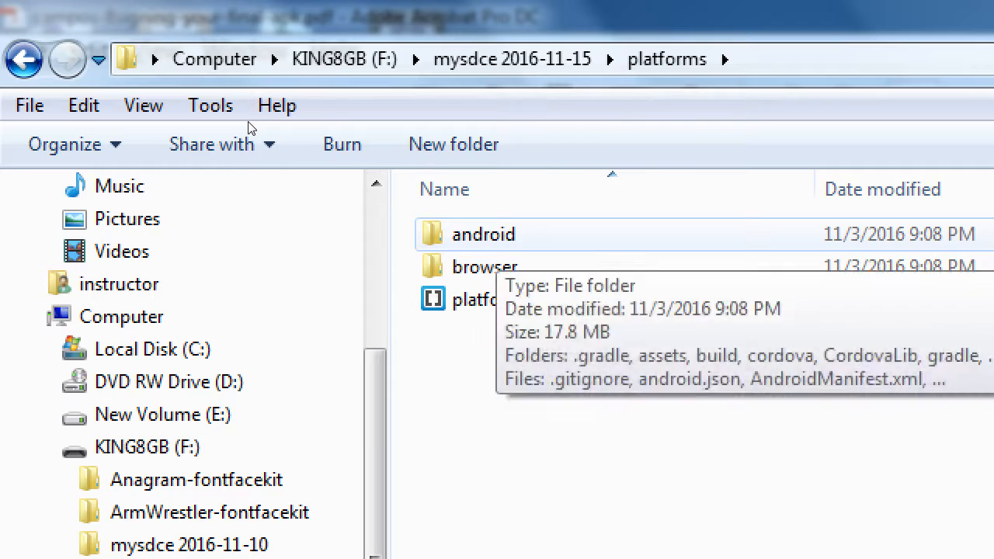
{"action": "double_click", "coordinate": [483, 234]}
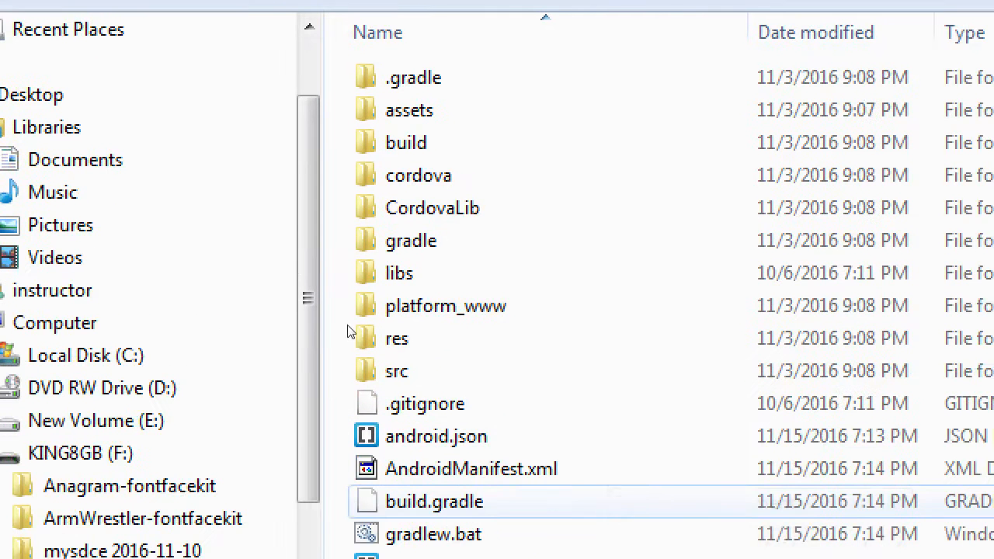
{"action": "left_click", "coordinate": [419, 175]}
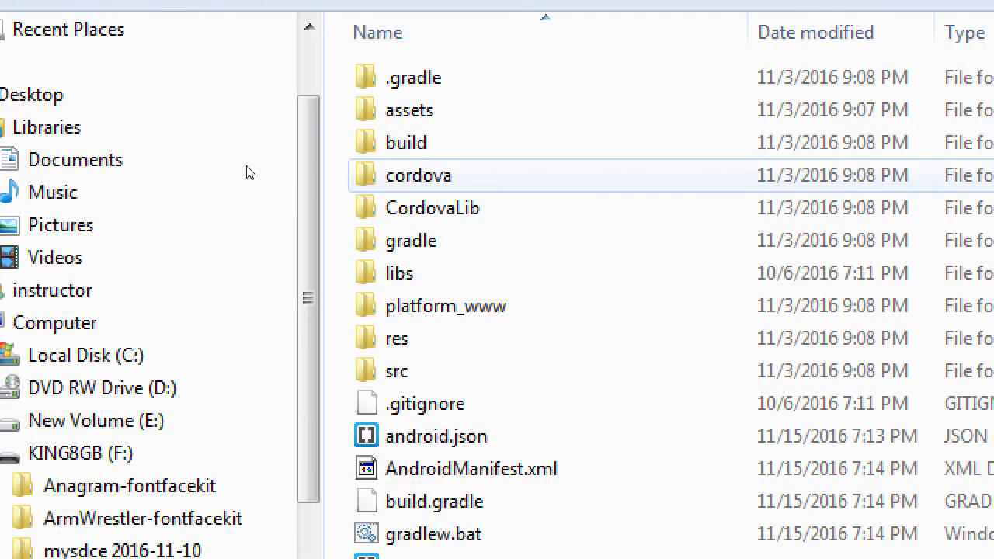
{"action": "double_click", "coordinate": [406, 142]}
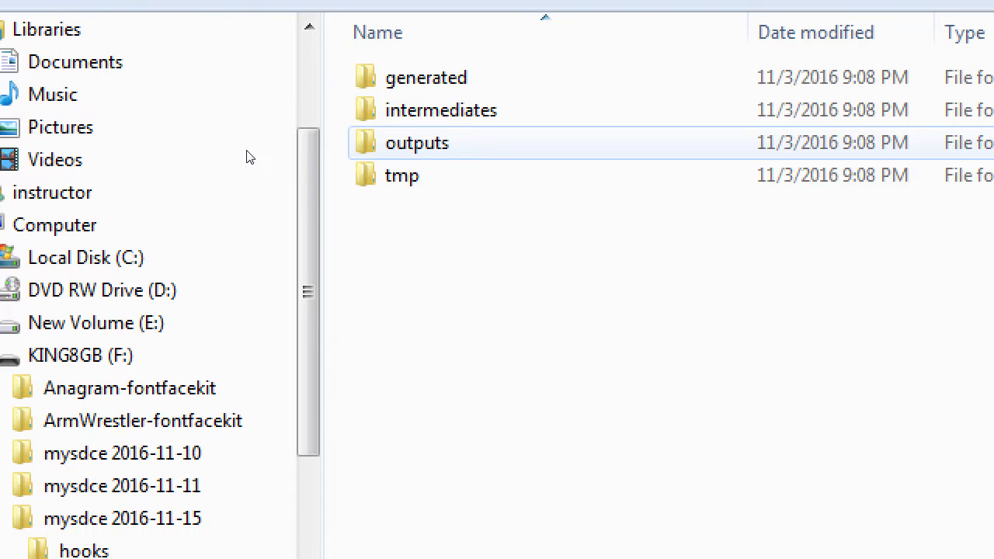
{"action": "mouse_move", "coordinate": [416, 142]}
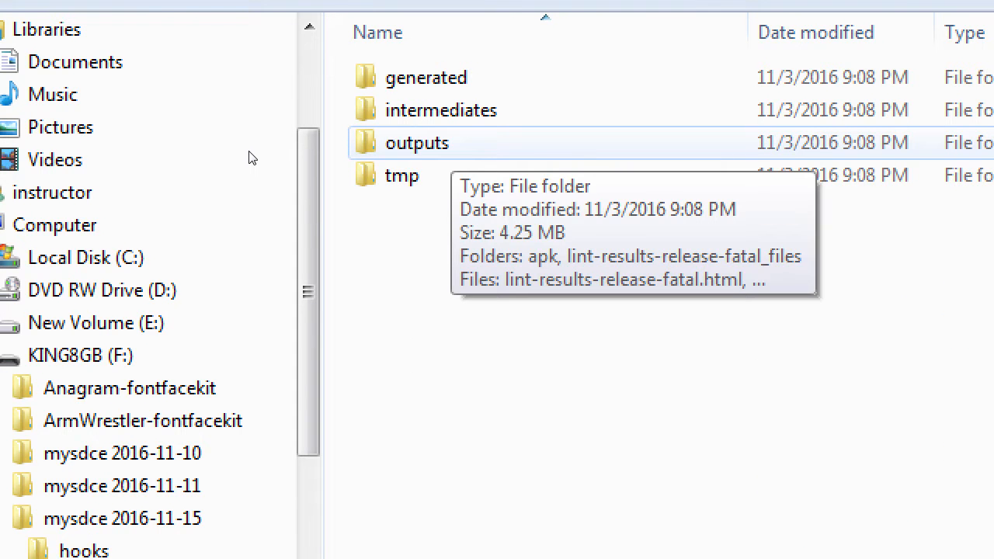
{"action": "double_click", "coordinate": [416, 143]}
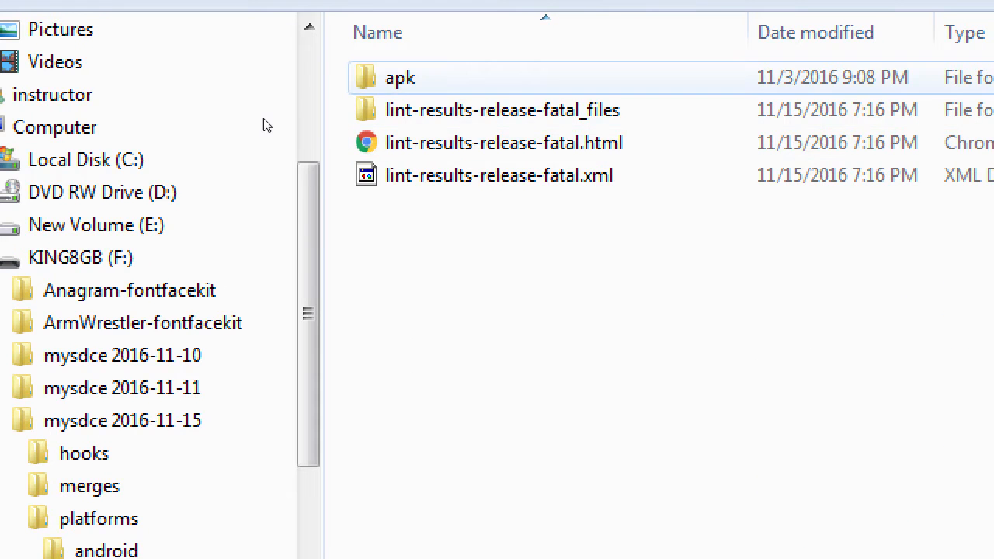
{"action": "double_click", "coordinate": [400, 77]}
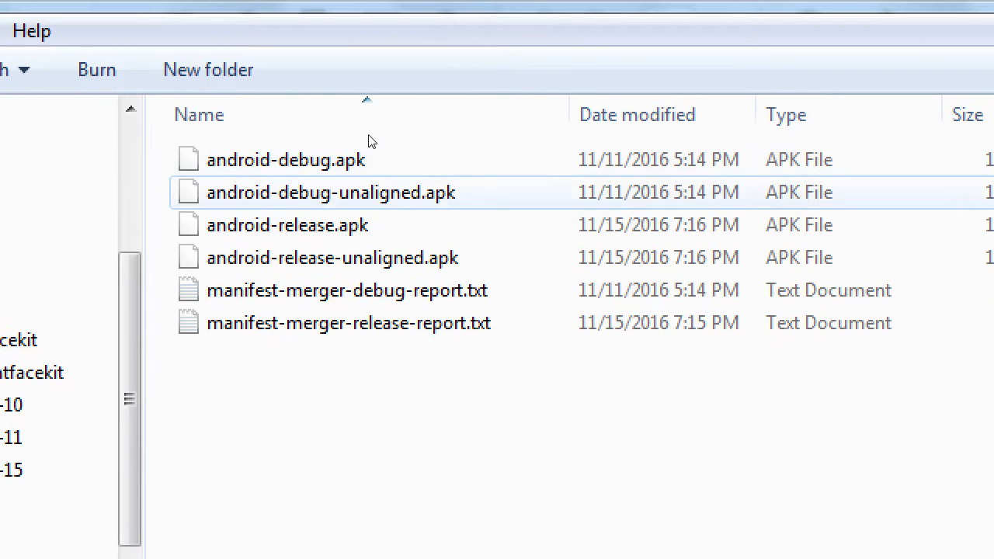
Click through manifest-merger-debug-report.txt and android-debug-unaligned.apk, settling on android-release.apk
{"action": "left_click", "coordinate": [347, 290]}
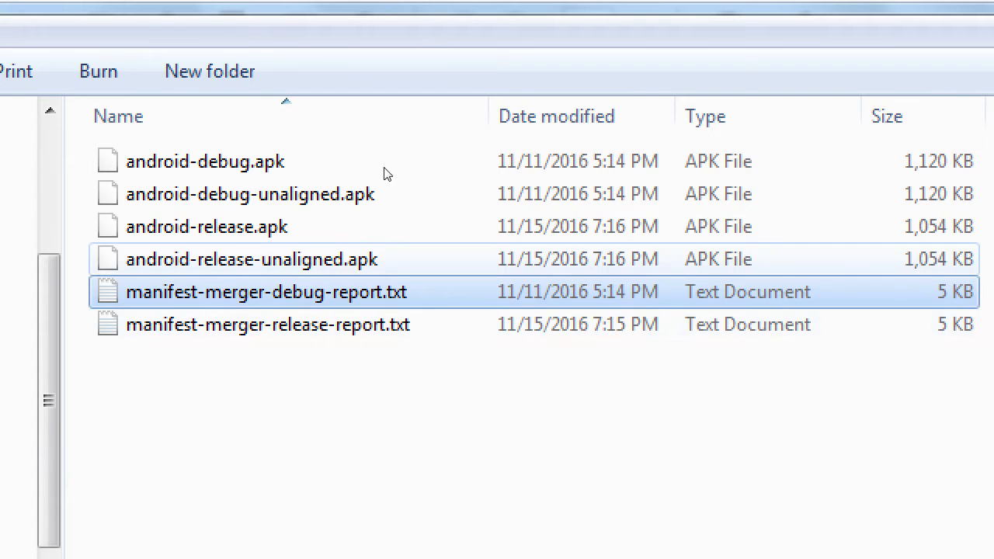
{"action": "left_click", "coordinate": [250, 194]}
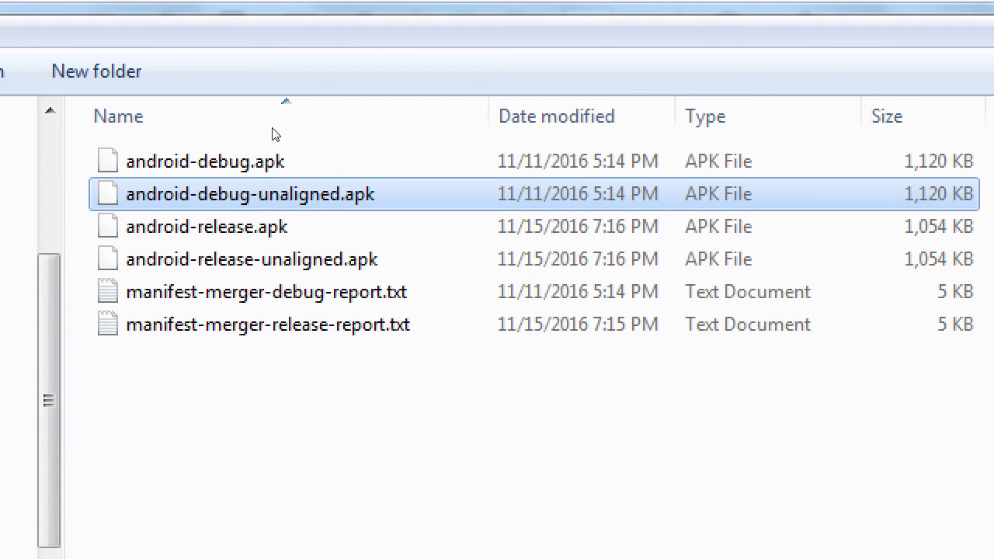
{"action": "mouse_move", "coordinate": [439, 122]}
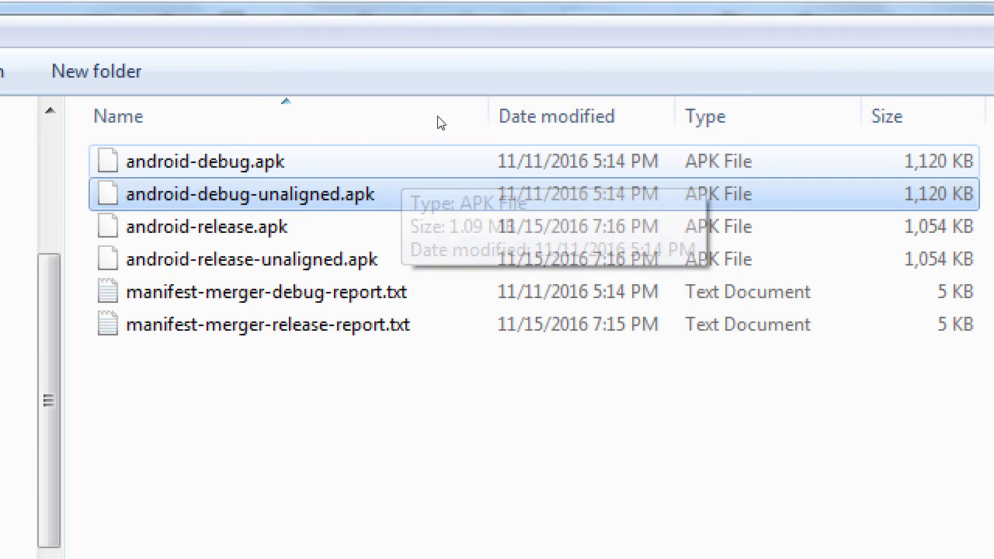
{"action": "mouse_move", "coordinate": [334, 179]}
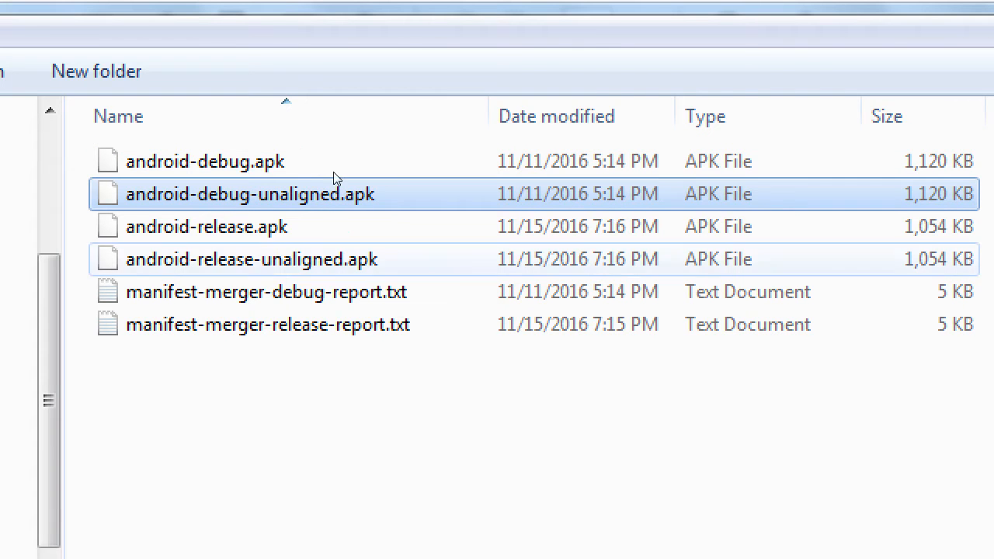
{"action": "left_click", "coordinate": [207, 226]}
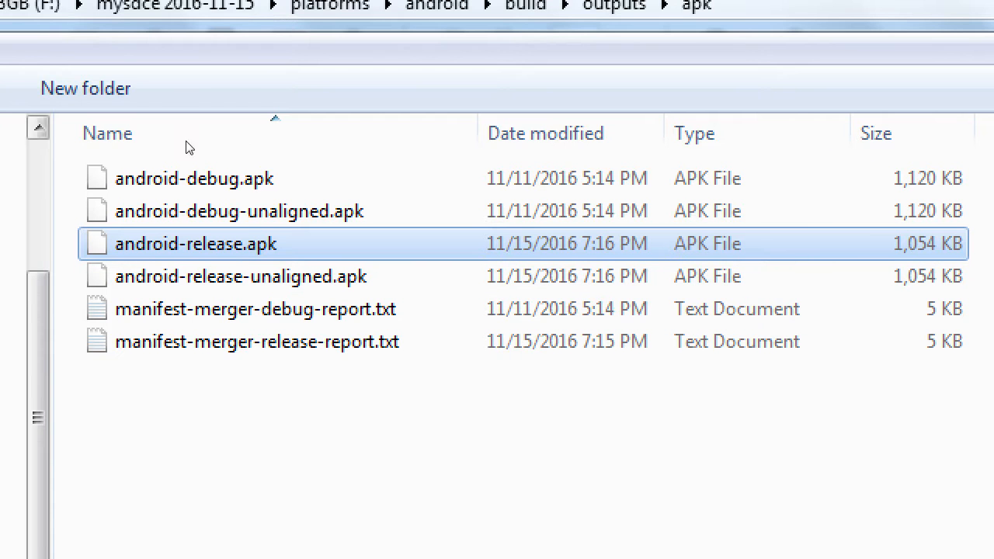
{"action": "mouse_move", "coordinate": [282, 280]}
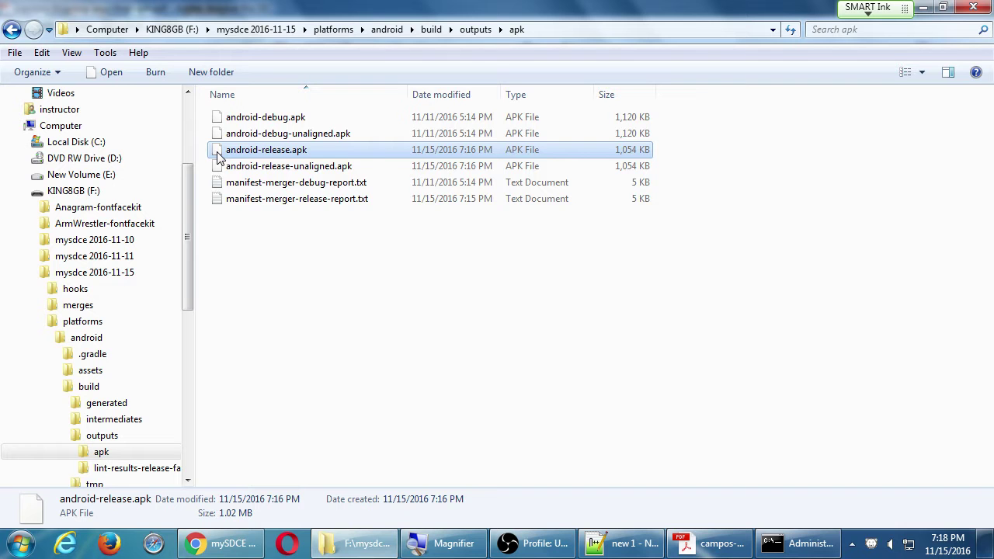
Copy android-release.apk from its right-click menu, then return to the flash drive window
{"action": "right_click", "coordinate": [266, 150]}
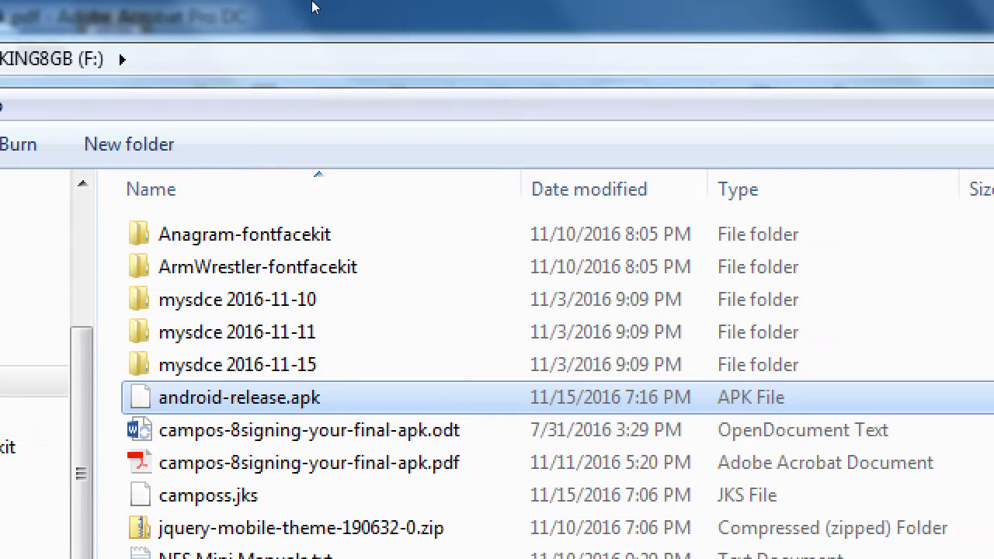
{"action": "mouse_move", "coordinate": [324, 60]}
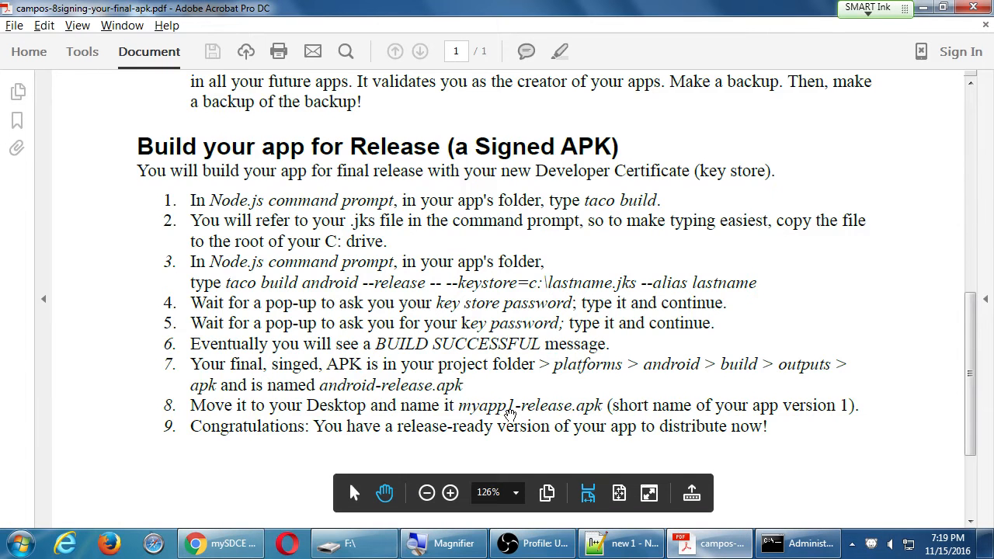
{"action": "mouse_move", "coordinate": [394, 398]}
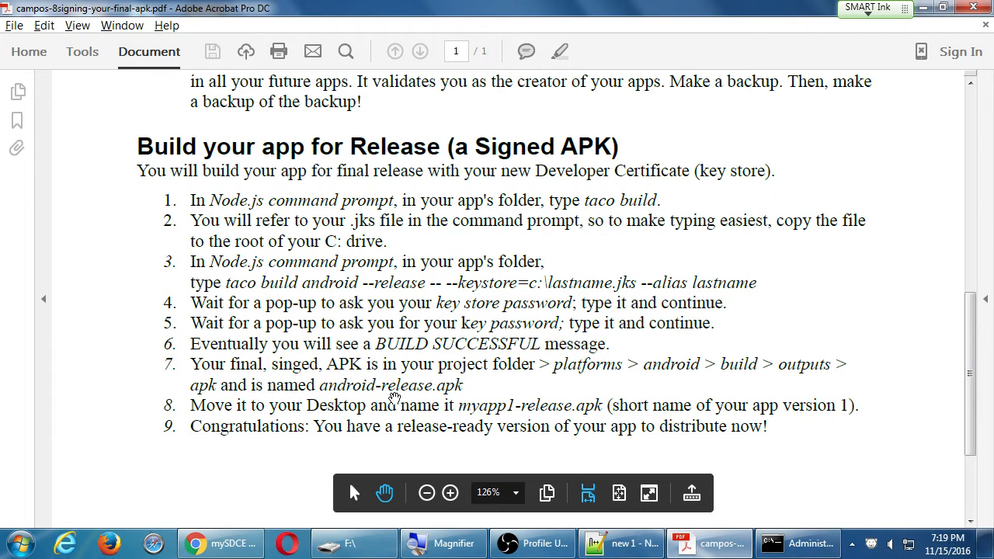
{"action": "left_click", "coordinate": [354, 543]}
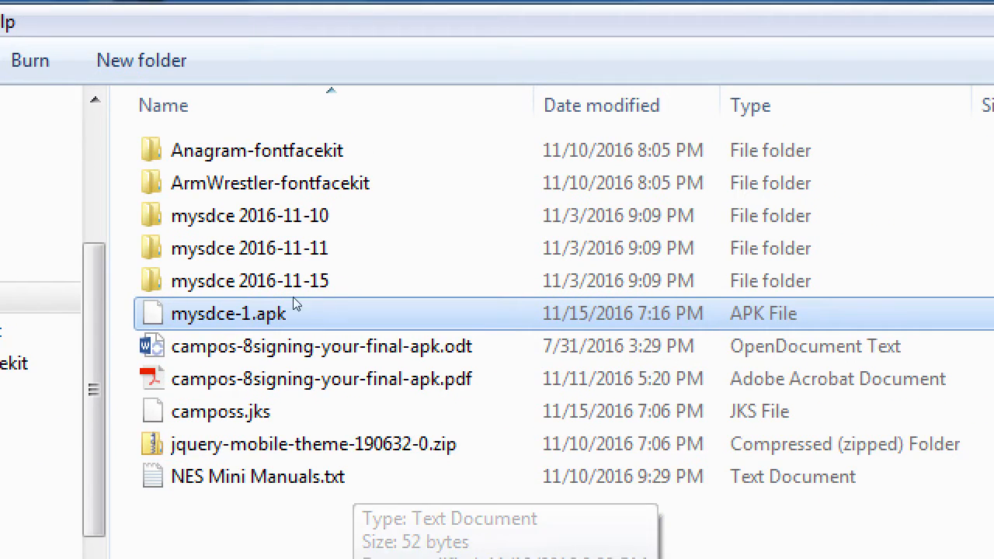
{"action": "mouse_move", "coordinate": [278, 302]}
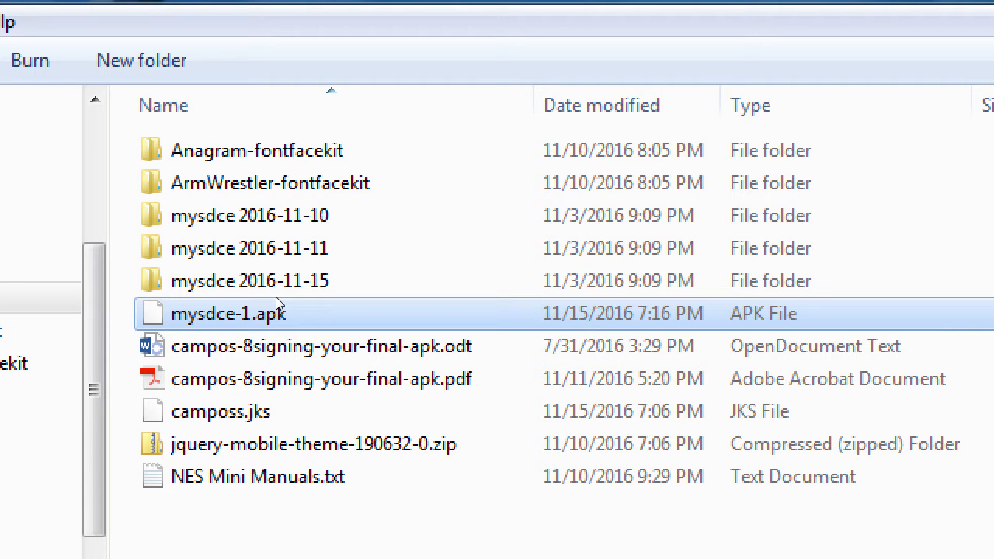
{"action": "mouse_move", "coordinate": [209, 210]}
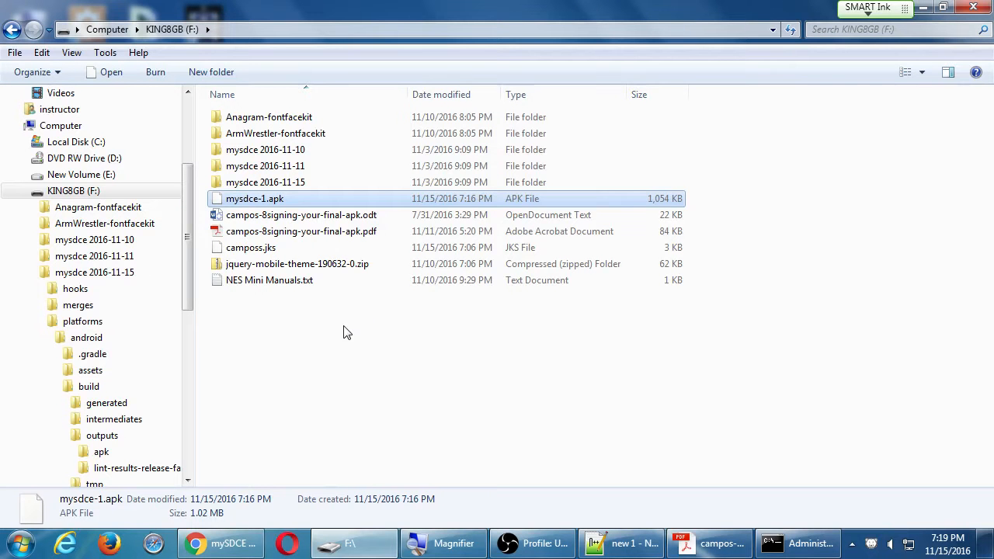
{"action": "mouse_move", "coordinate": [266, 532]}
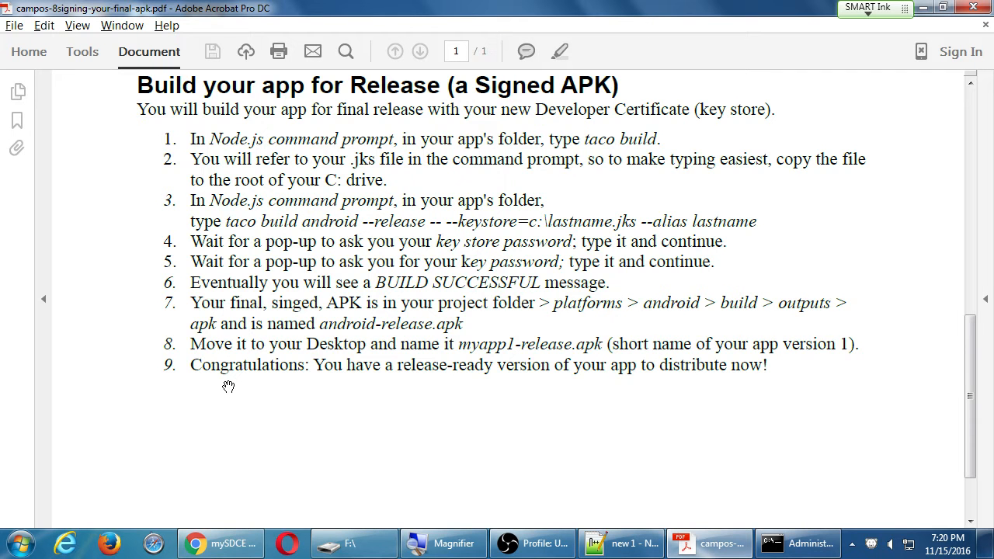
{"action": "mouse_move", "coordinate": [628, 373]}
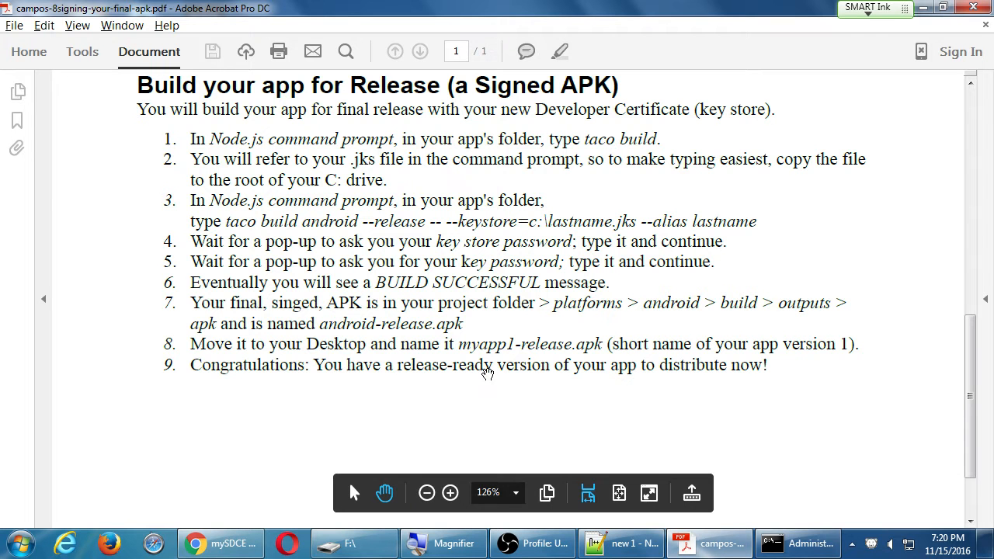
{"action": "mouse_move", "coordinate": [544, 368]}
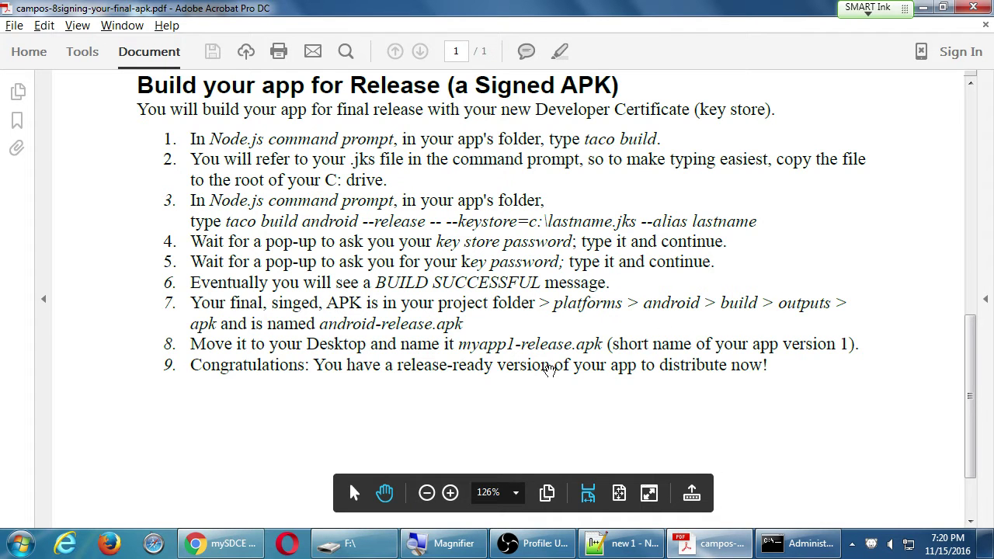